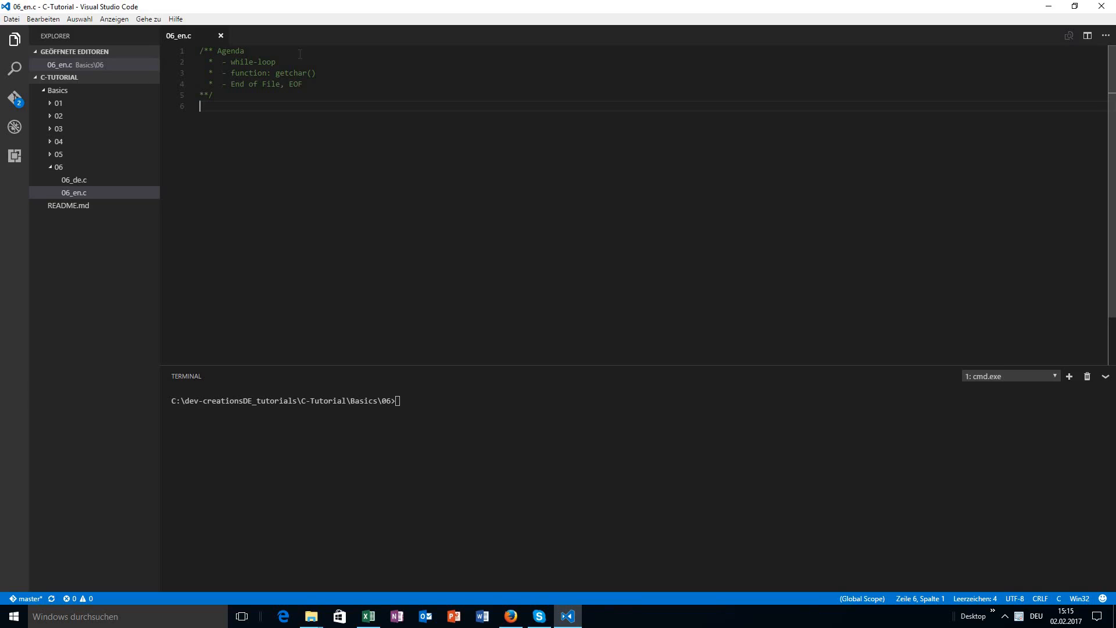
Add #include<stdio.h> and a void main() body declaring int c below the agenda comment
double_click(253, 62)
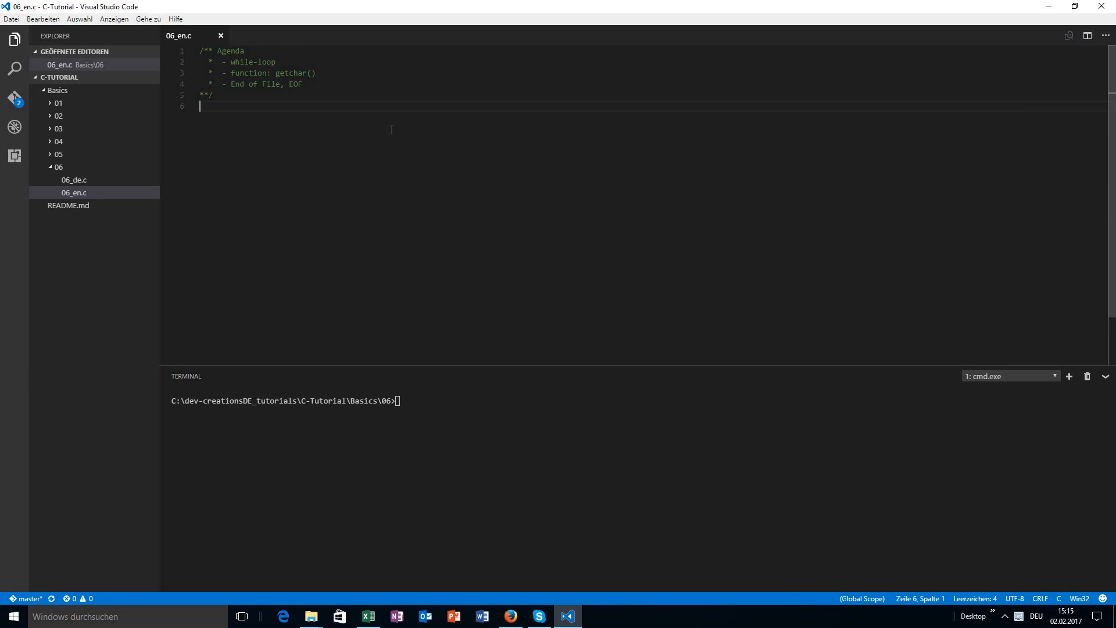
type("#include<stdio.h>")
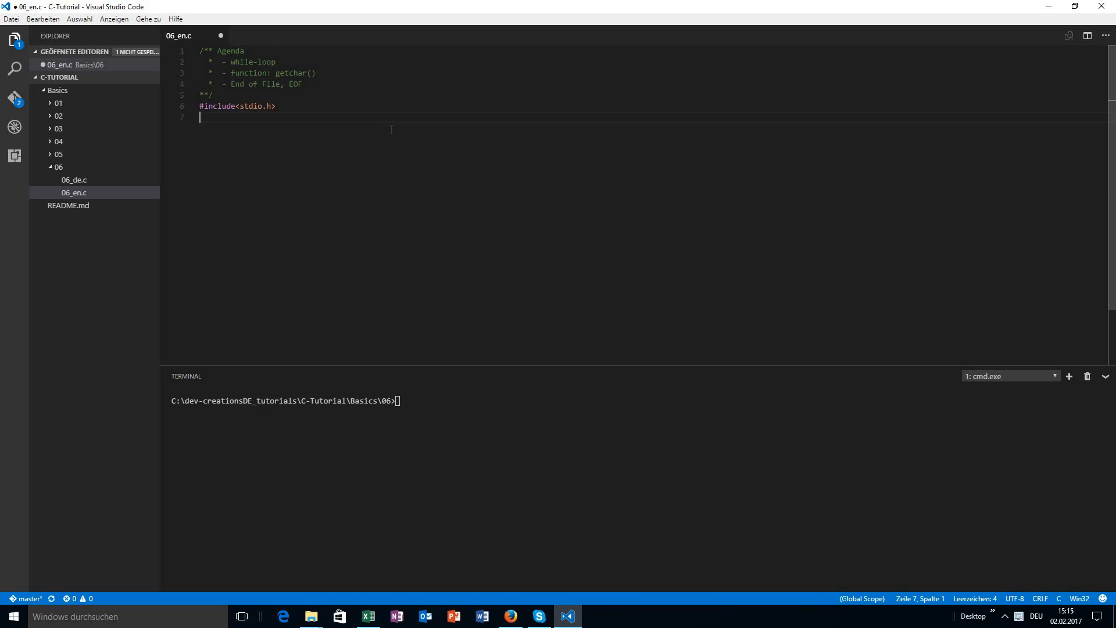
type("void mai")
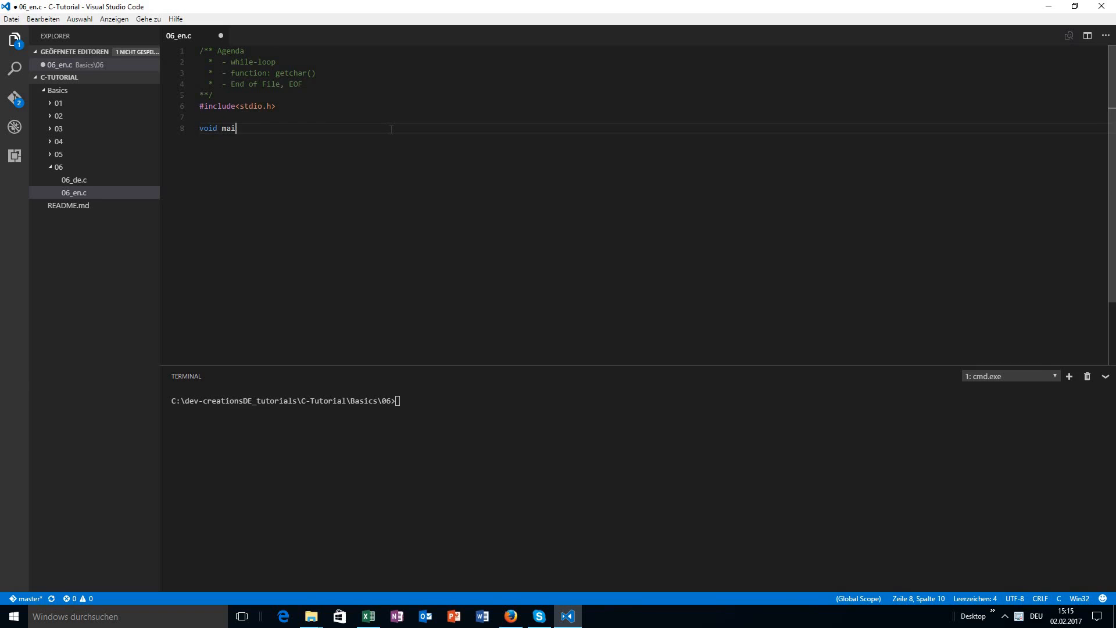
type("n() {")
type("int c;")
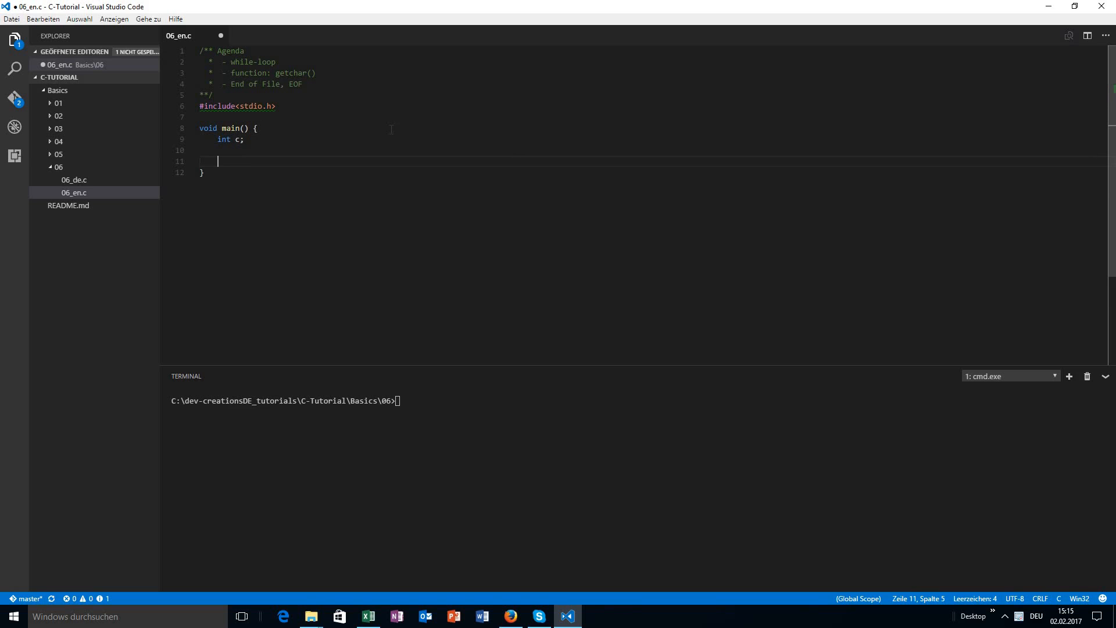
Add an empty while() { } loop inside main, positioned in its condition parentheses
type("while() {}")
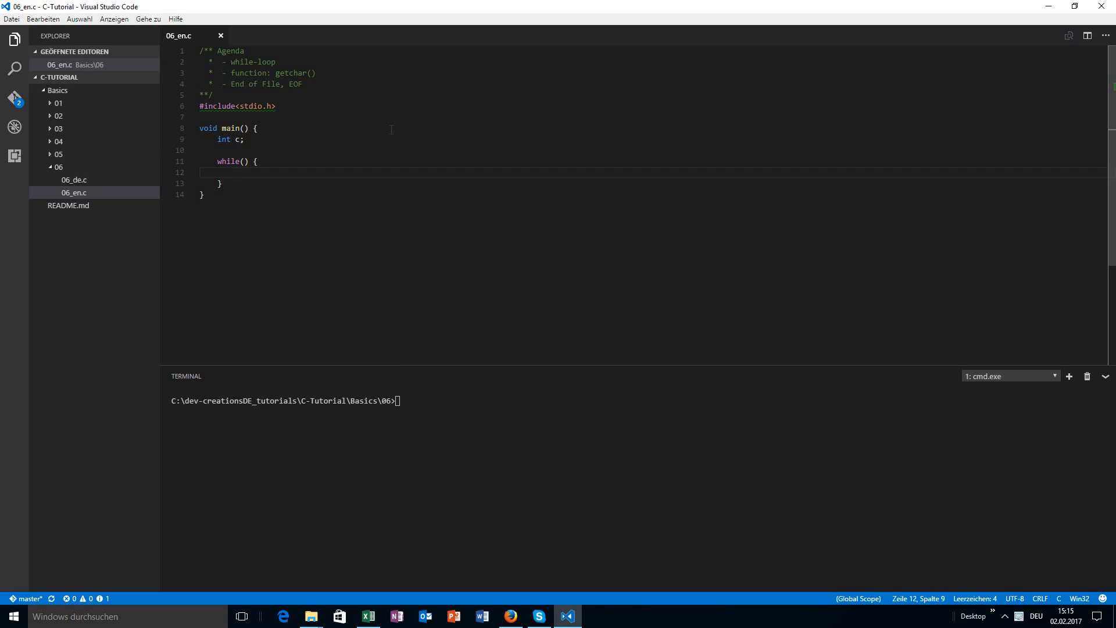
double_click(228, 162)
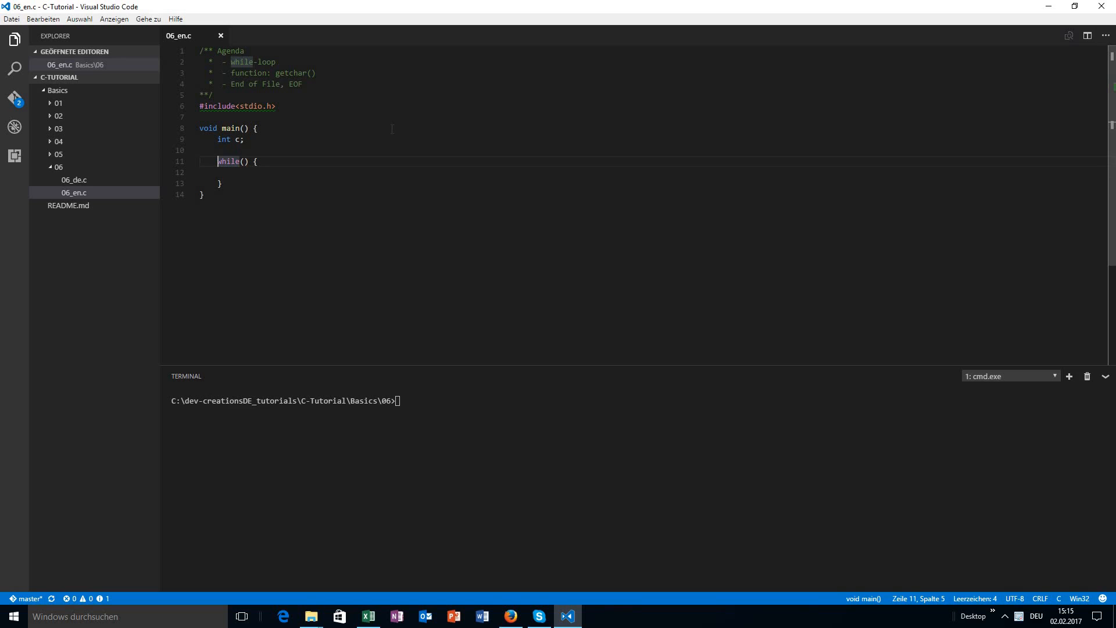
left_click(244, 161)
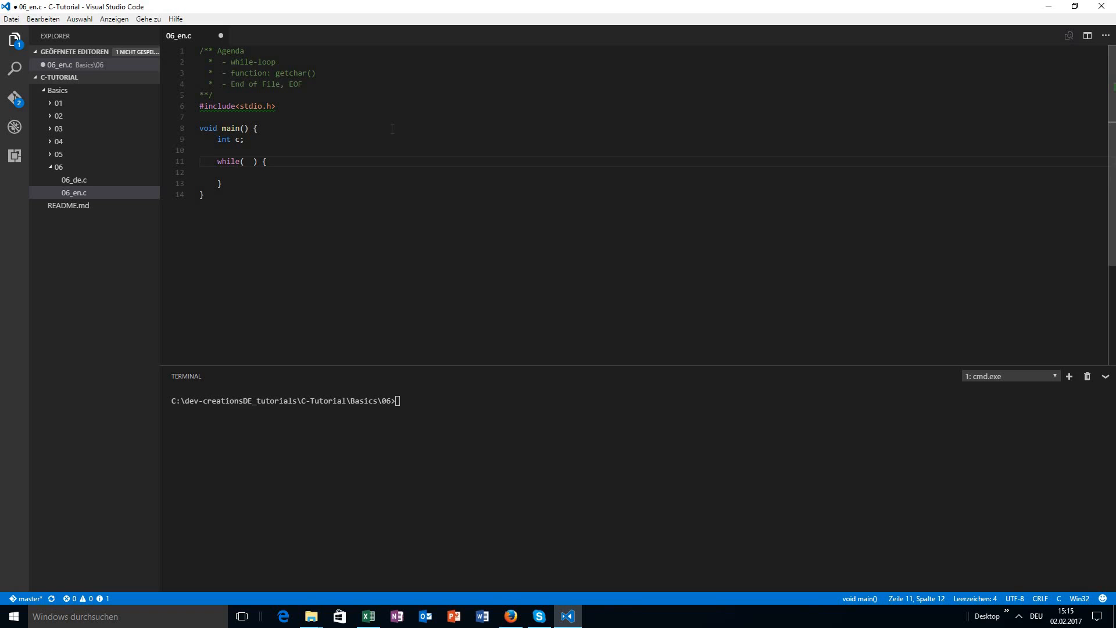
left_click(206, 172)
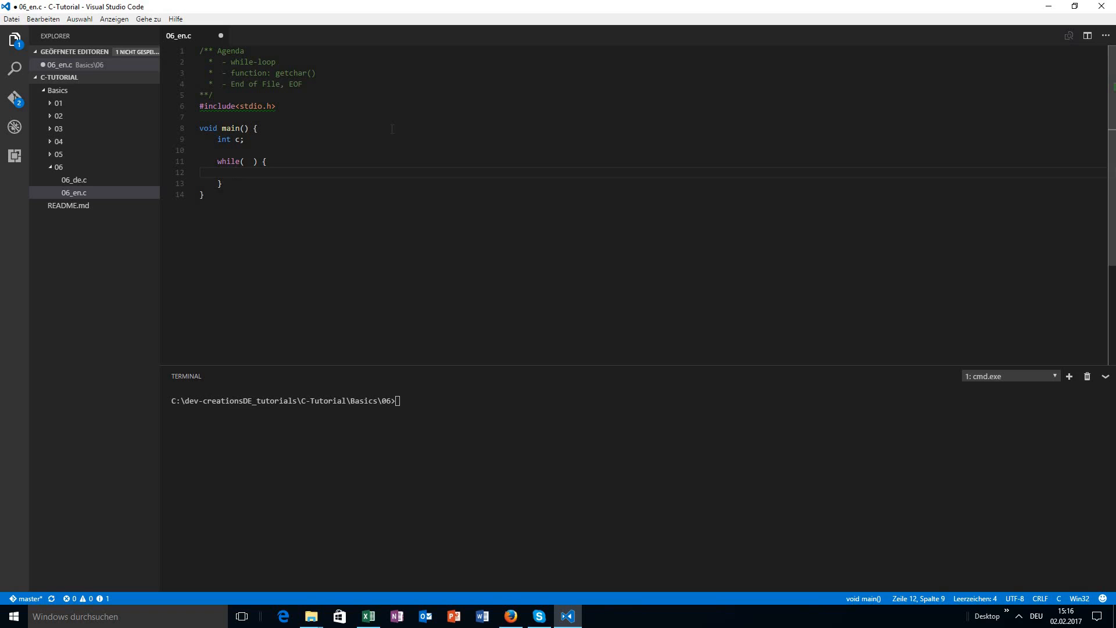
left_click(249, 162)
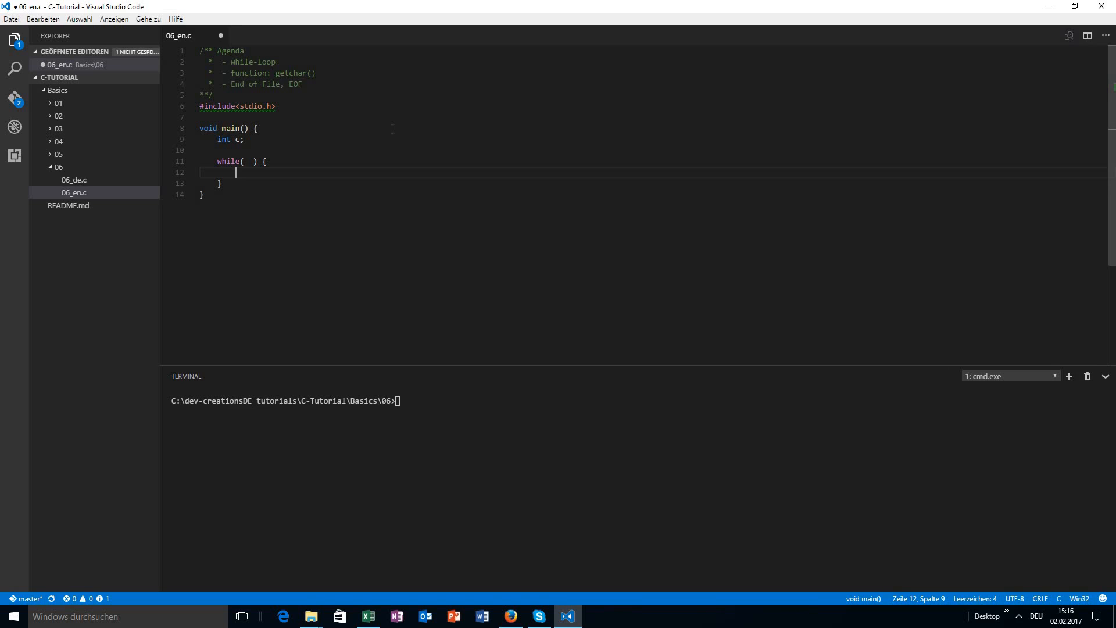
left_click(250, 162)
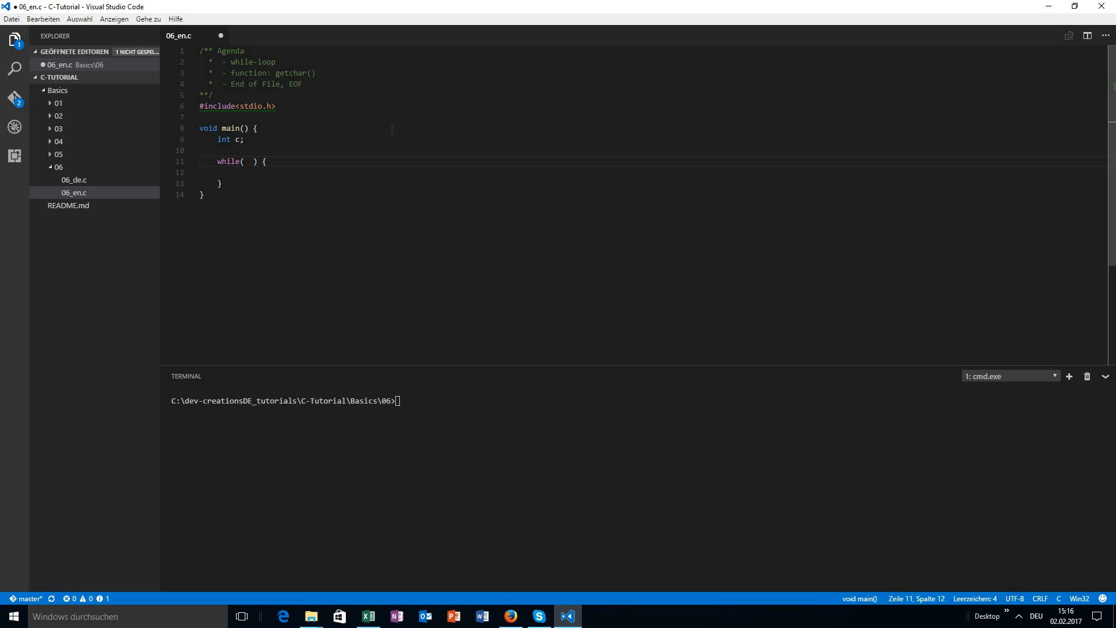
left_click(249, 161)
type("(c = getchar())")
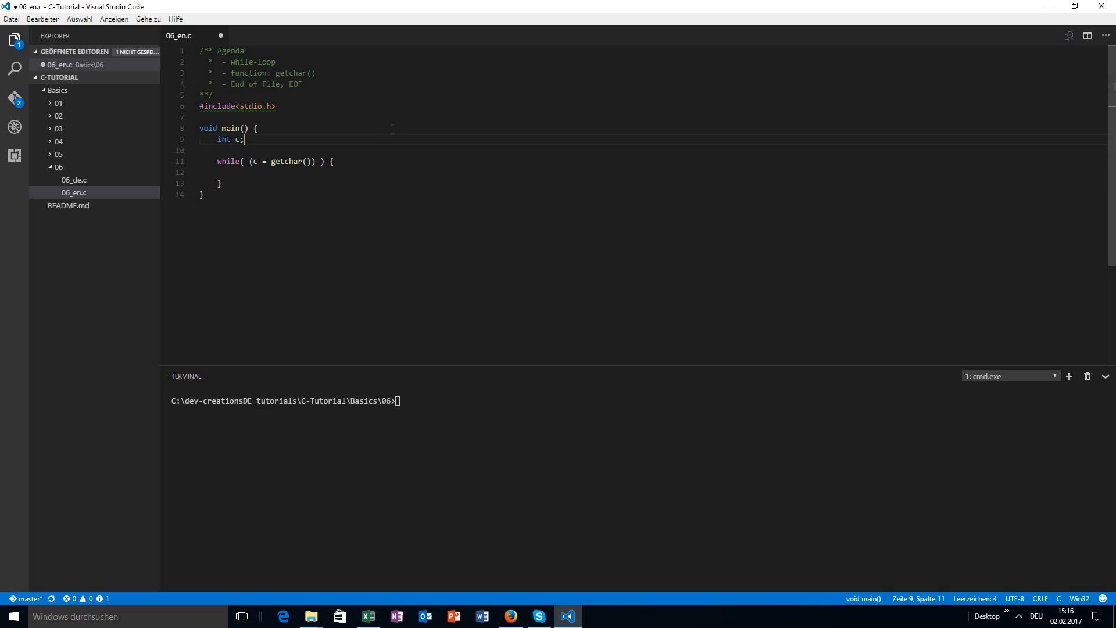
Make the while condition (c = getchar()) != EOF, accepting the EOF suggestion
double_click(239, 139)
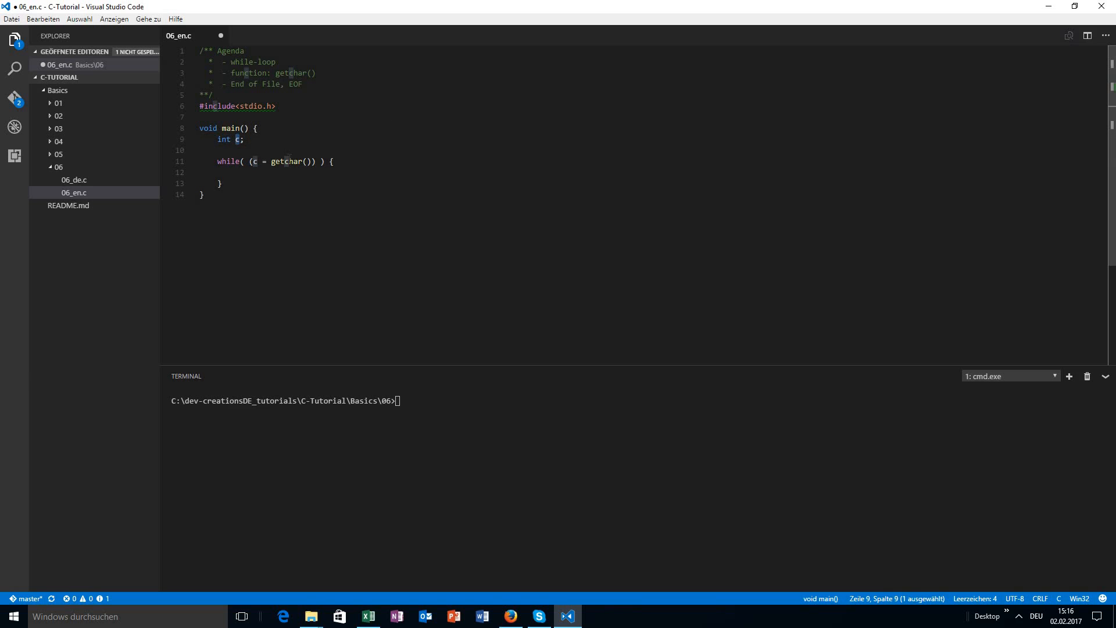
double_click(285, 161)
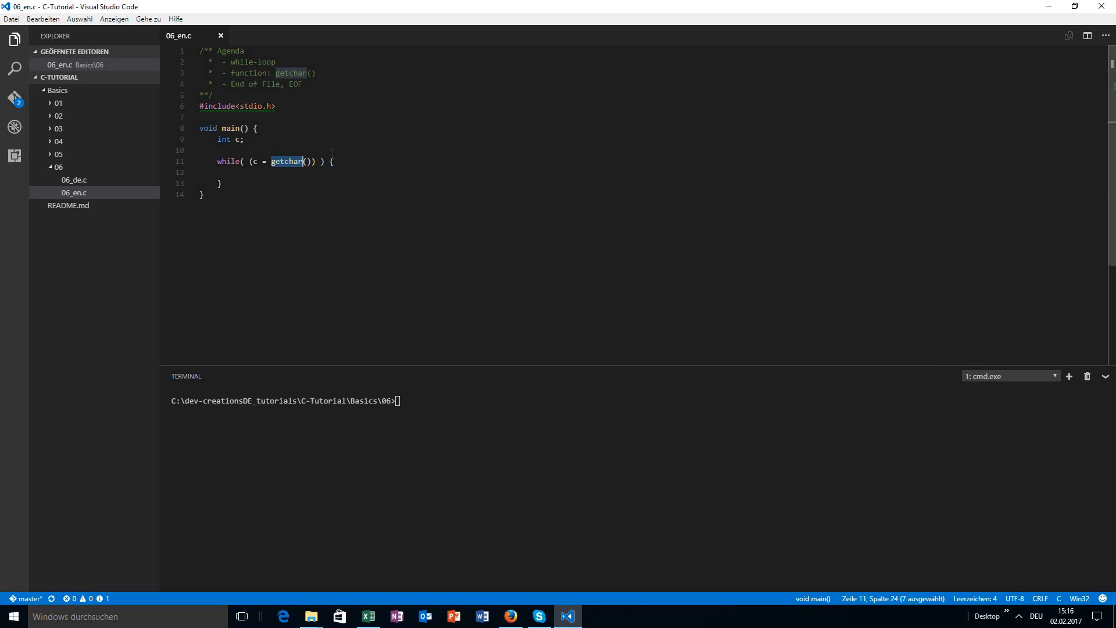
left_click(254, 162)
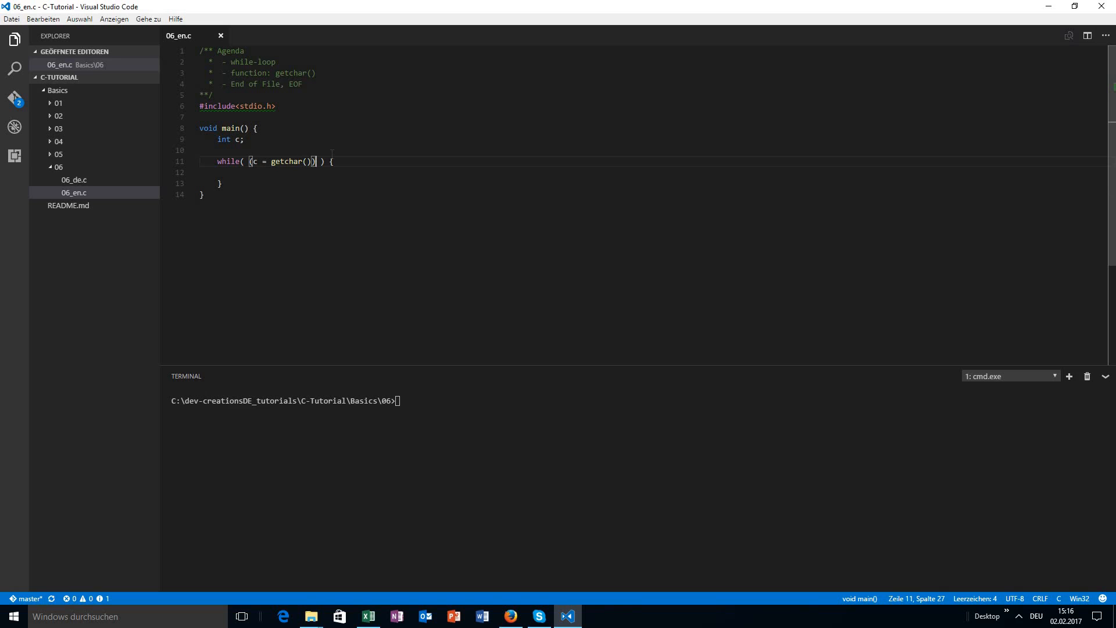
type("!= EOF")
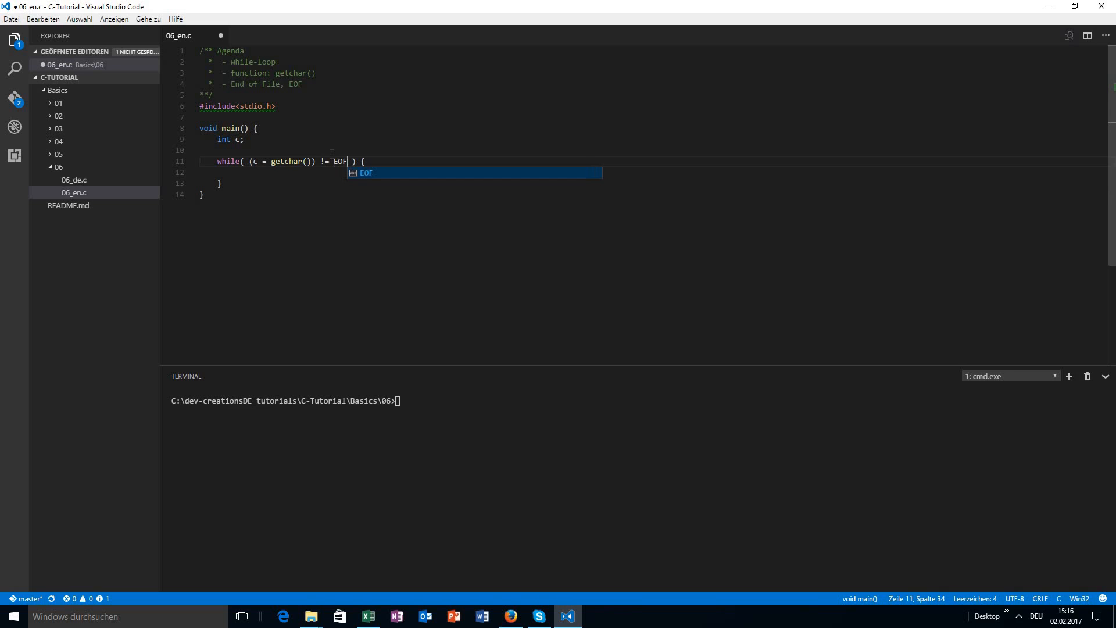
key("ctrl+s")
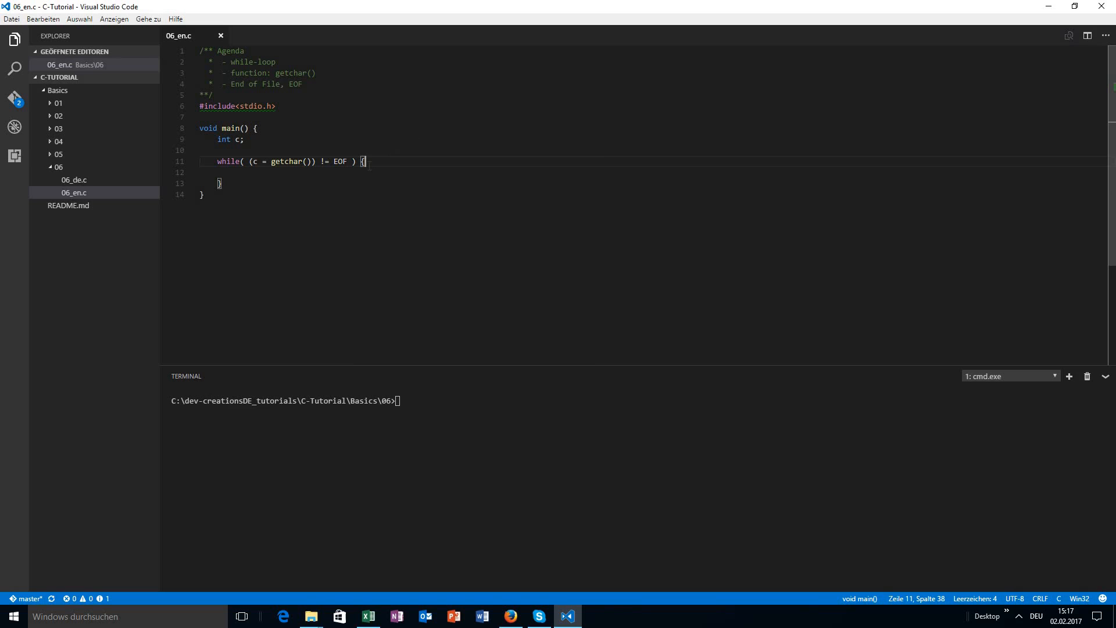
left_click(313, 161)
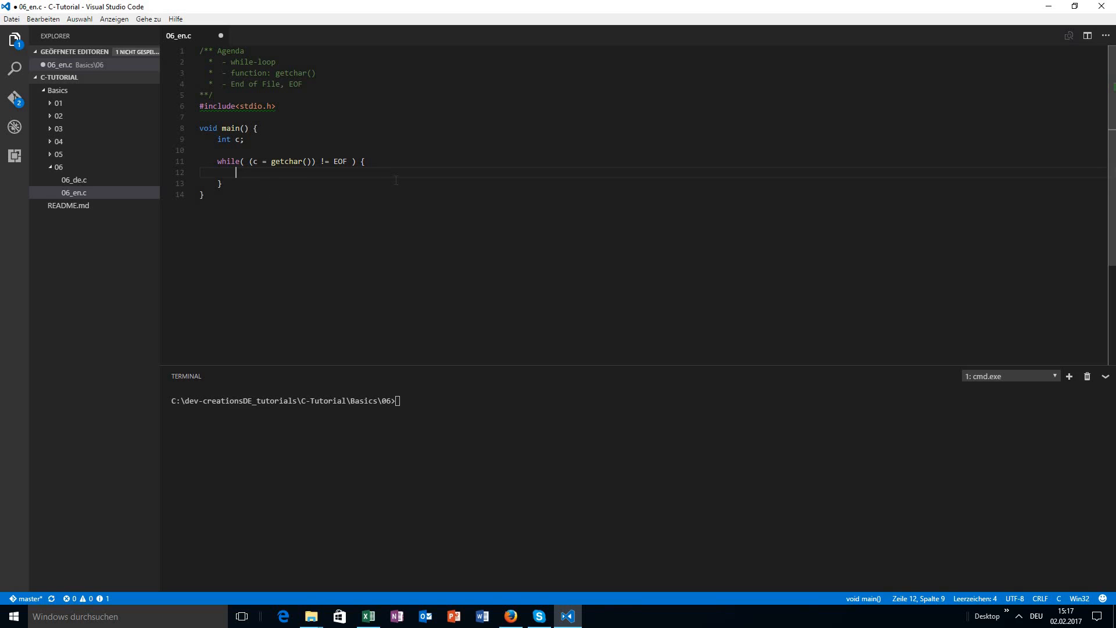
Fill the loop body with printf("The character is: %c \n",c); and save the file
type("printf();")
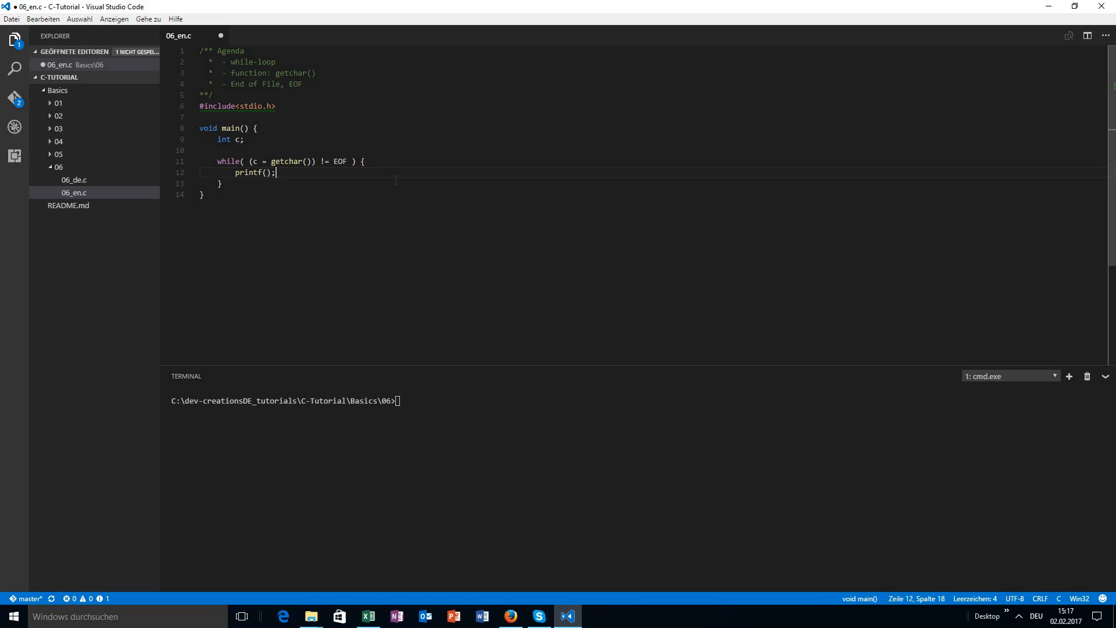
type("\"\"")
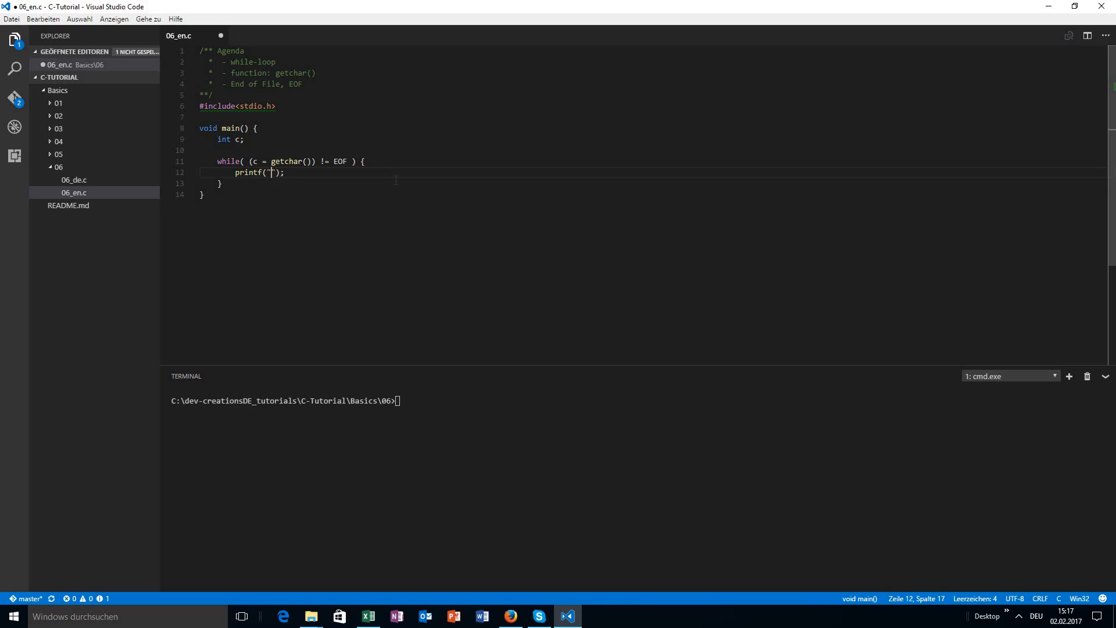
key("ctrl+s")
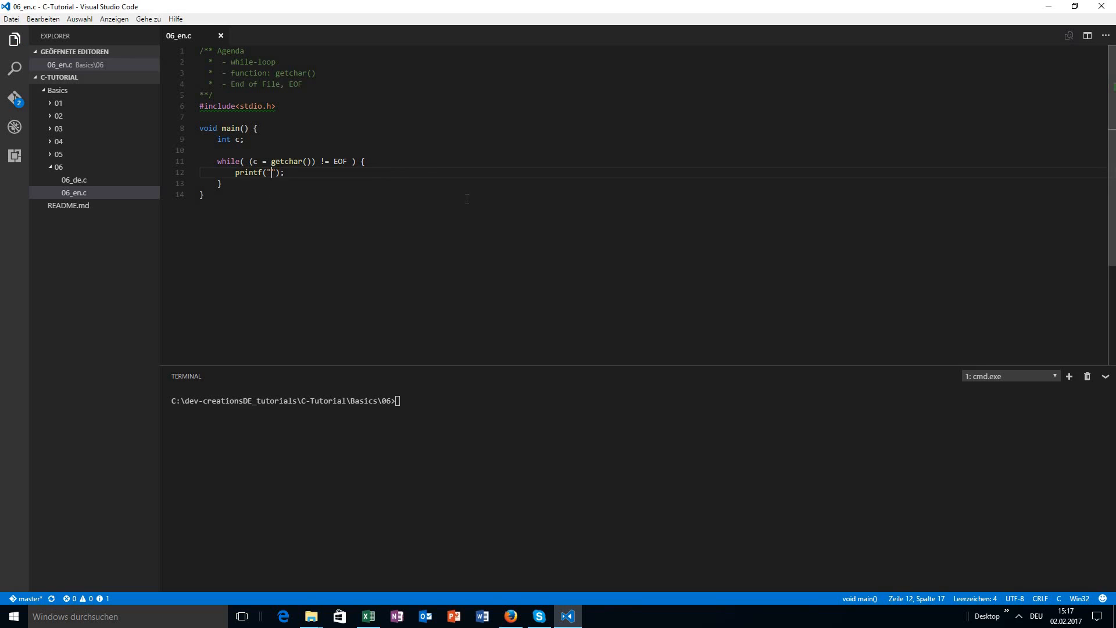
mouse_move(445, 186)
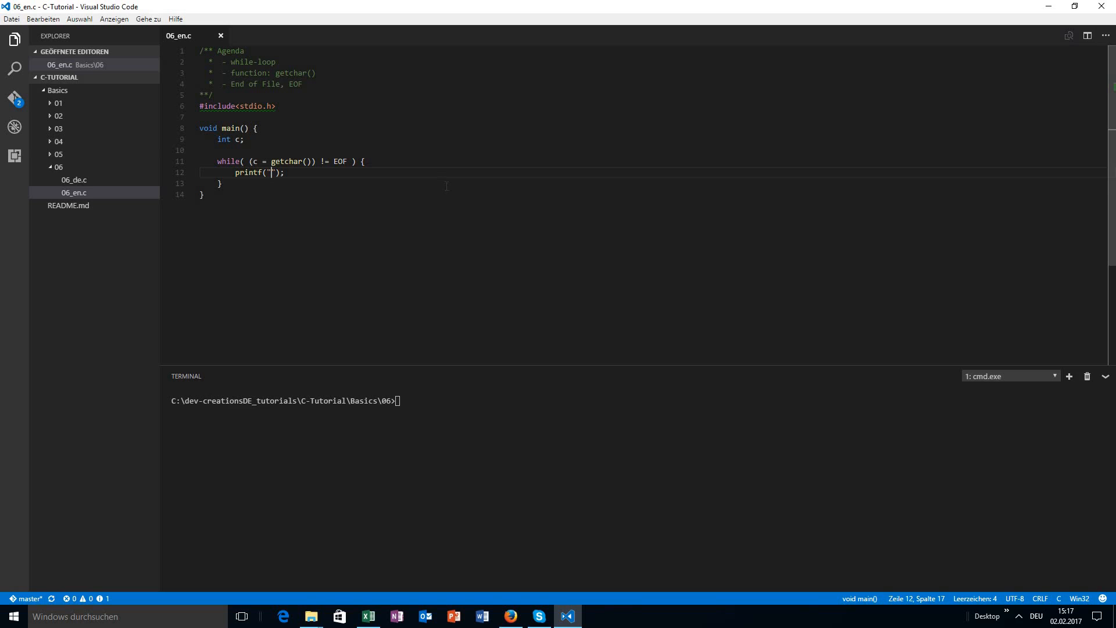
type("T")
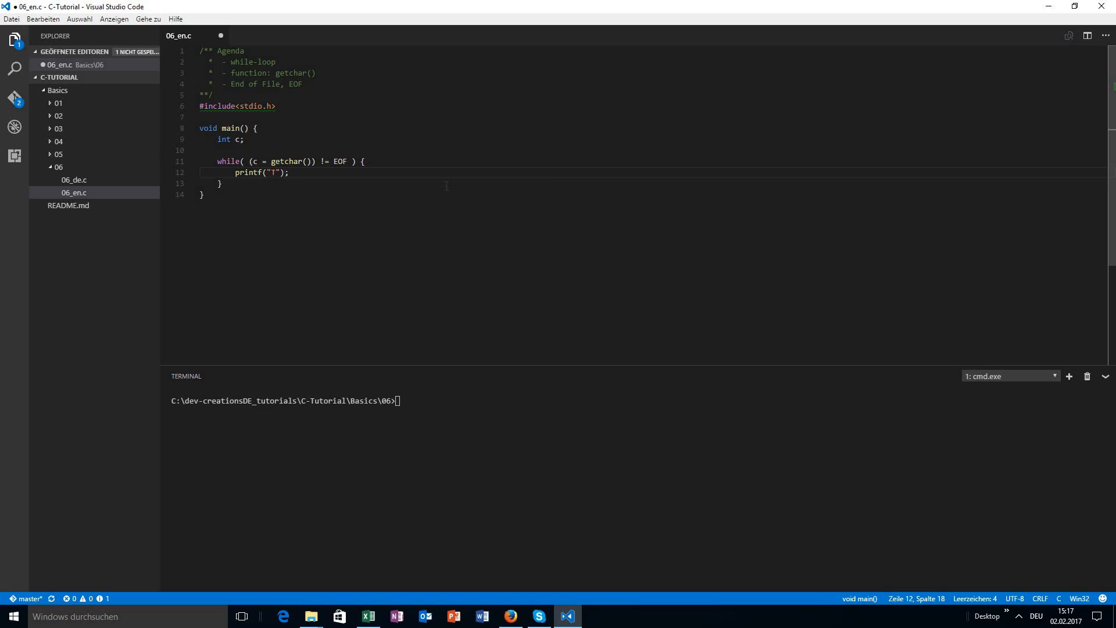
type("he character is:")
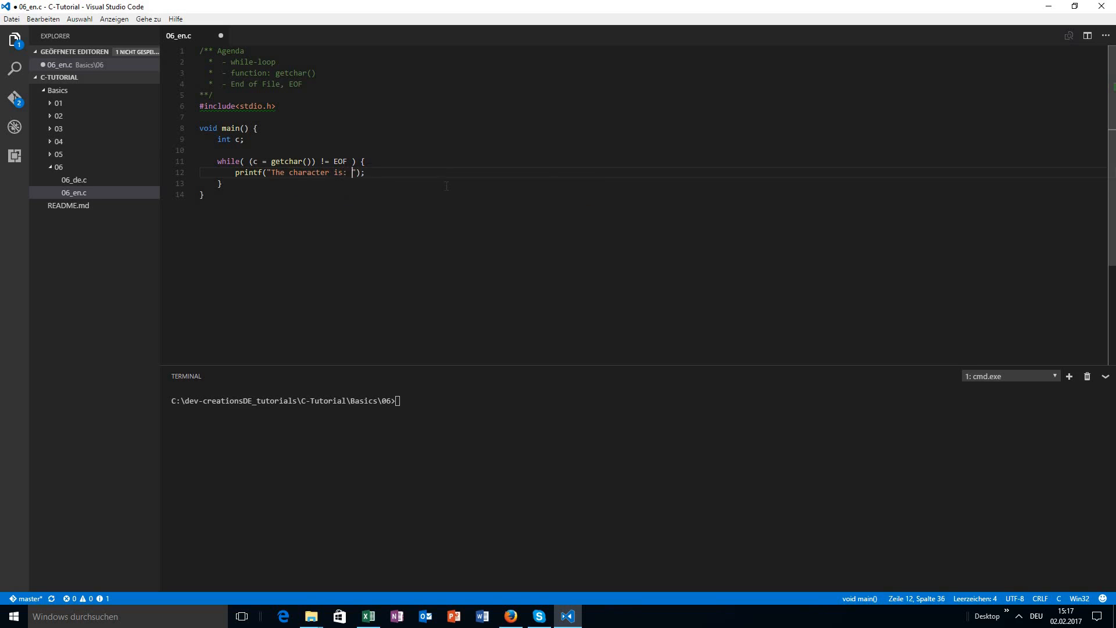
type("%c \\n")
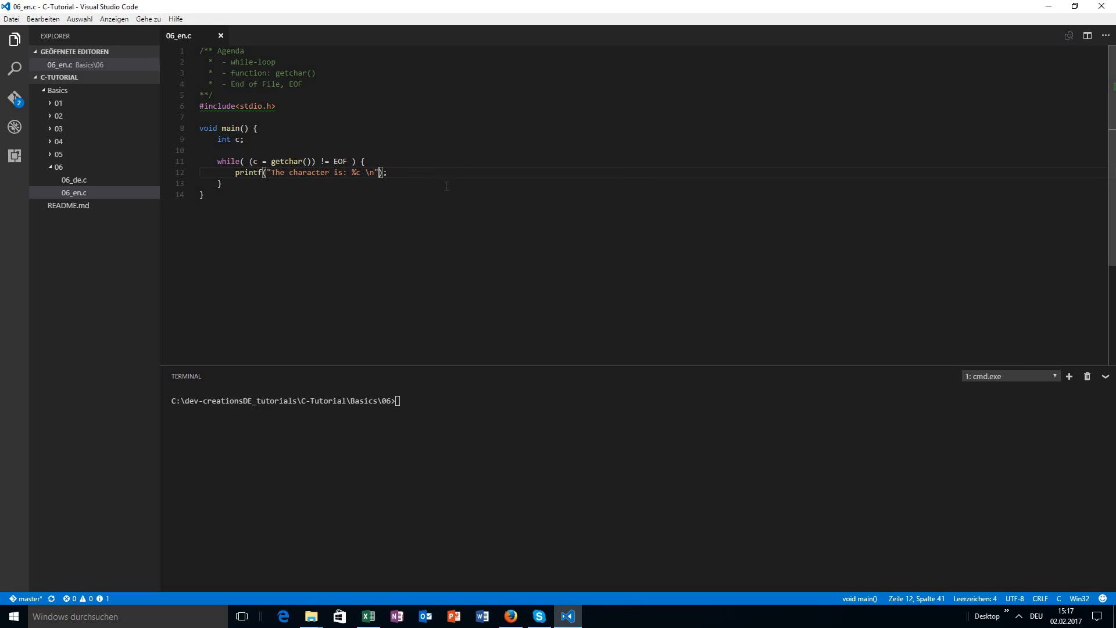
type(",c")
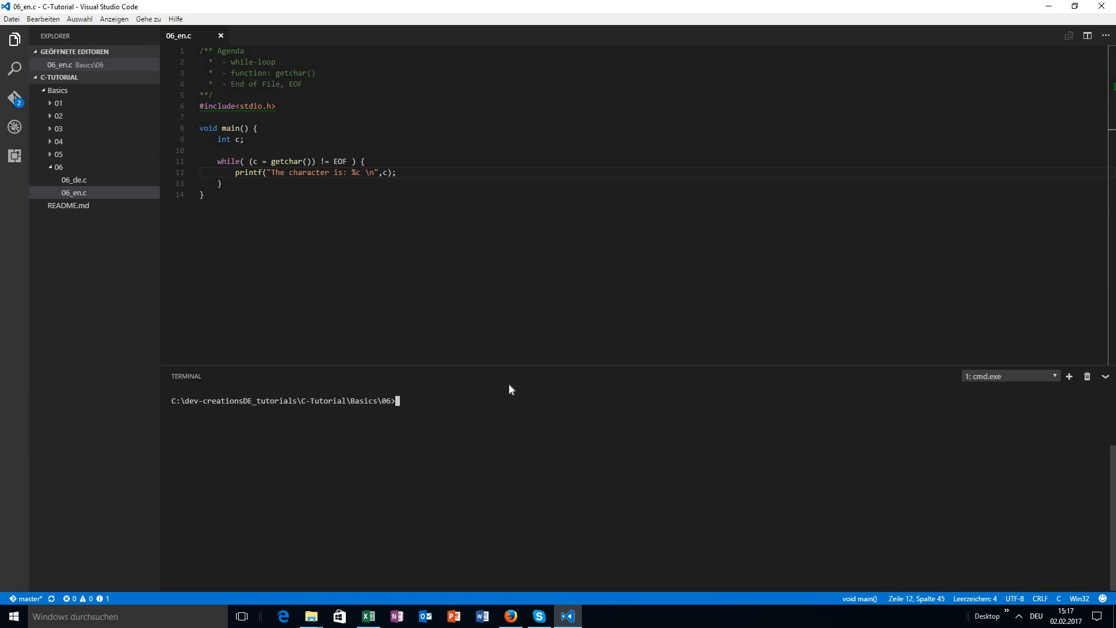
Compile 06_en.c with gcc -o 06 and start 06.exe in the terminal
type("gcc 06")
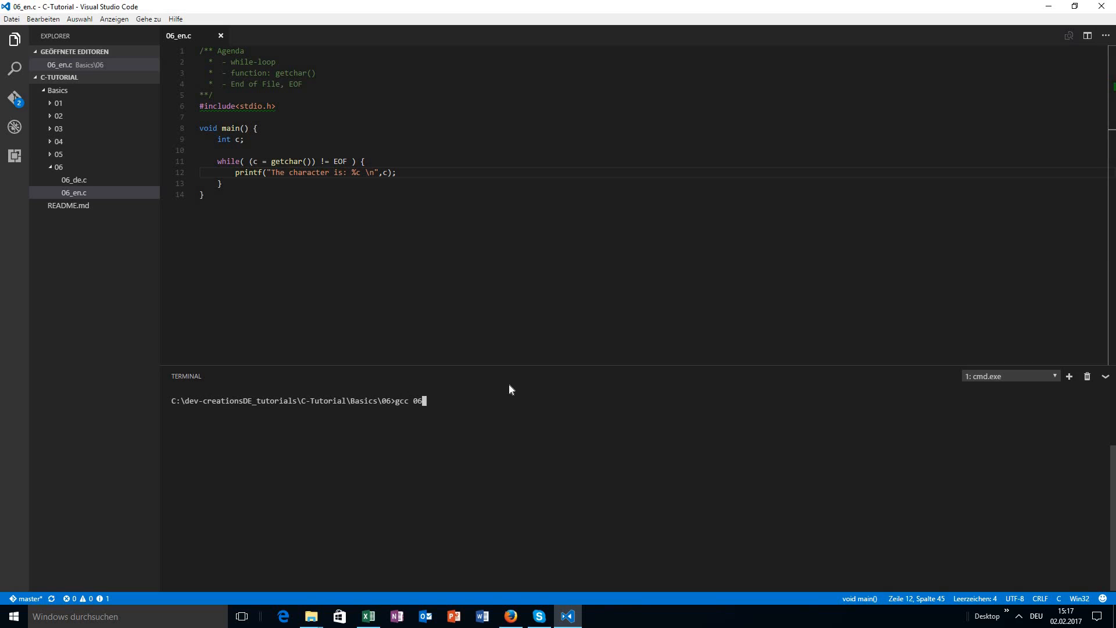
type("_en.c -o 0")
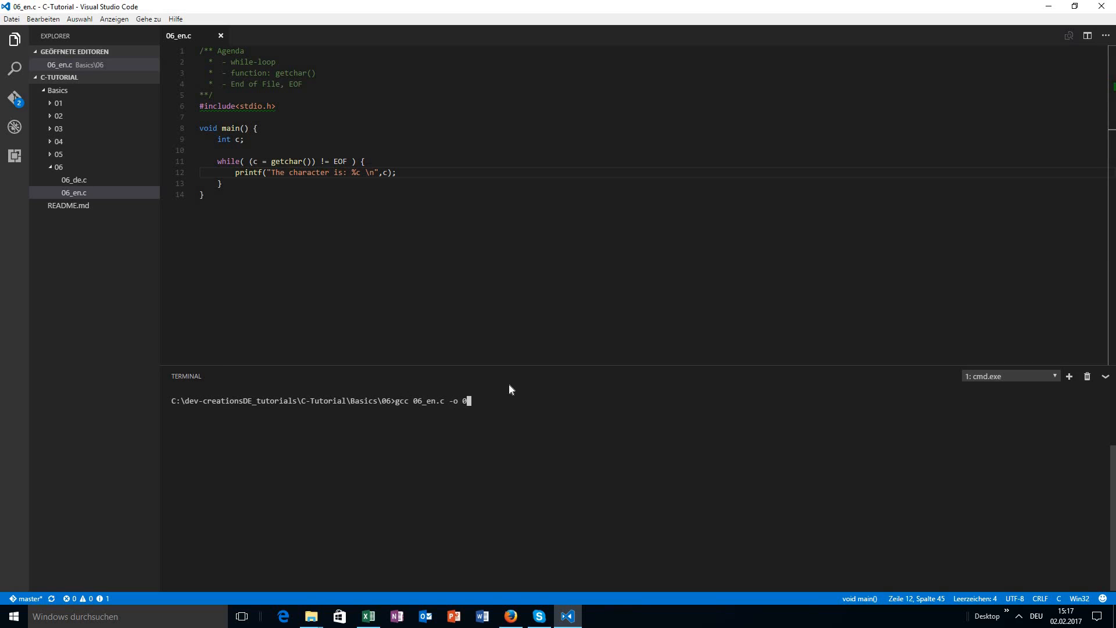
key("Return")
type("06.exe")
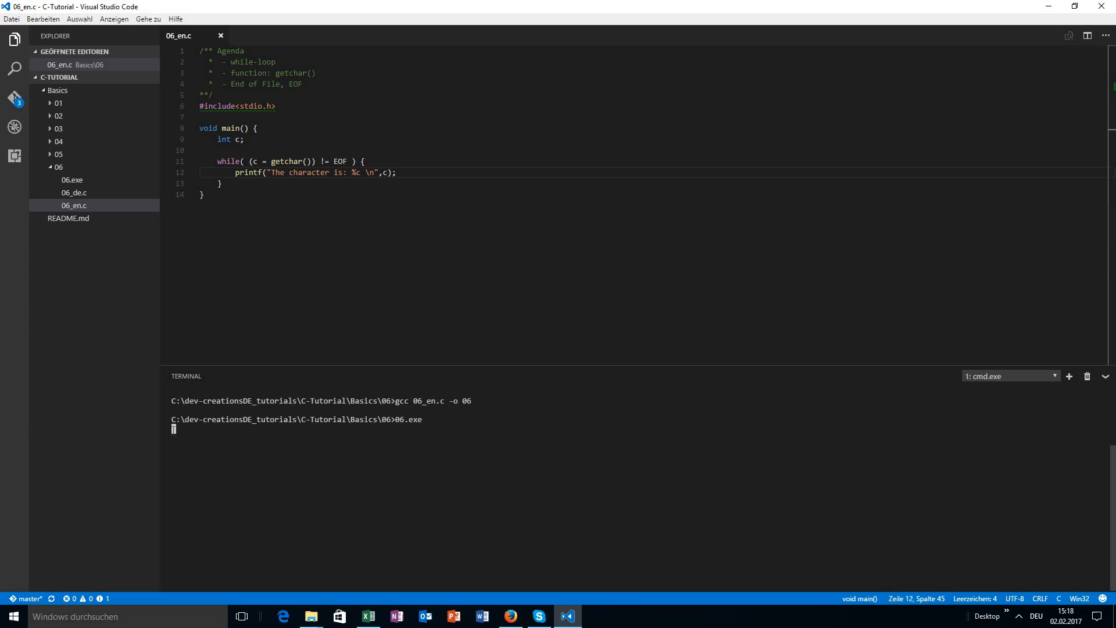
Feed 'Hello World!' to the running program, then highlight EOF in the loop condition
type("Hello")
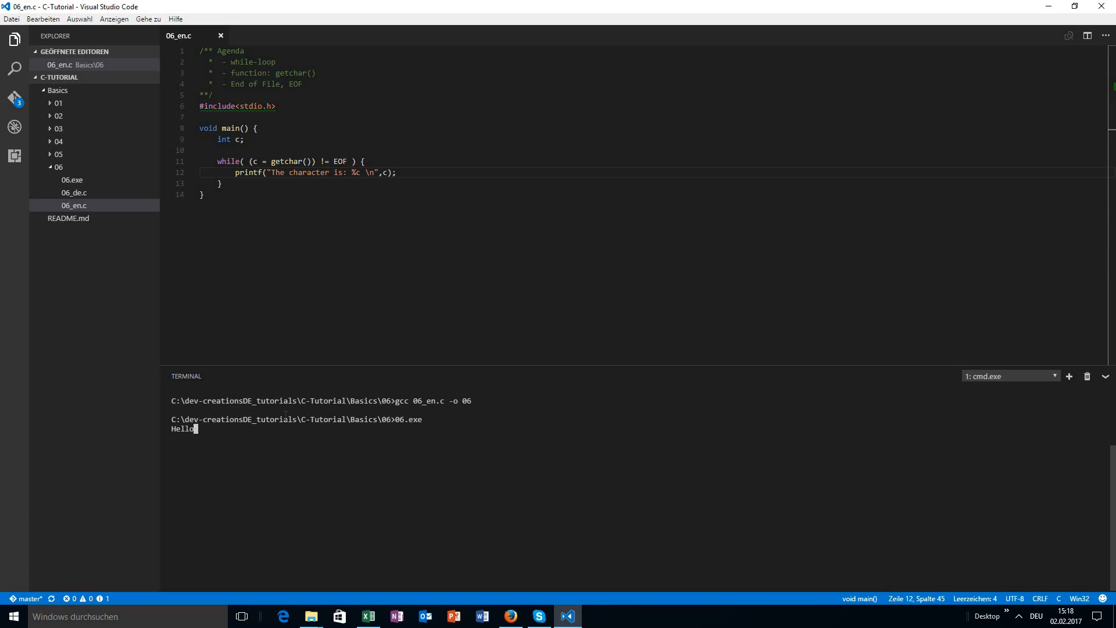
type("World!")
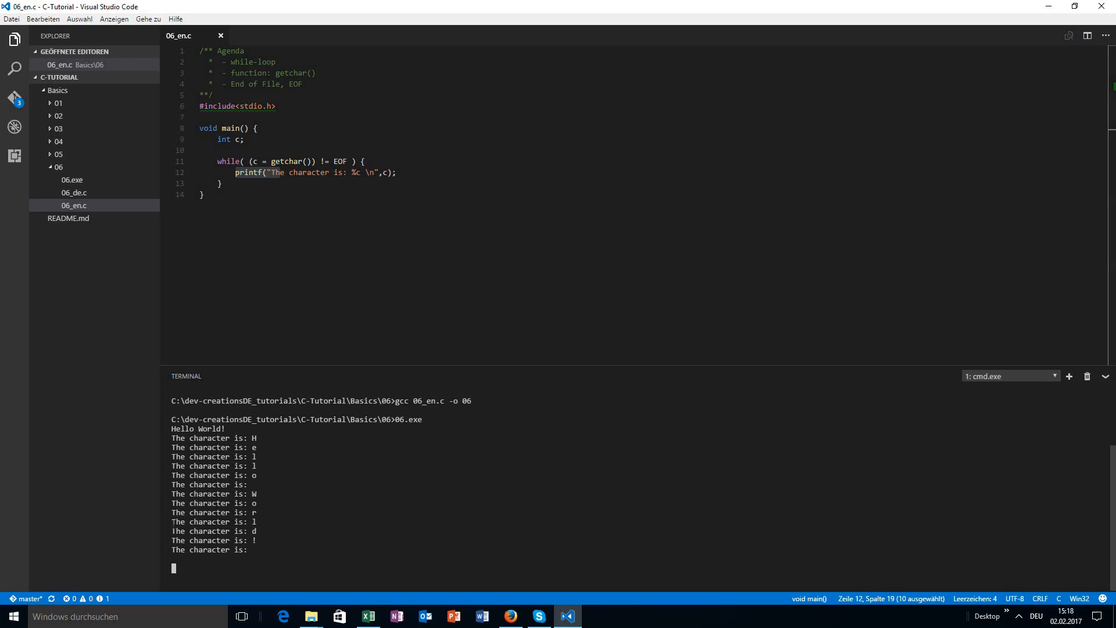
mouse_move(342, 206)
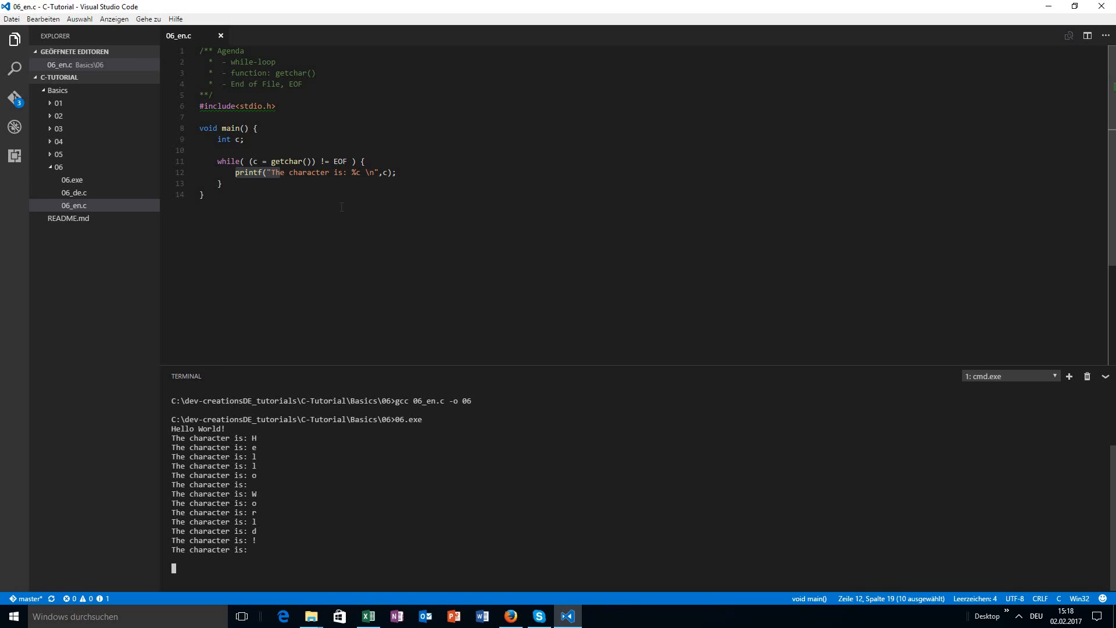
double_click(339, 162)
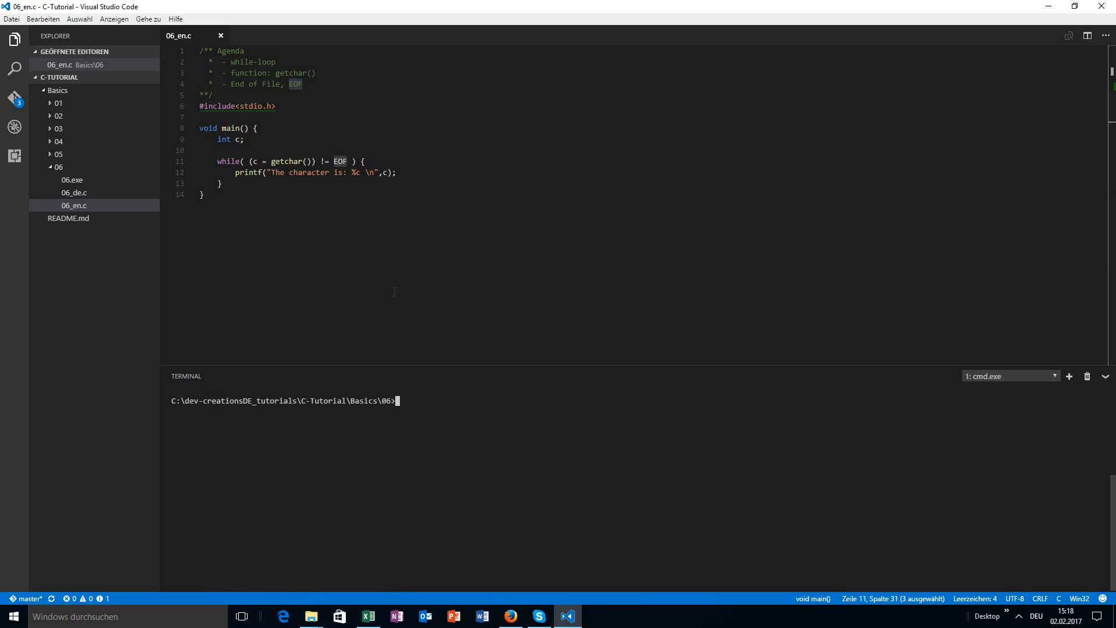
Add an empty // comment to the while line, select EOF, and begin a printf call
left_click(363, 161)
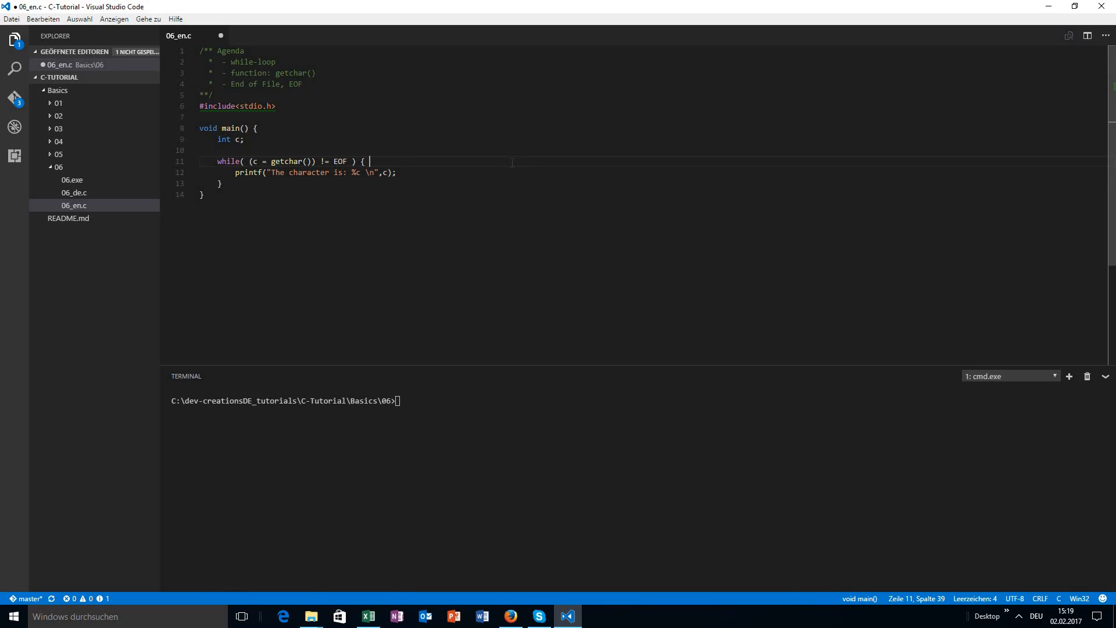
type("//")
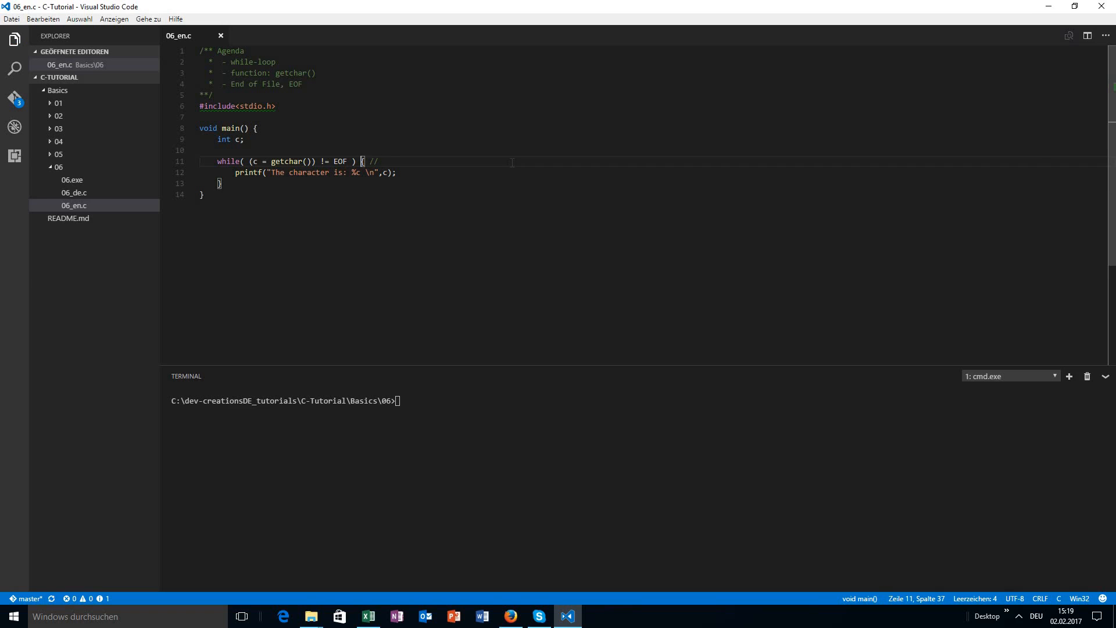
double_click(340, 162)
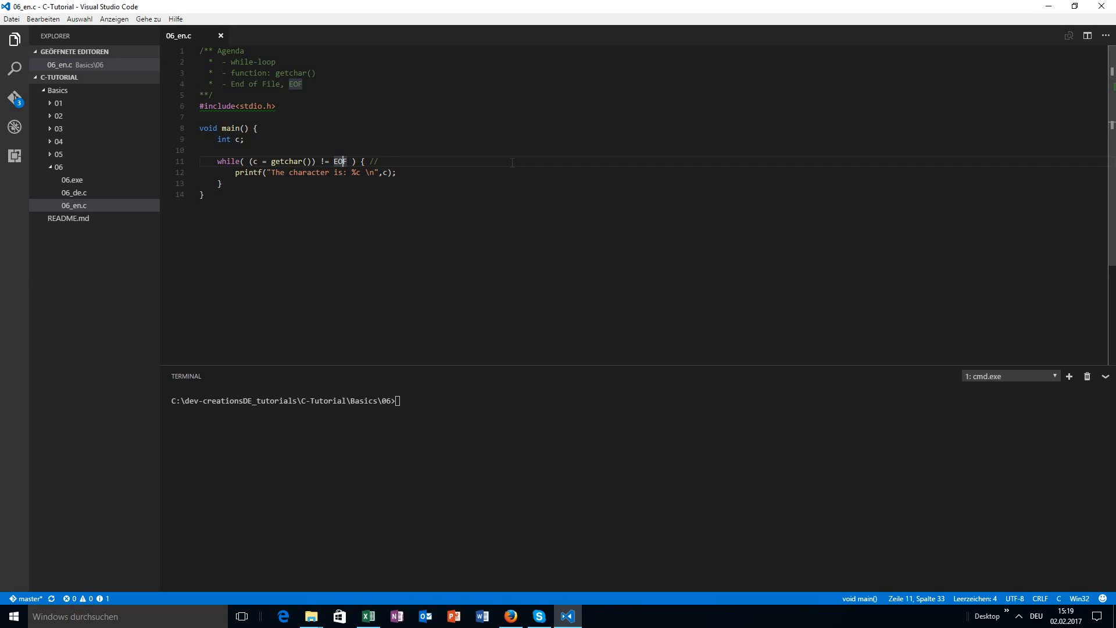
double_click(340, 161)
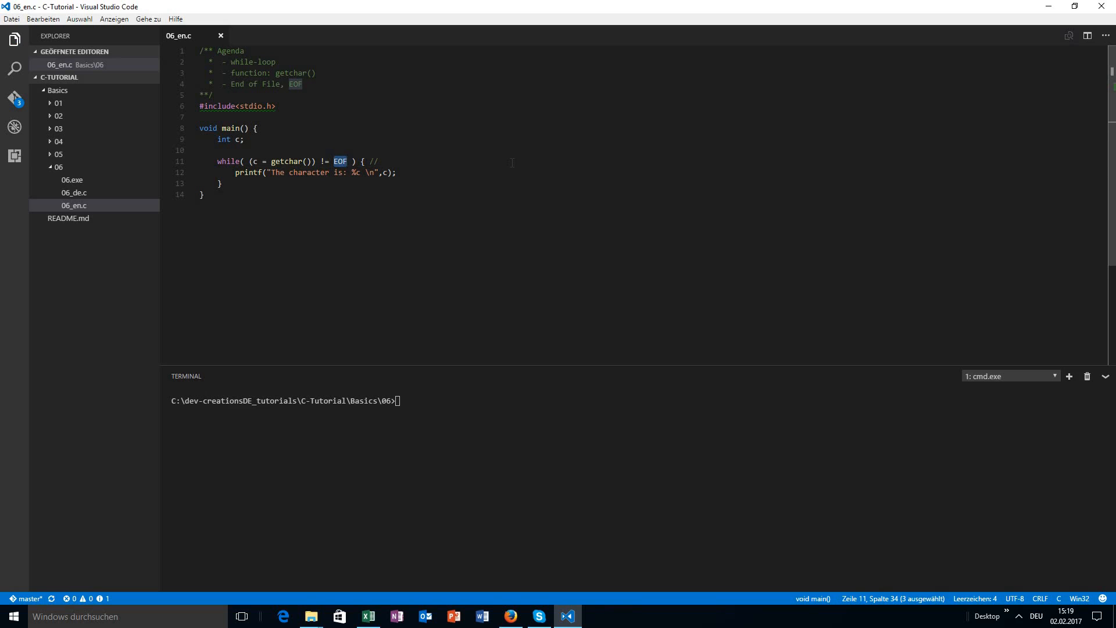
type("printf(\"\");")
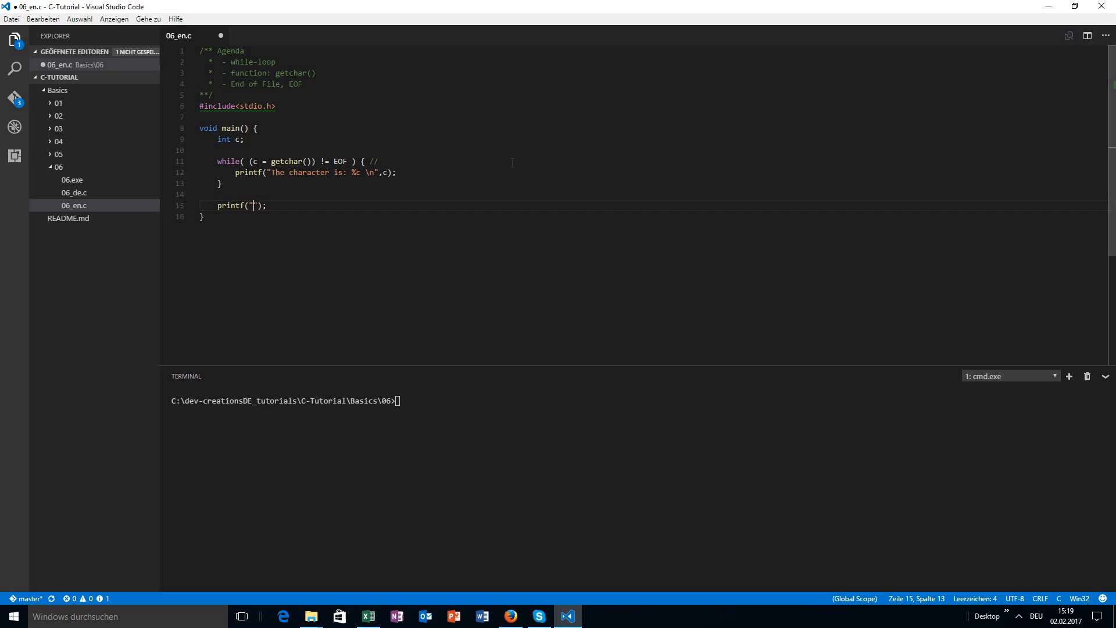
Make the new printf print 'Some other code of our program', then run 06.exe
type("Some other")
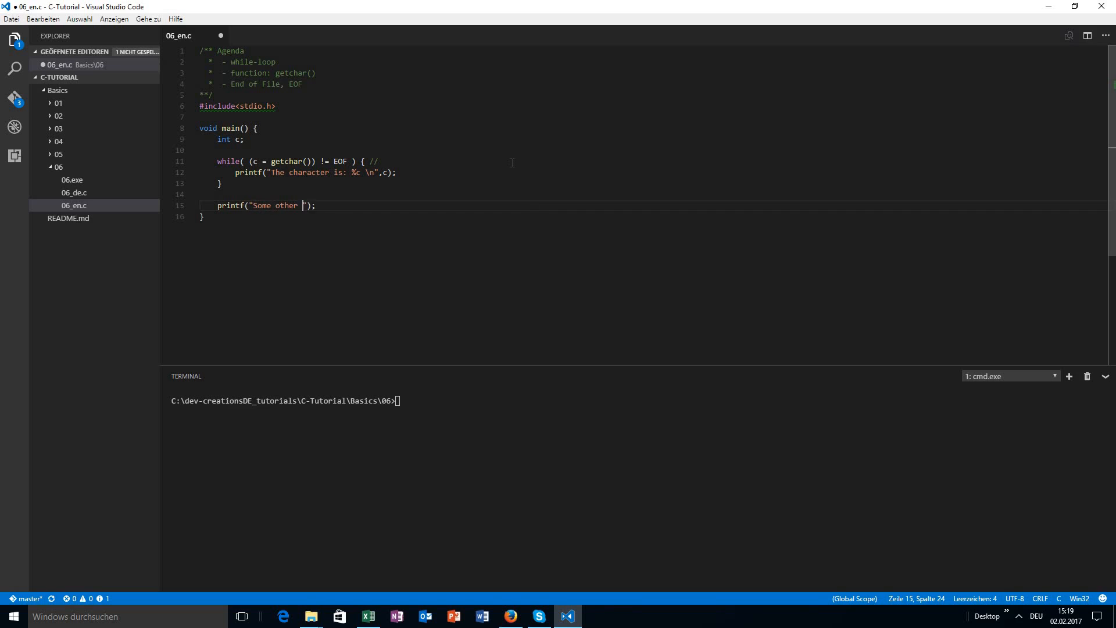
type("code of our p")
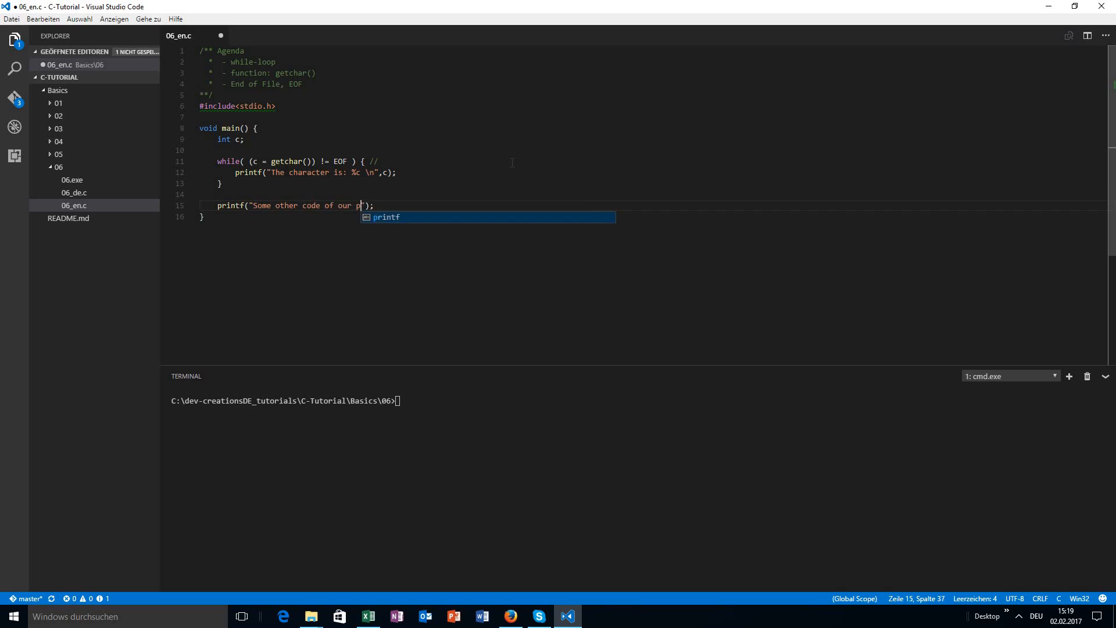
type("rogram\\n")
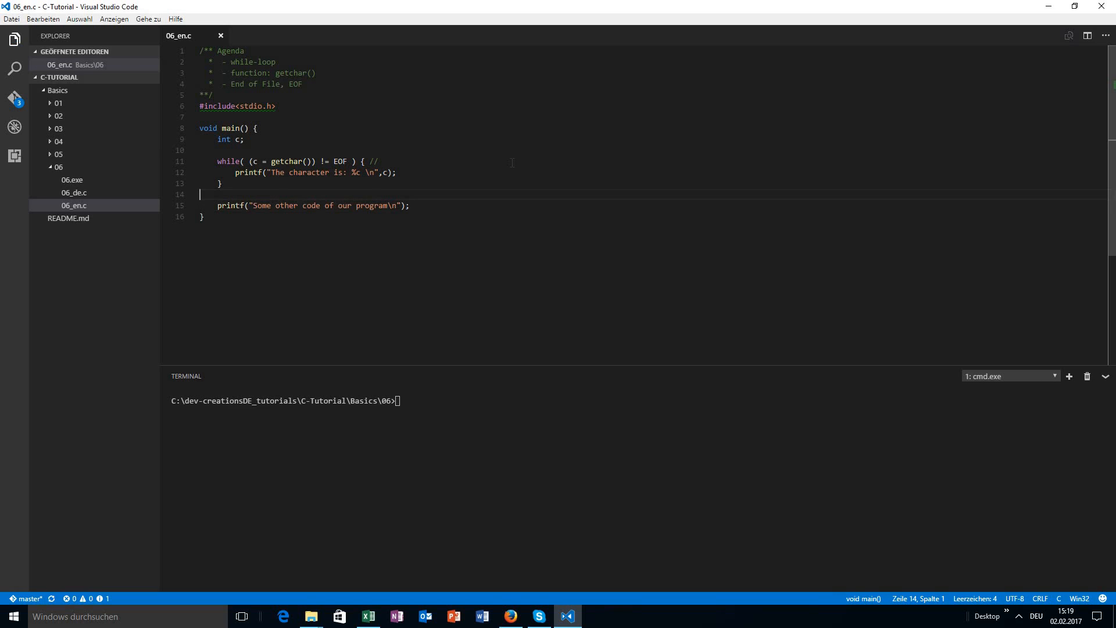
type("06.exe")
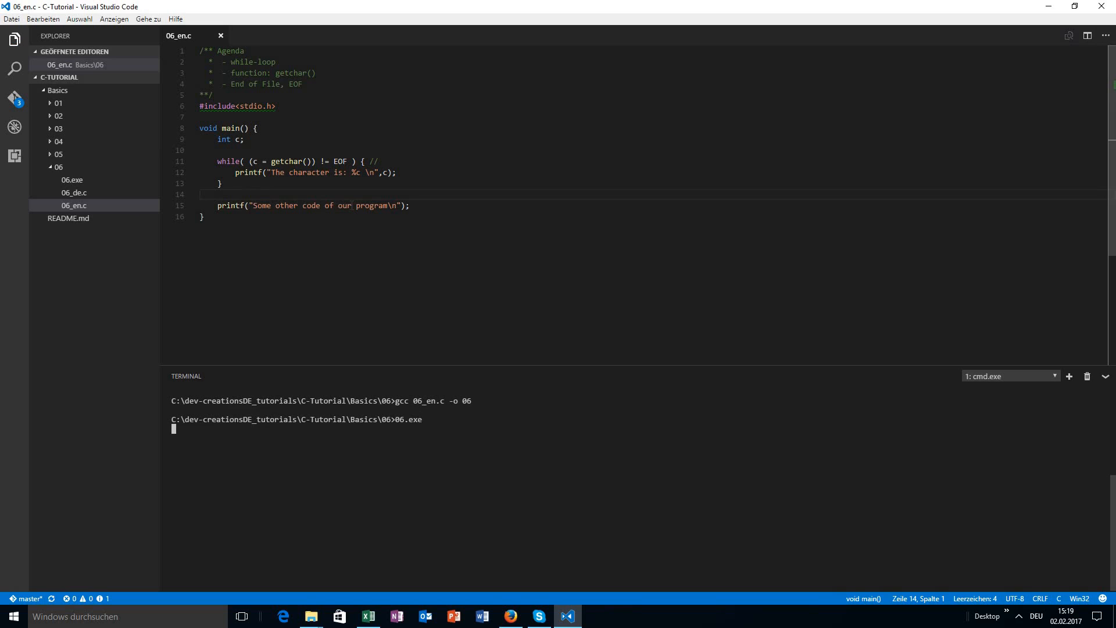
mouse_move(295, 464)
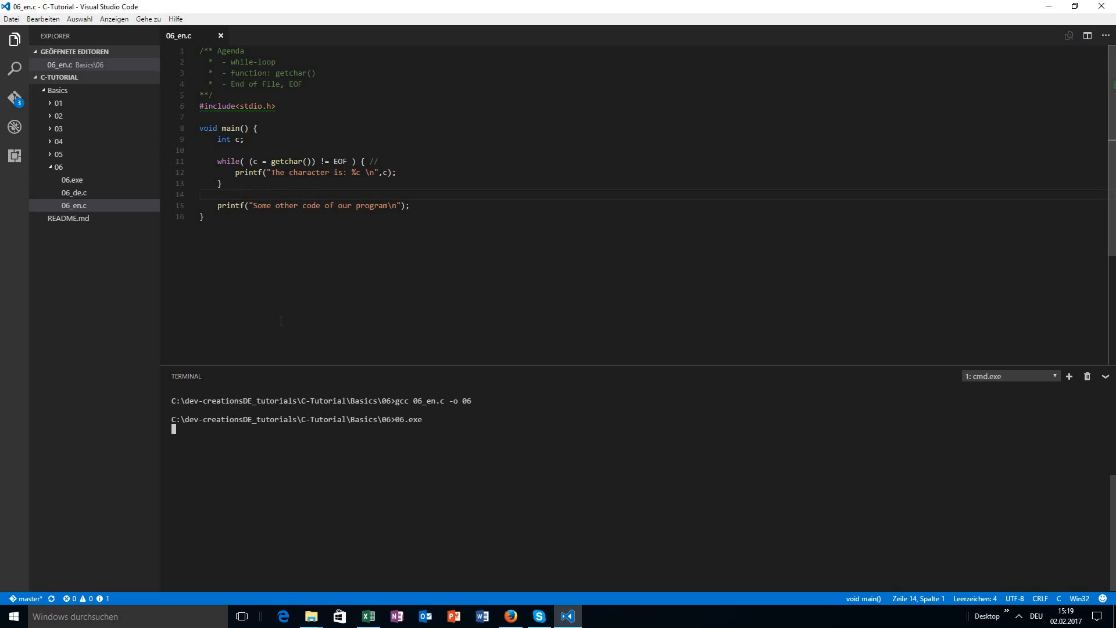
Type Hello into the rebuilt 06.exe and interrupt it with Ctrl+C
type("Hello World!")
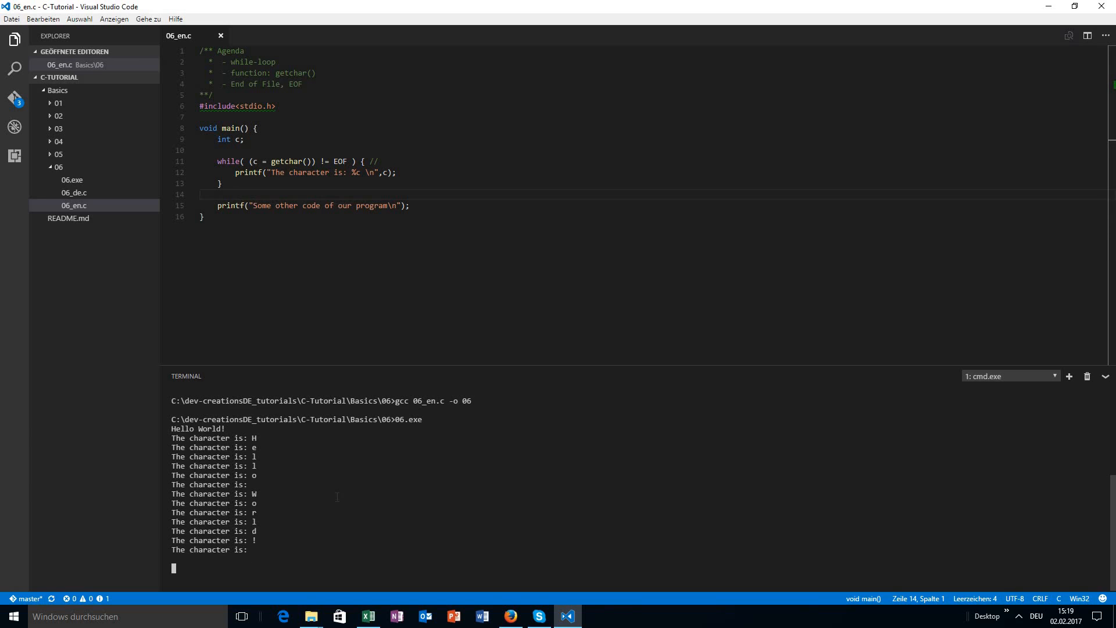
key("ctrl+c")
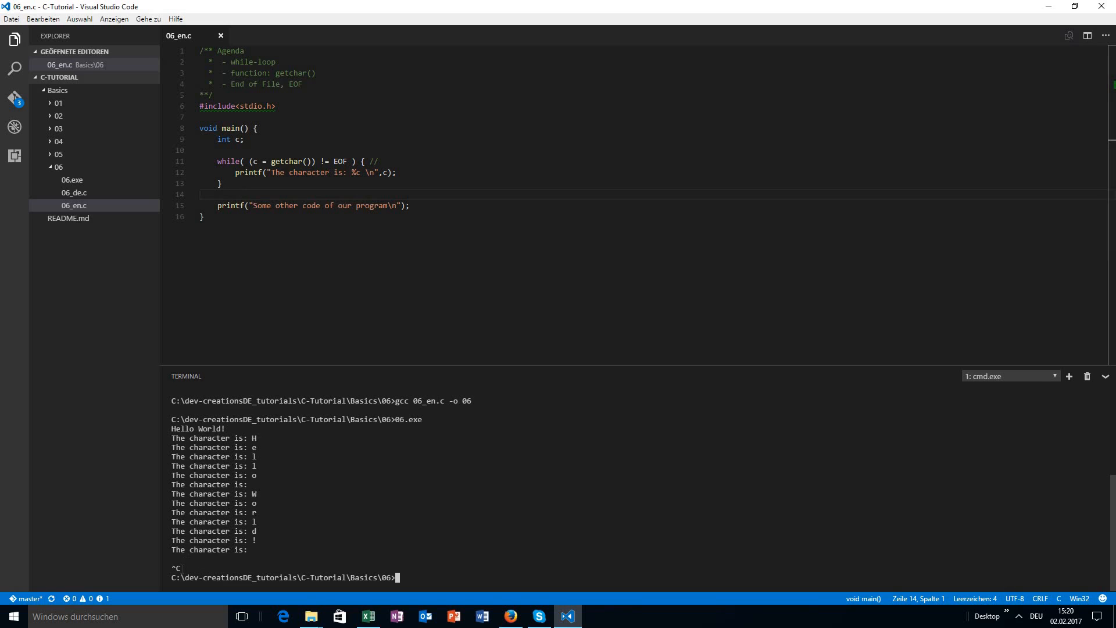
mouse_move(1102, 6)
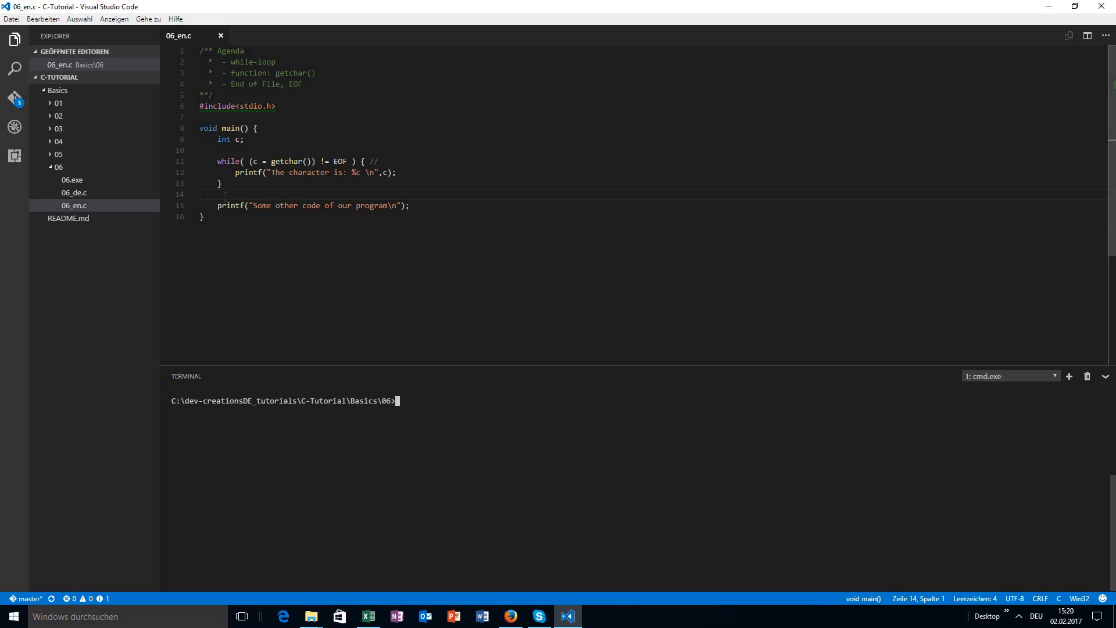
Complete the while-line comment as // EOF = -1 and rerun 06.exe in the terminal
triple_click(311, 206)
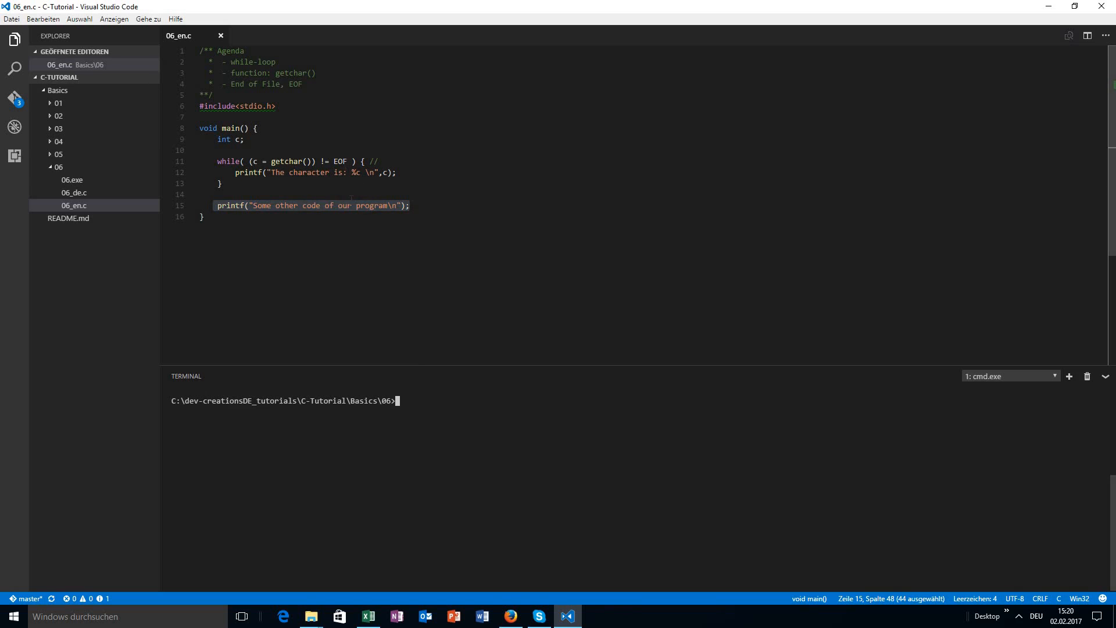
left_click(504, 161)
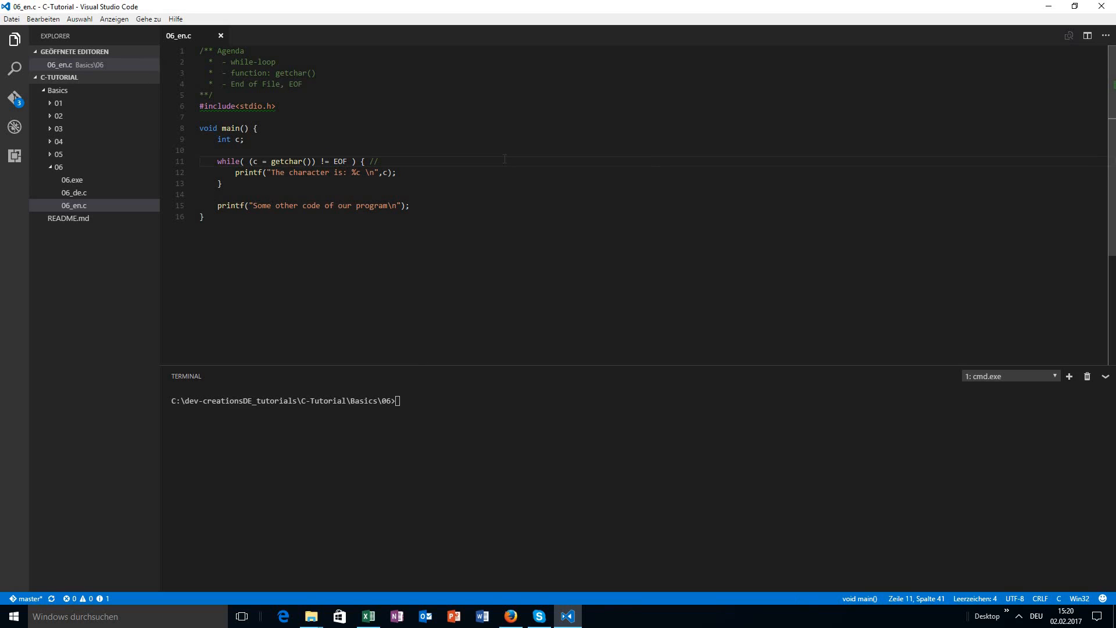
type("EOF = -1")
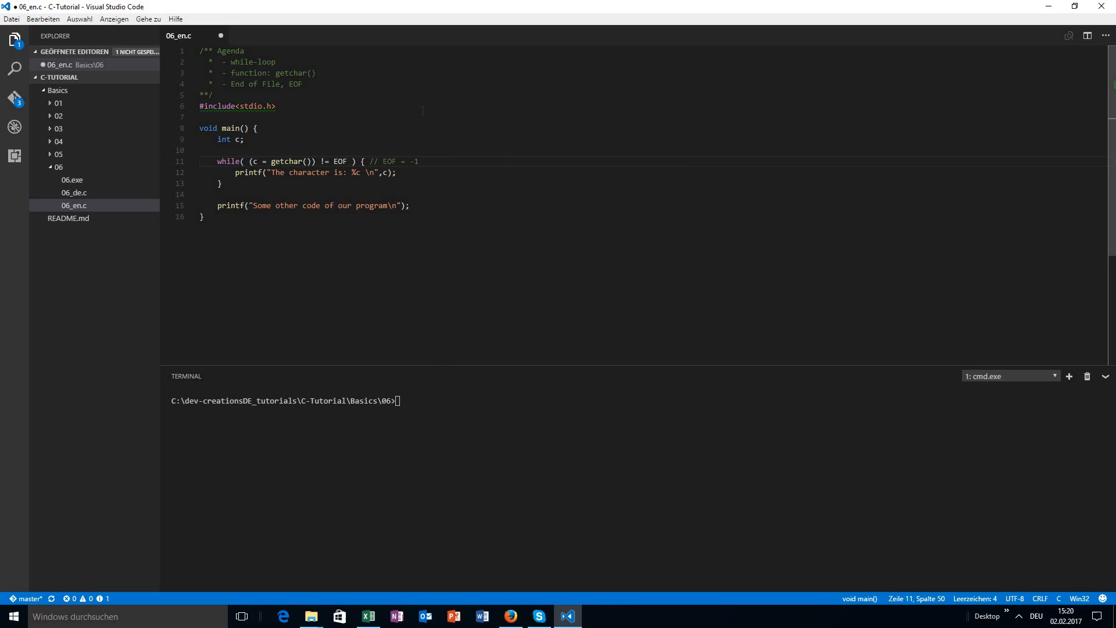
type("06.exe")
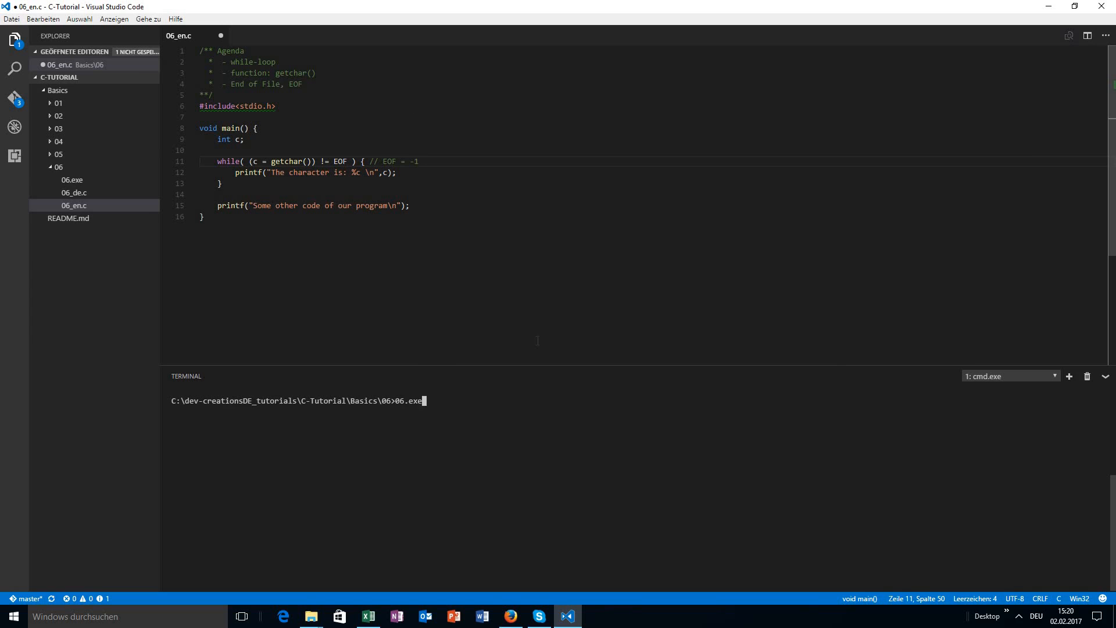
key("Return")
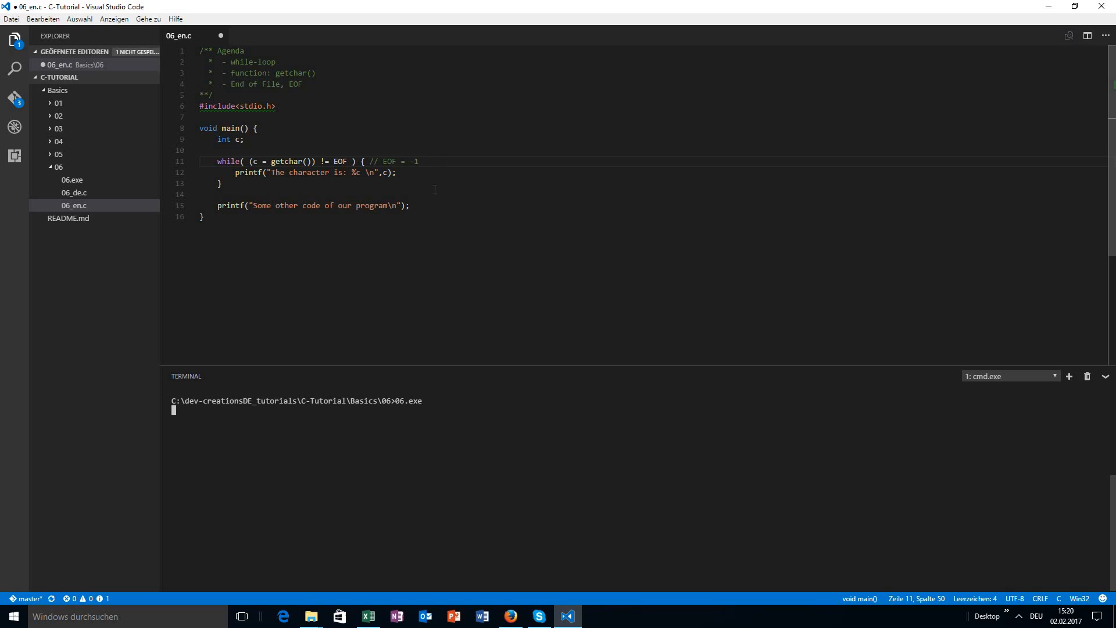
mouse_move(285, 481)
type(" = C")
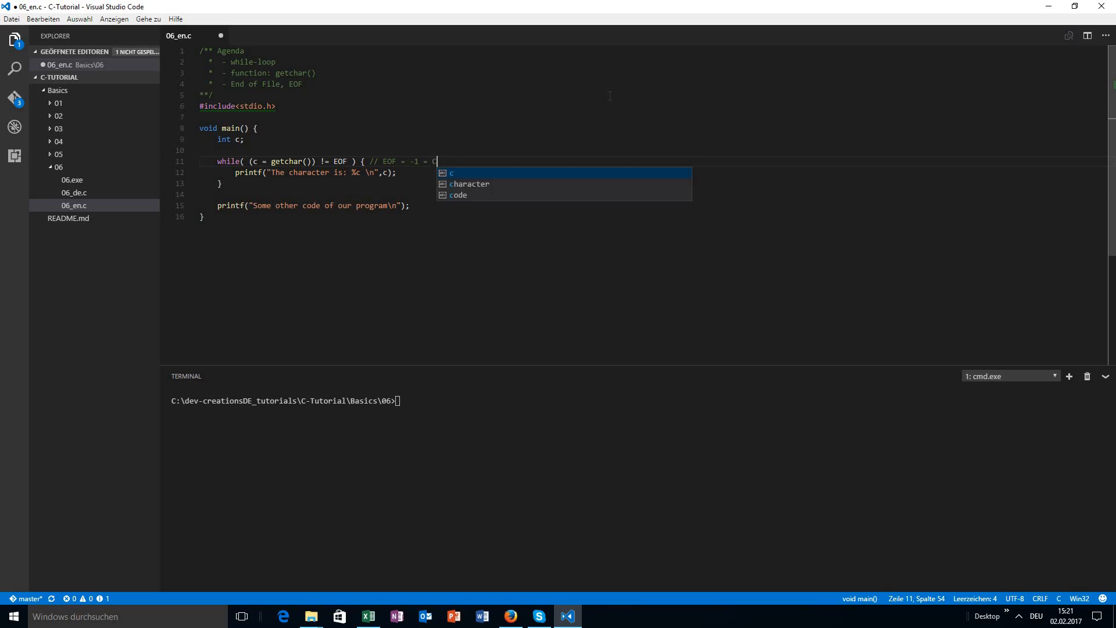
Complete the while-line comment as // EOF = -1 = CTRL+Z / CTRL+D, saving midway
type("TRL+")
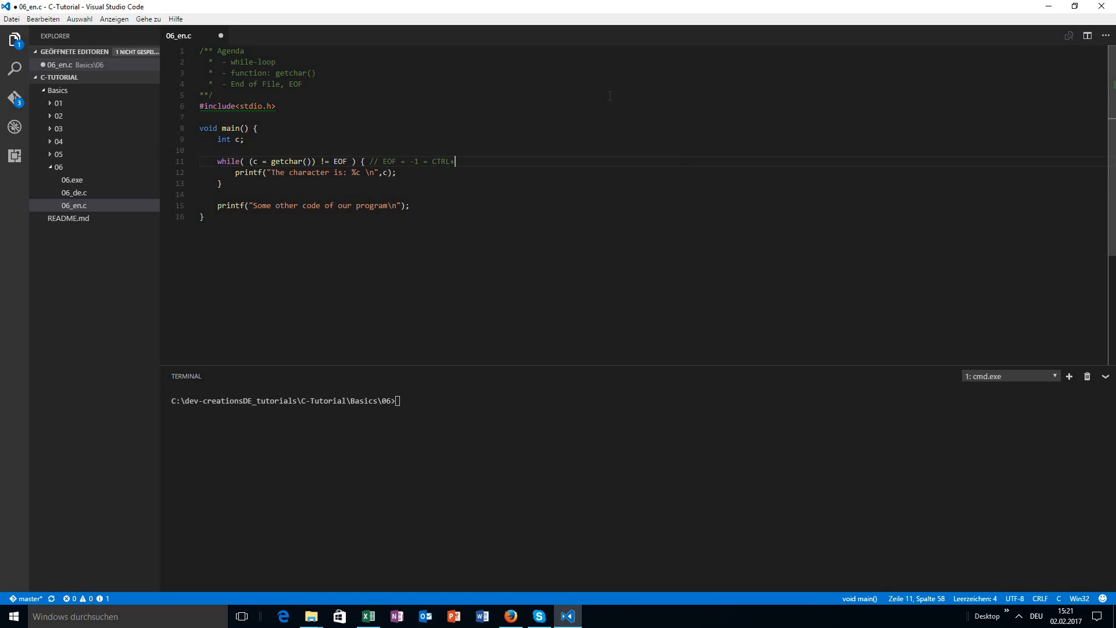
type("Z")
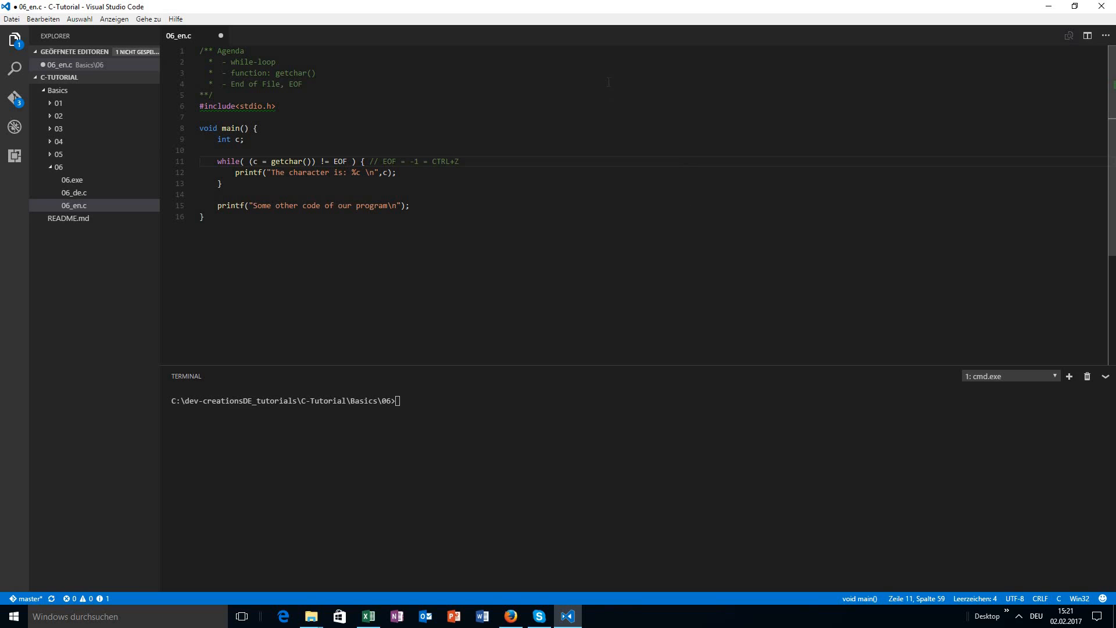
key("ctrl+s")
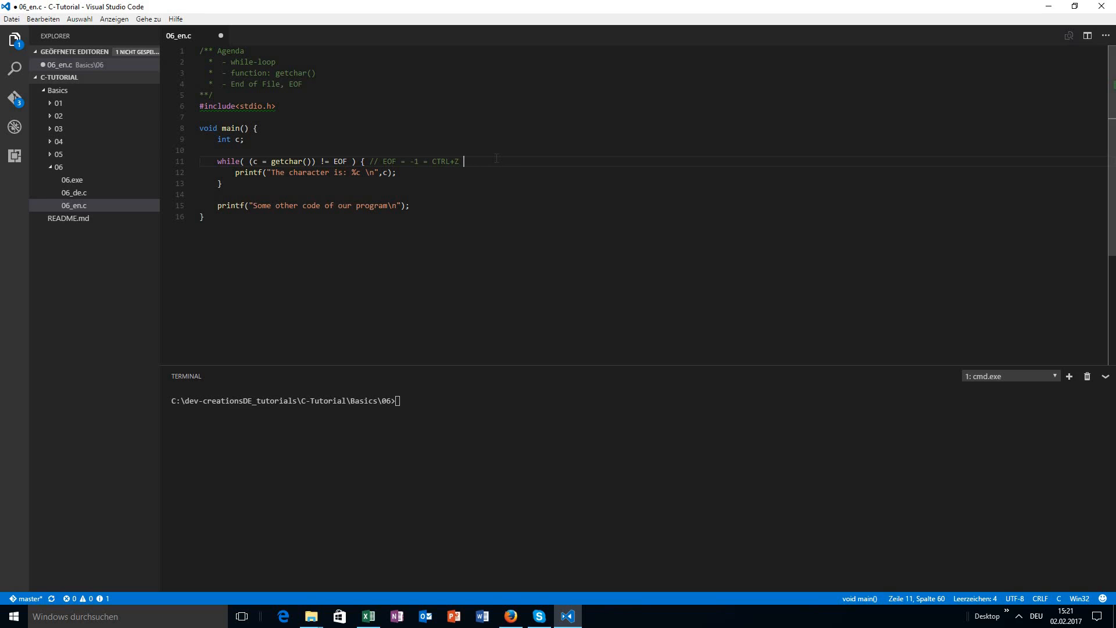
type("/ CTRL")
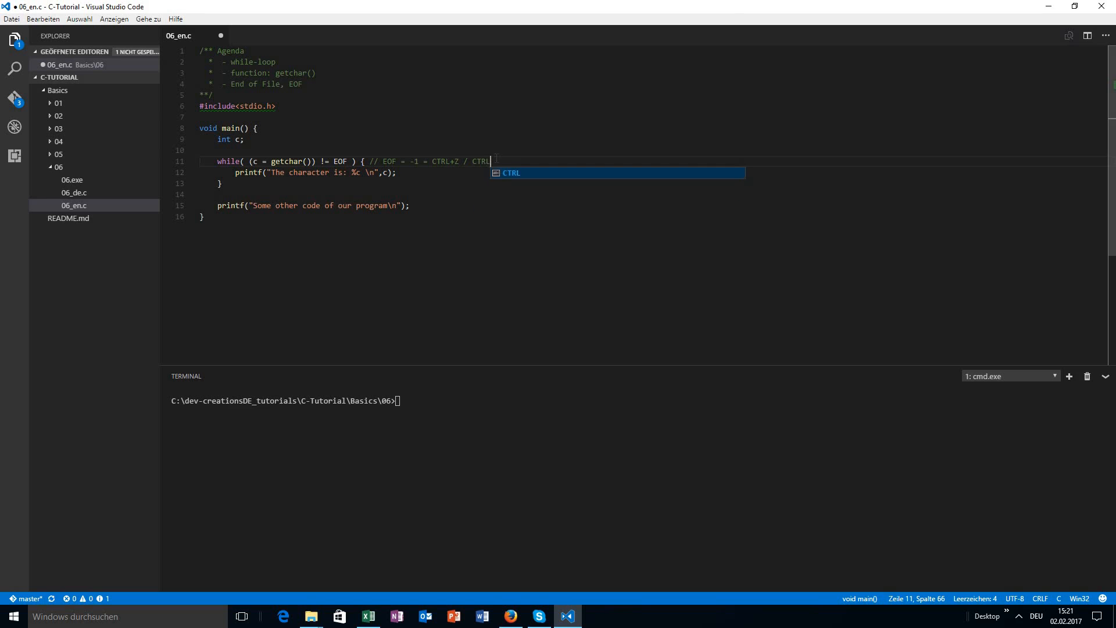
type("+D")
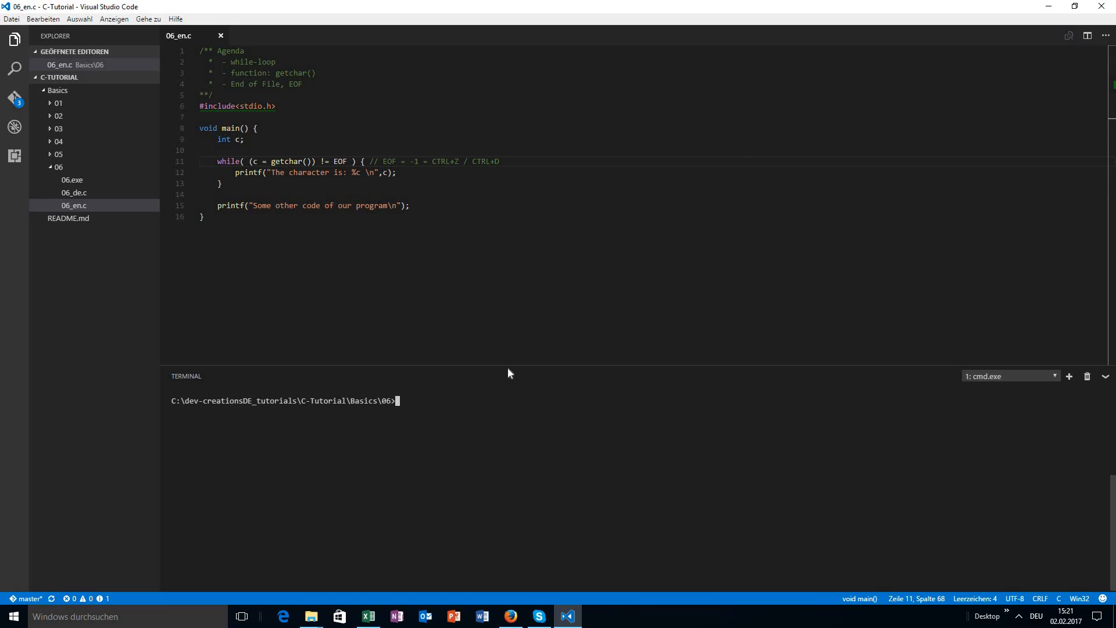
Compile 06_en.c to 06, run 06.exe with Hello World, and end input with Ctrl+Z
type("gcc 06_en.c -o 06")
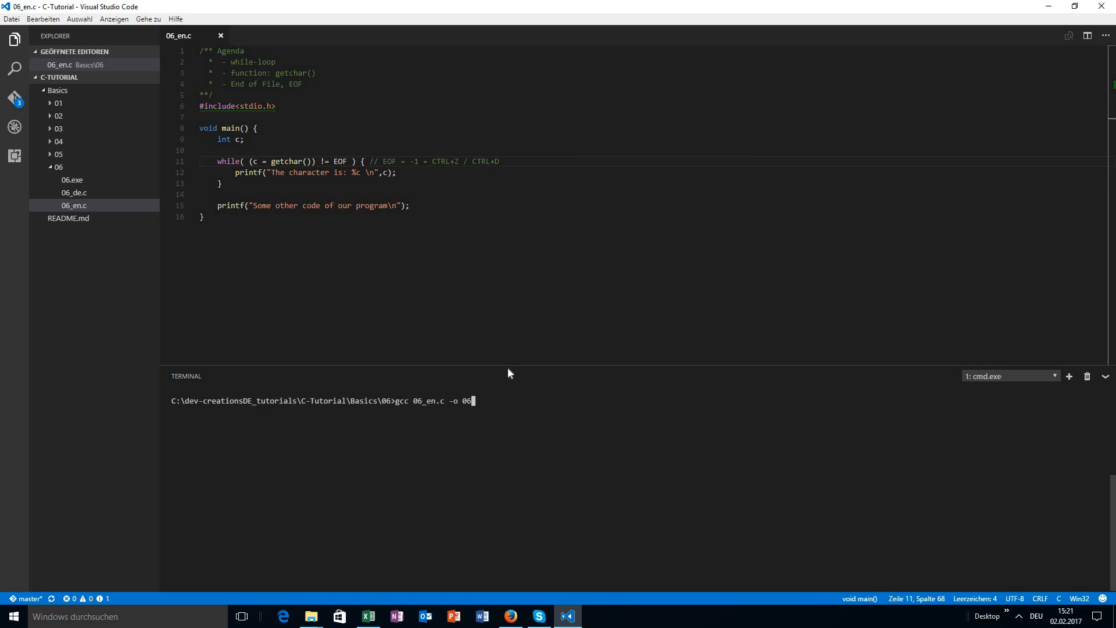
key("Return")
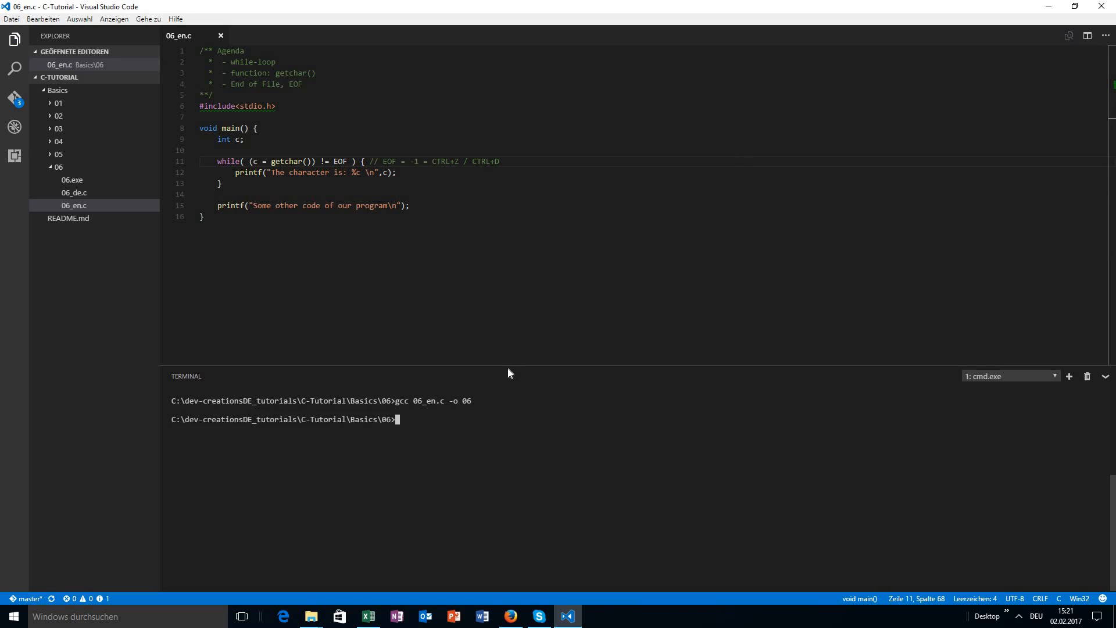
type("06.exe")
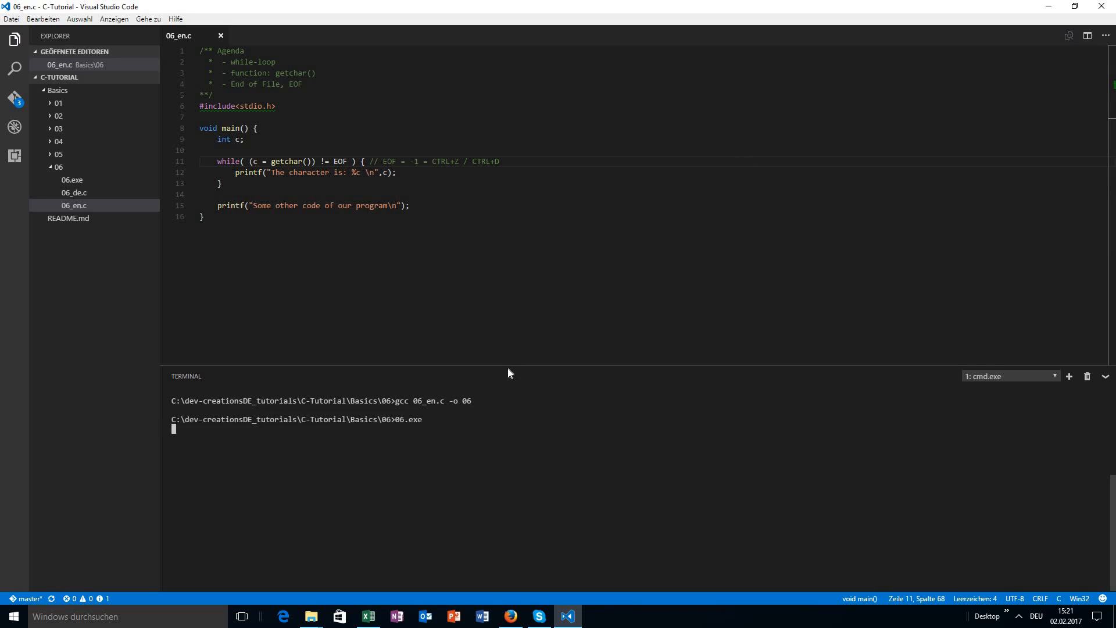
type("Hello World")
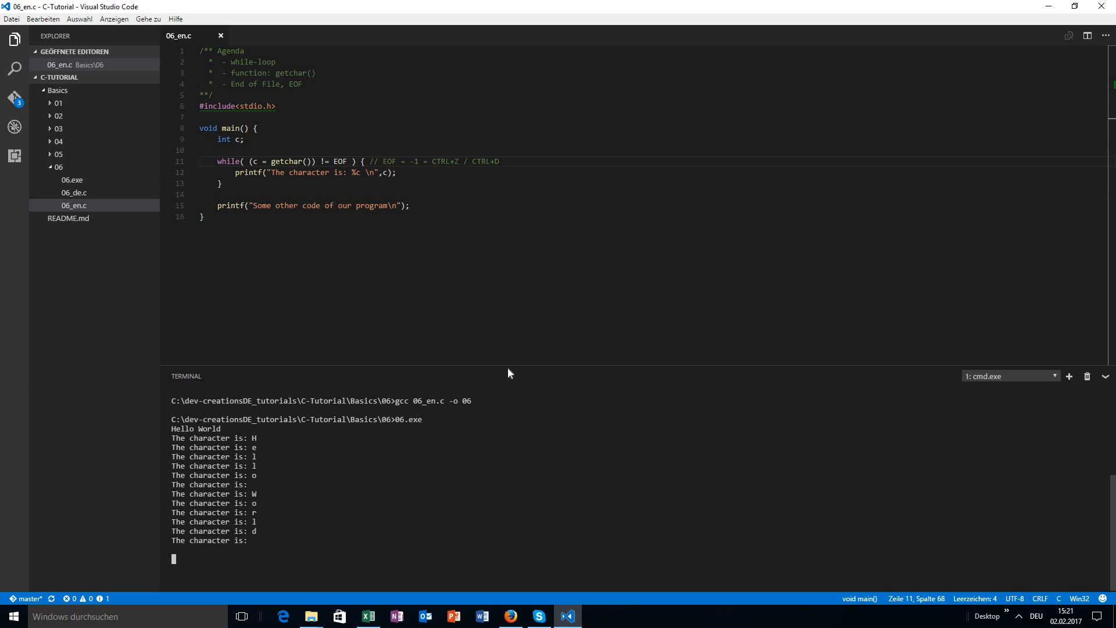
key("Ctrl+z")
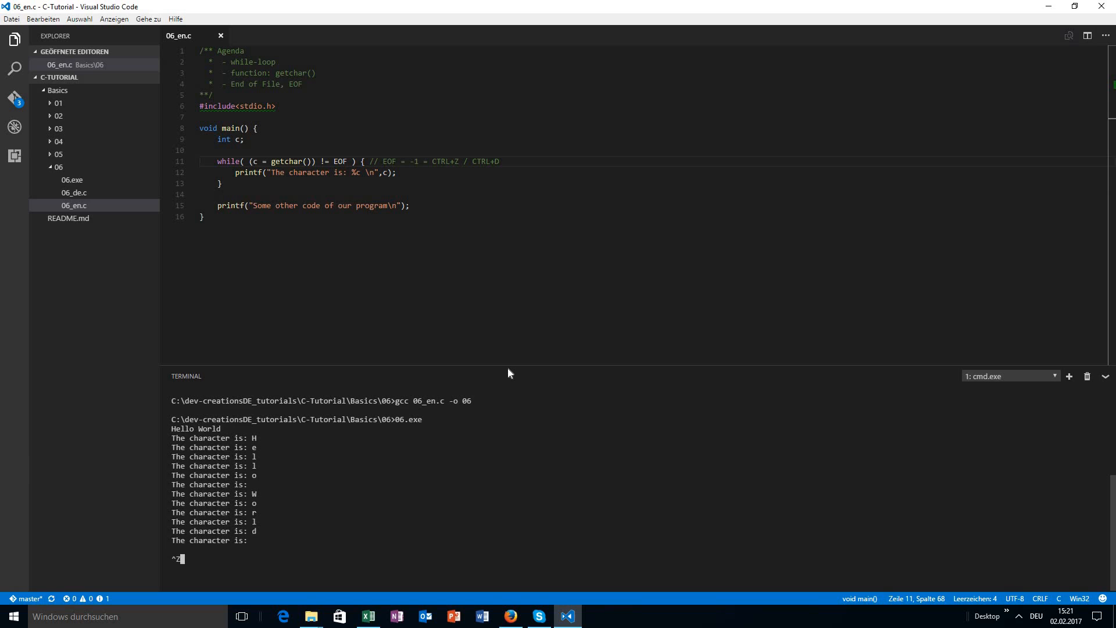
mouse_move(355, 389)
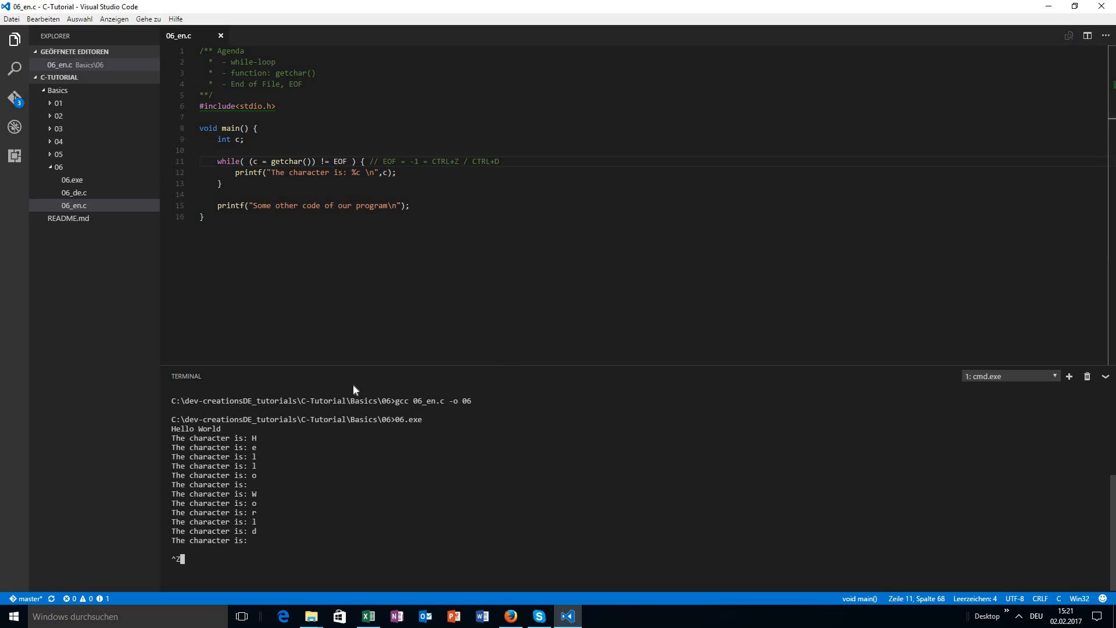
key("enter")
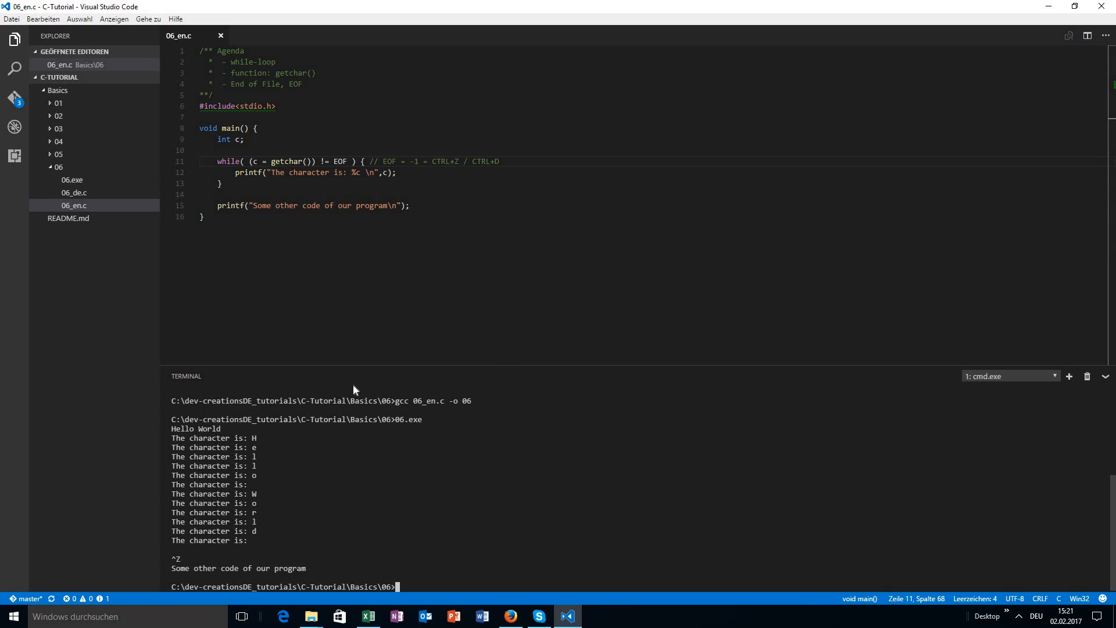
double_click(274, 568)
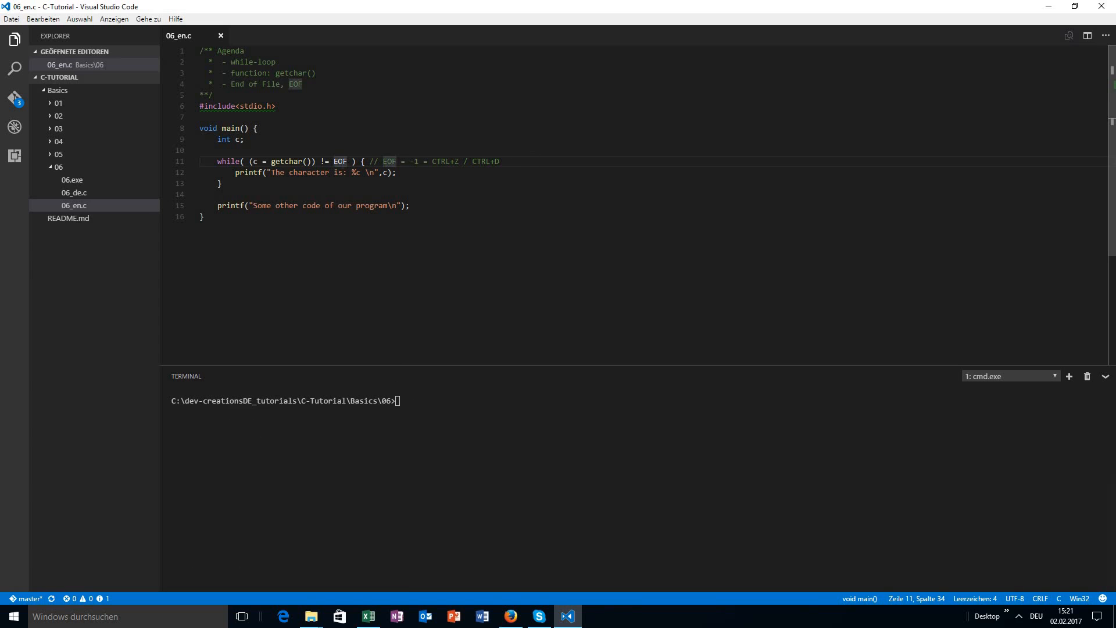
Swap EOF for -1, run 06.exe on Hello World until Ctrl+Z, then restore EOF
double_click(340, 161)
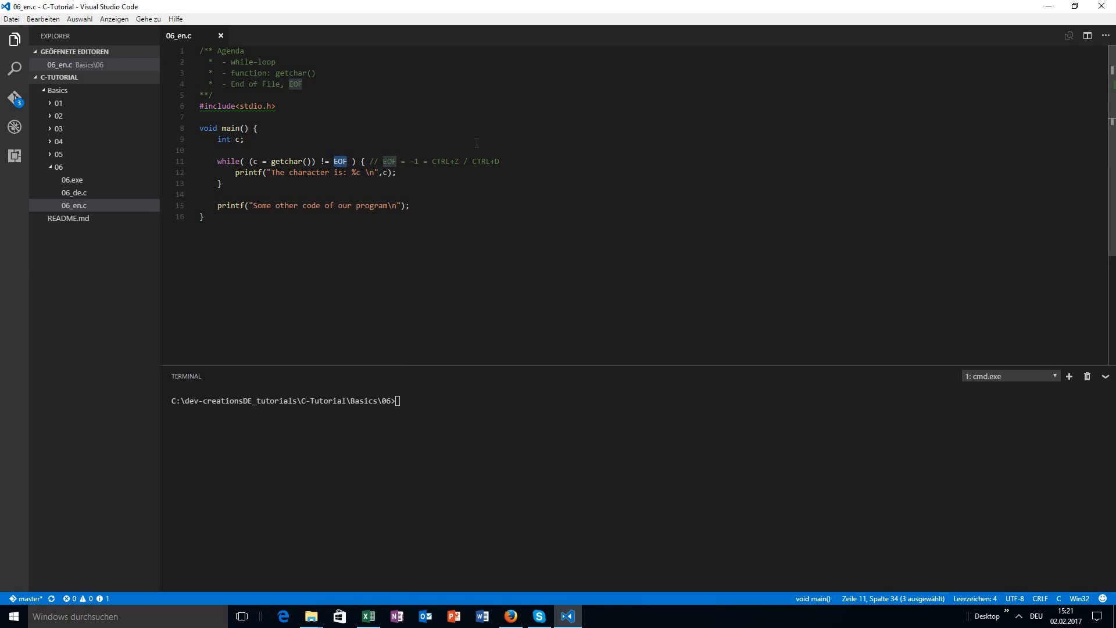
type("-1")
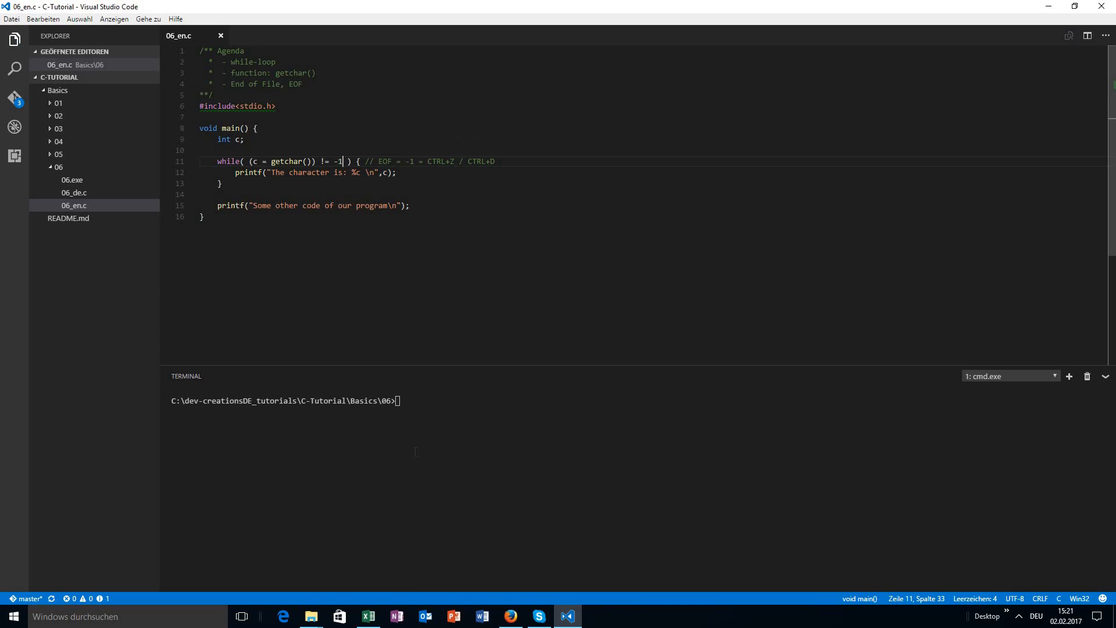
type("06.exe")
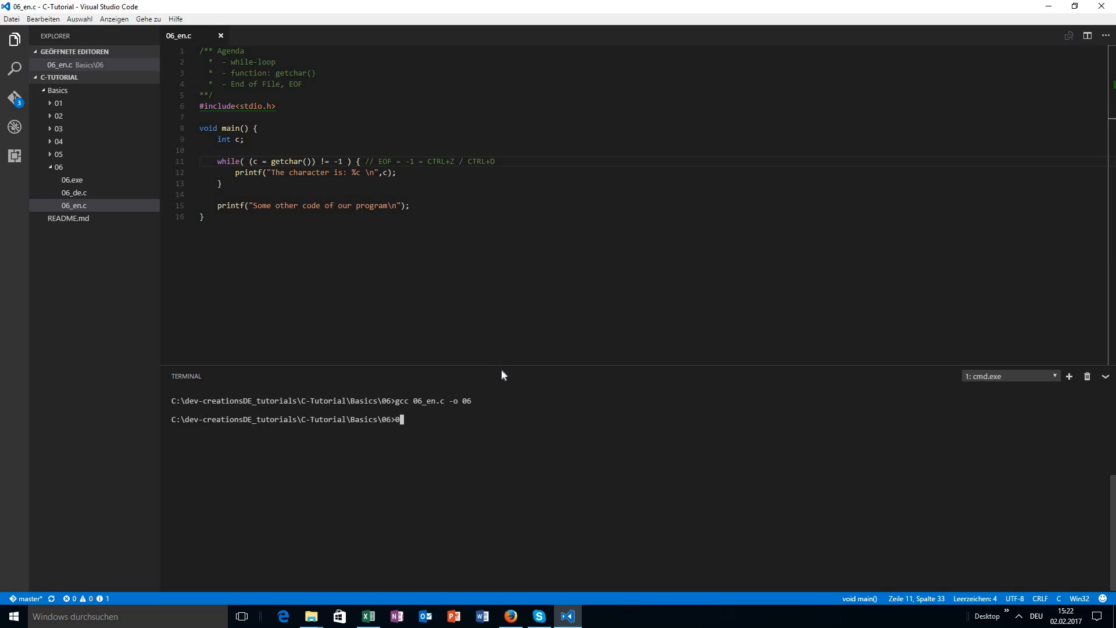
key("Return")
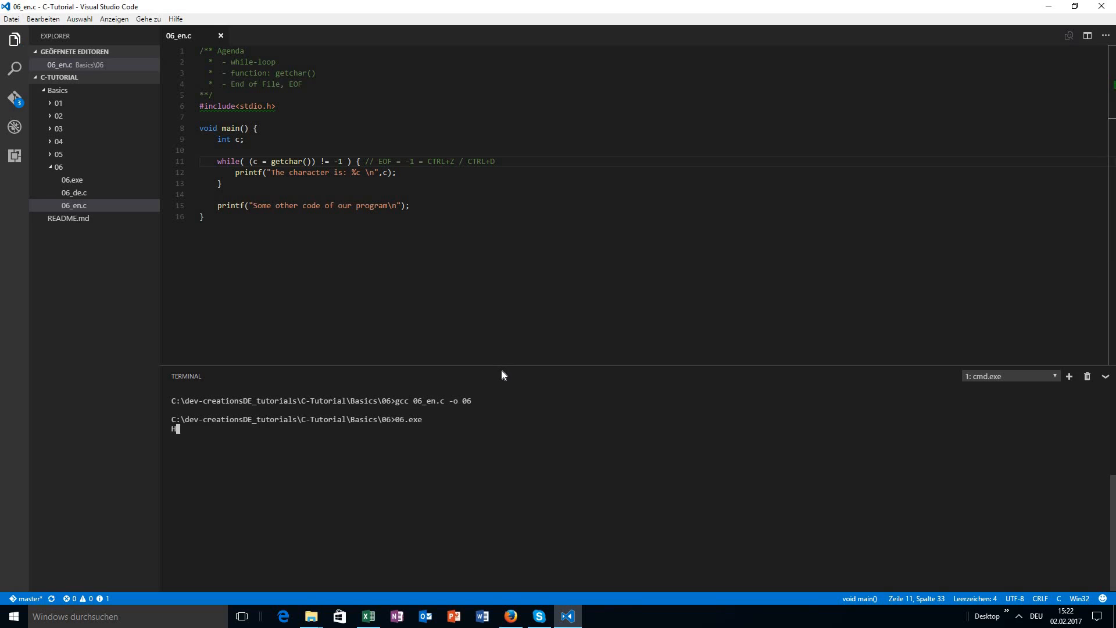
type("Hello World")
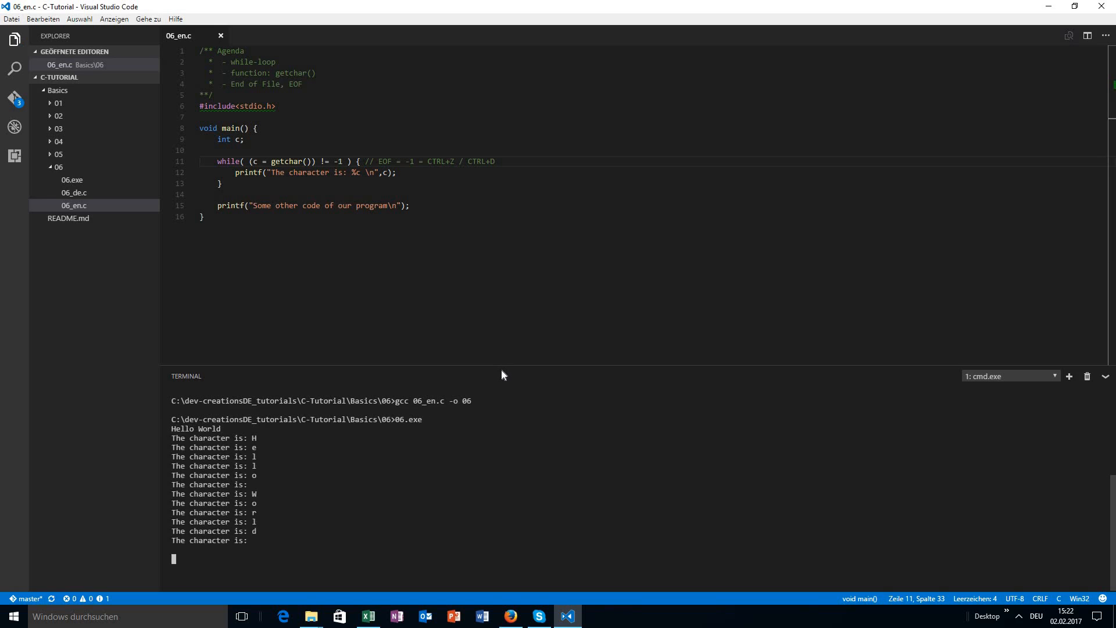
key("ctrl+z")
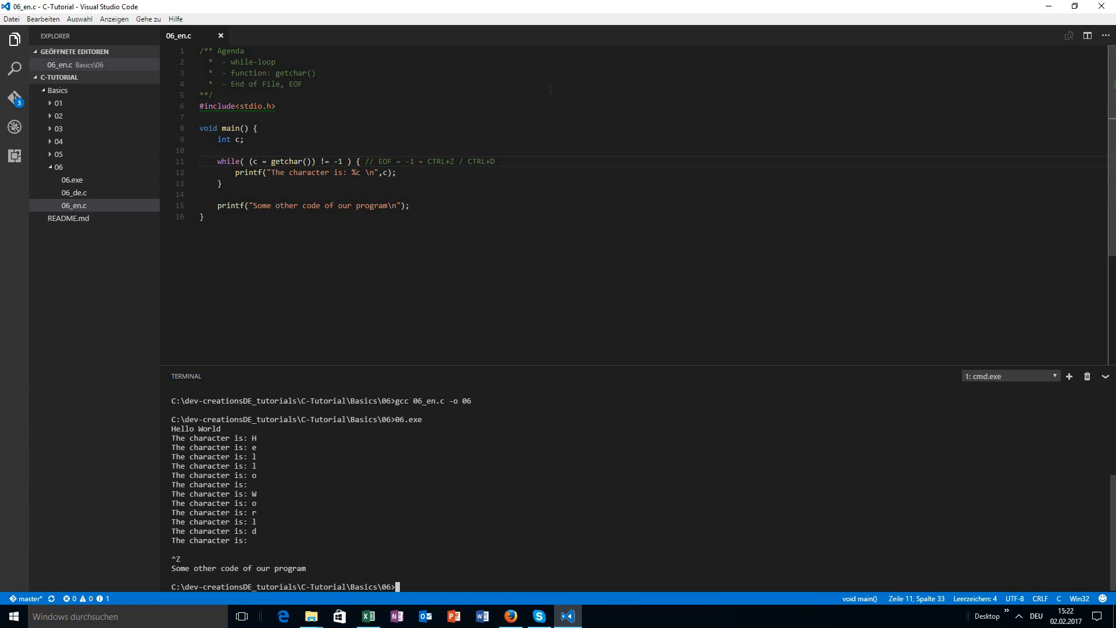
type("EOF")
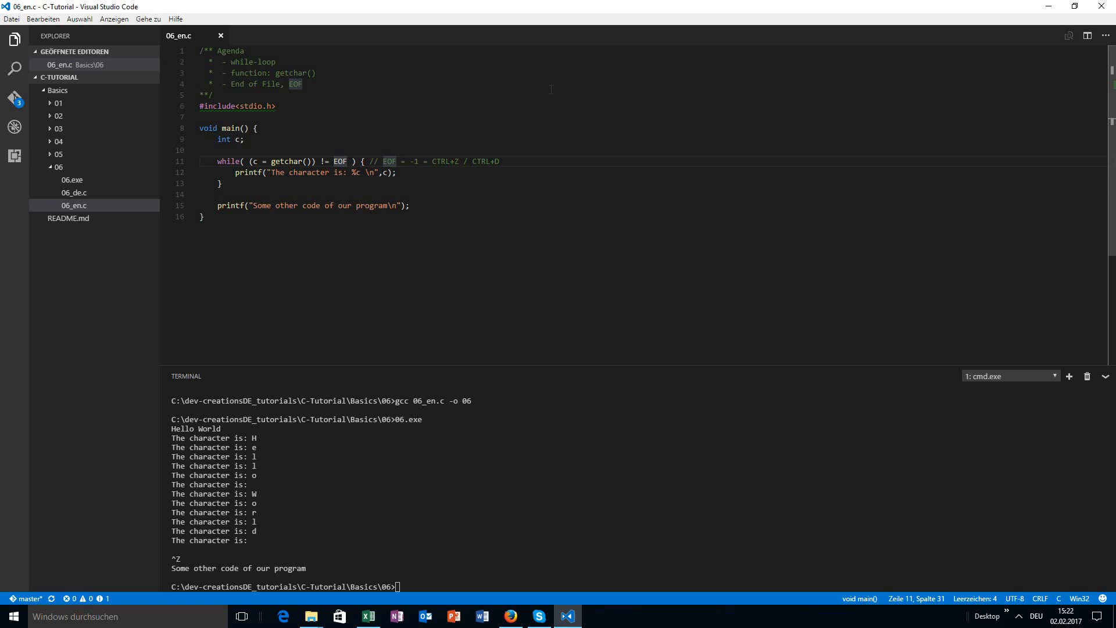
double_click(341, 162)
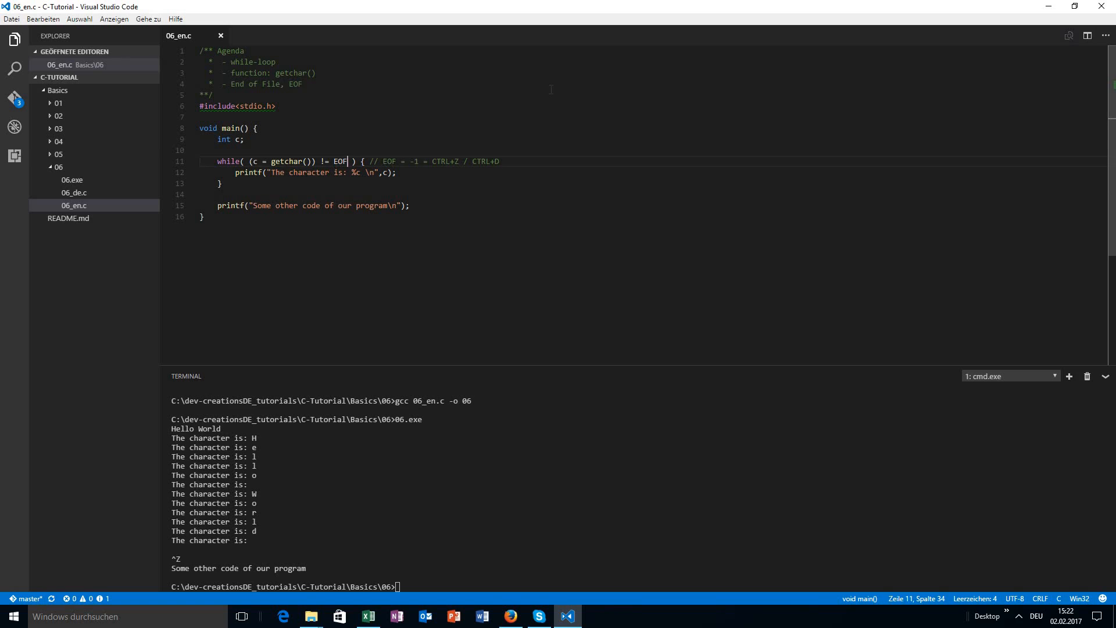
double_click(441, 161)
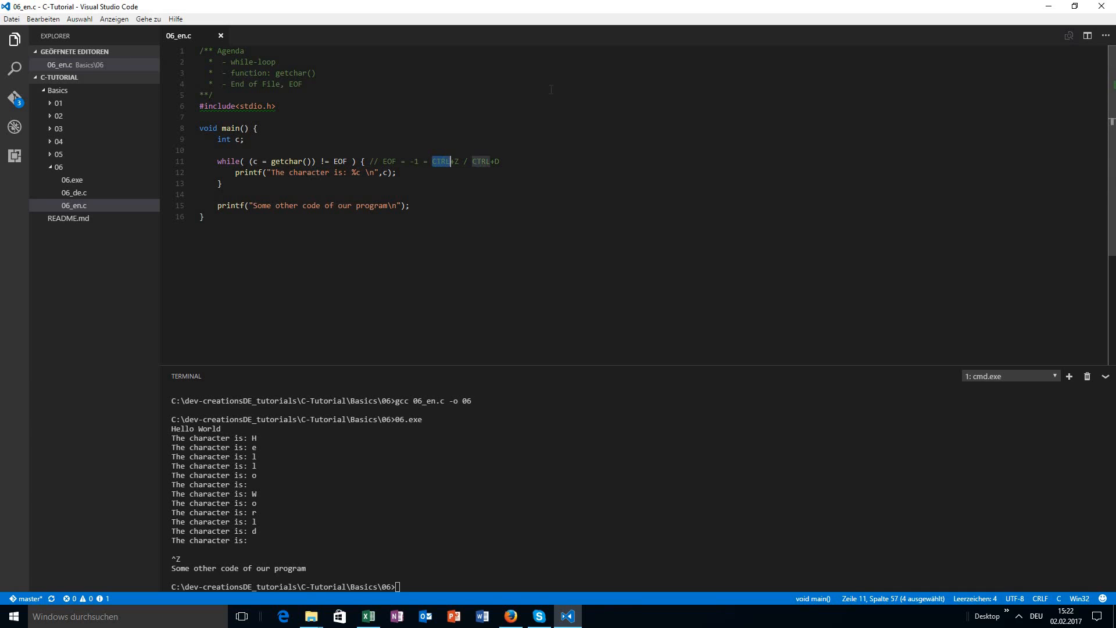
left_click(473, 161)
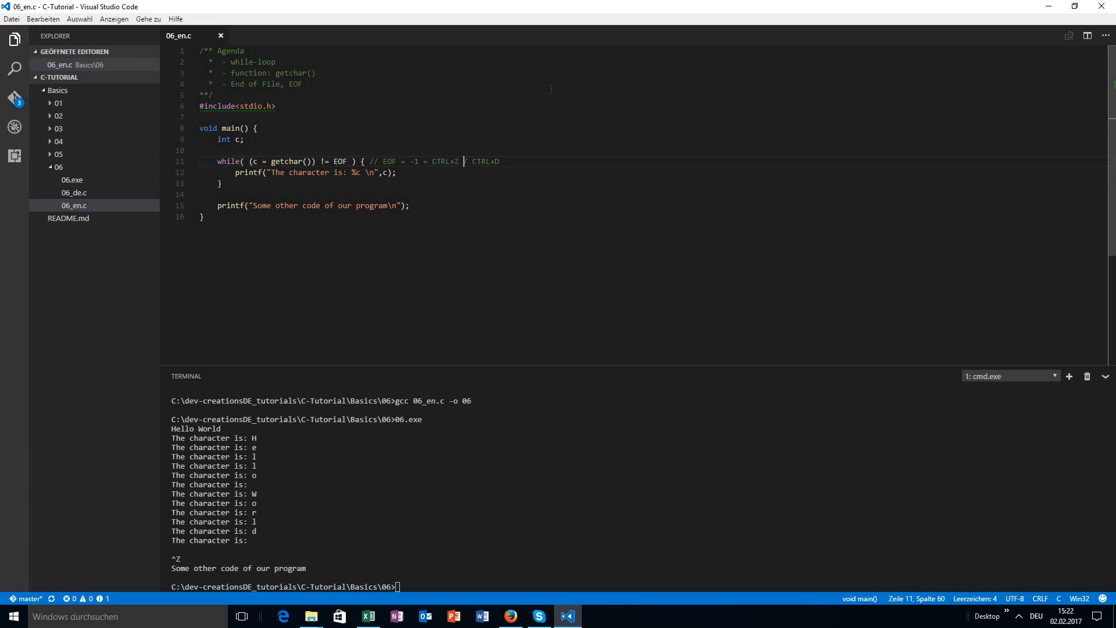
Change EOF in the while condition to -1
double_click(446, 162)
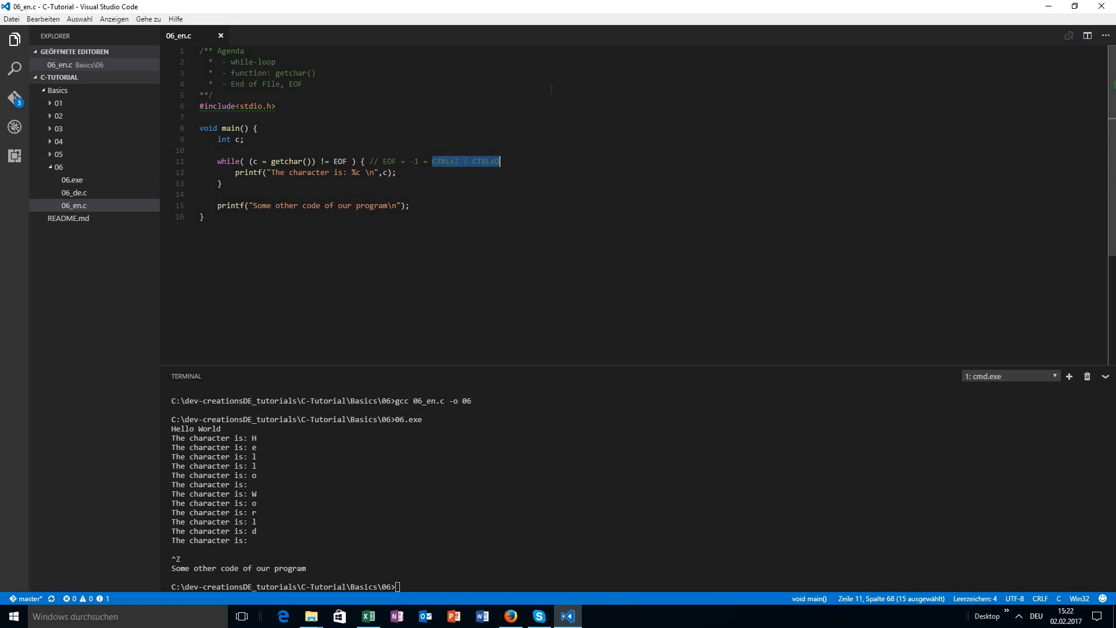
left_click(498, 161)
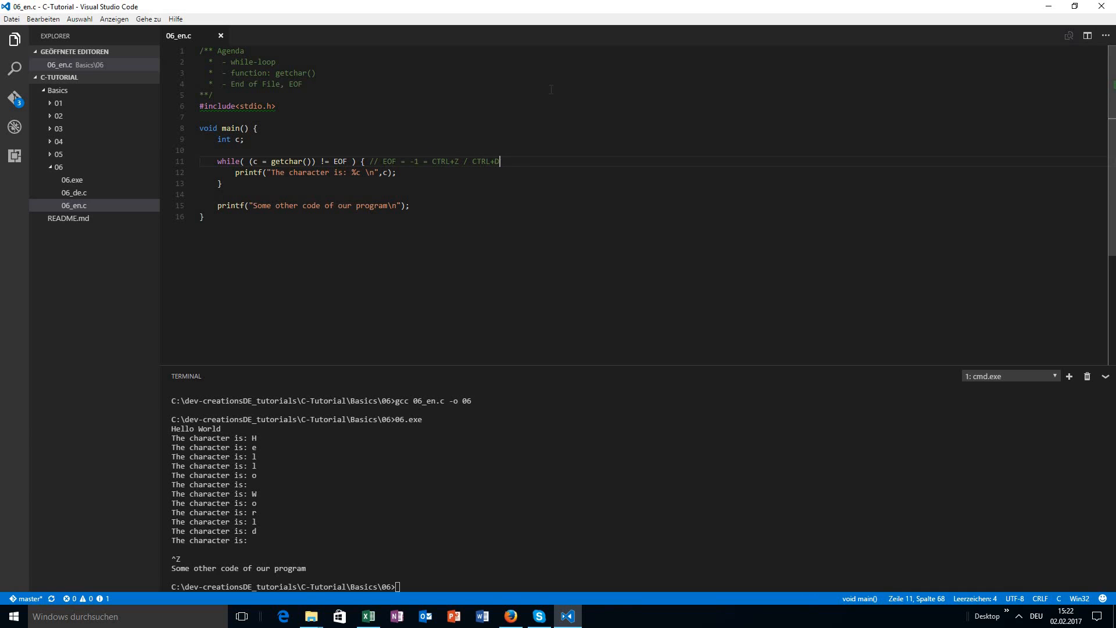
left_click(399, 161)
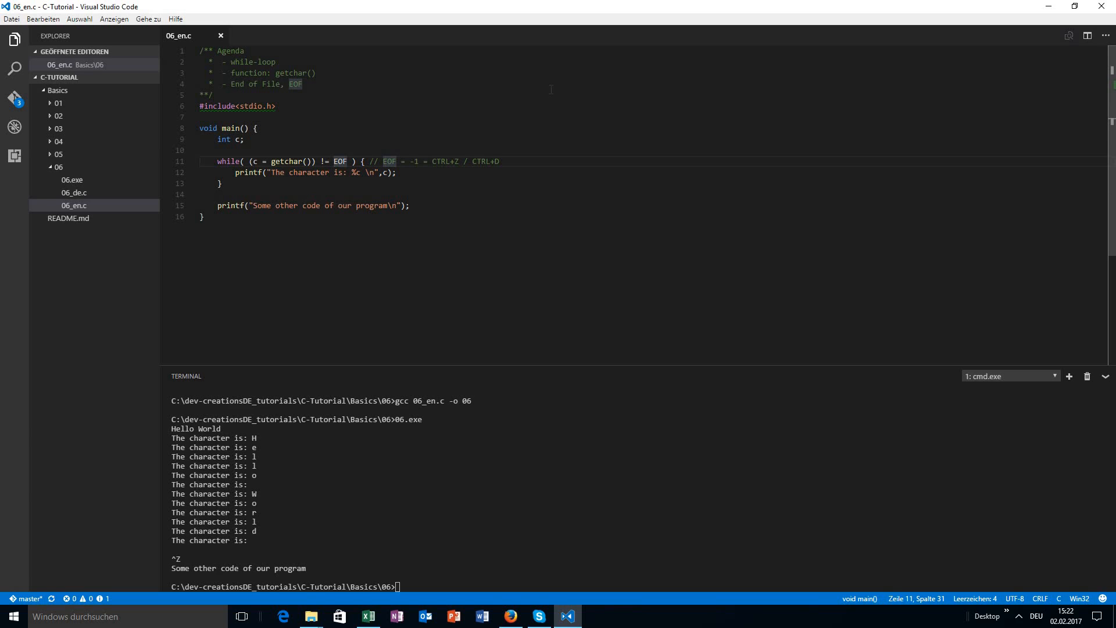
double_click(339, 161)
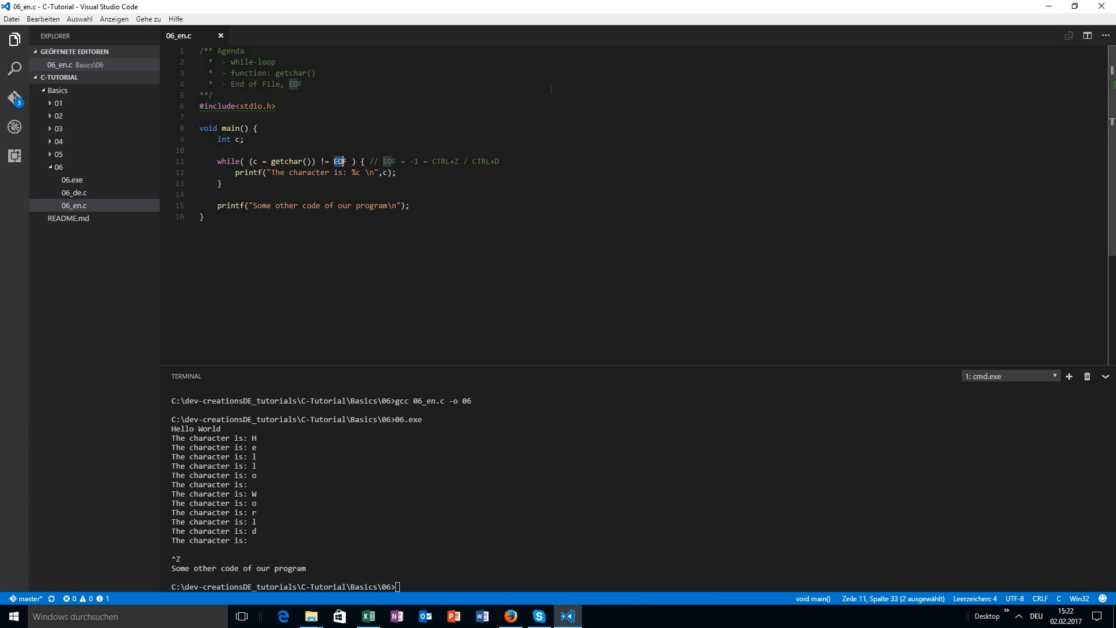
type("-")
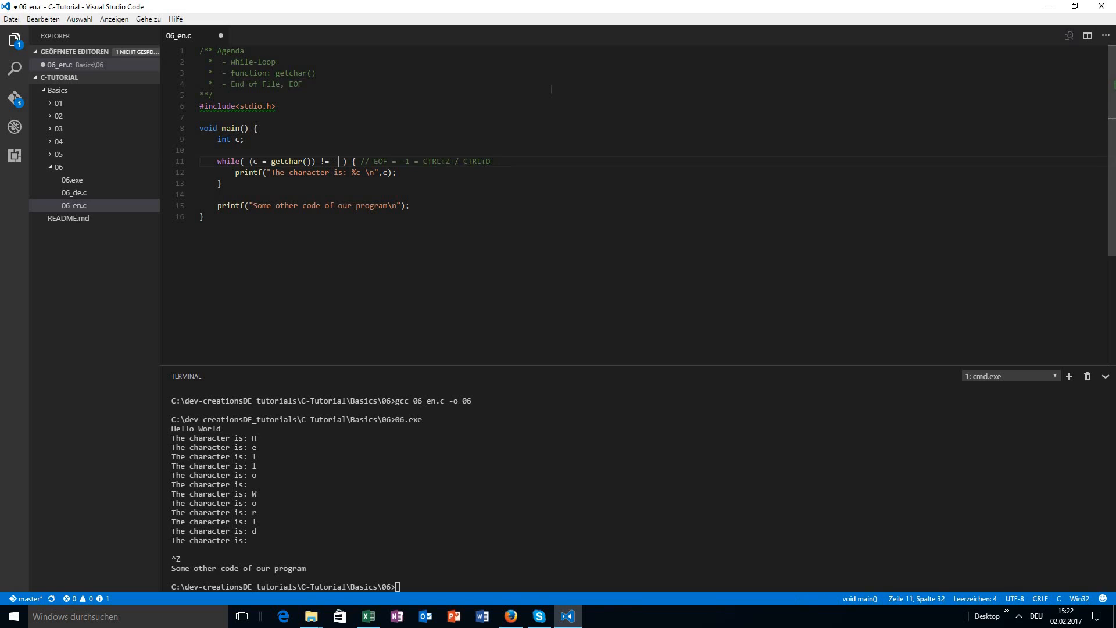
type("1")
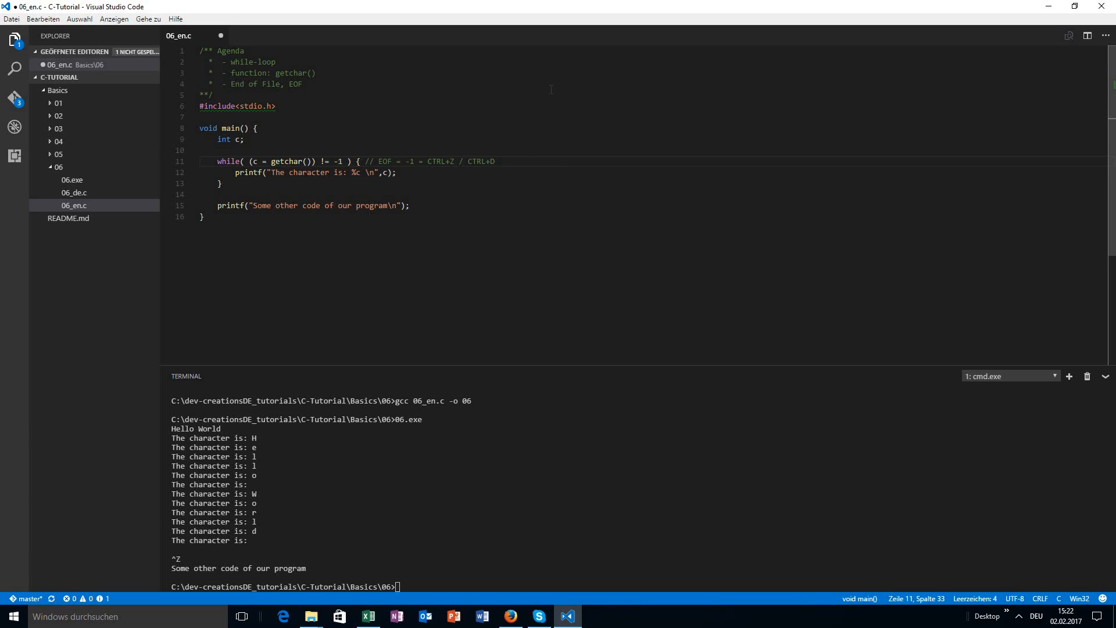
Add a // -1 comment above the loop and start retyping EOF in the condition
left_click(206, 150)
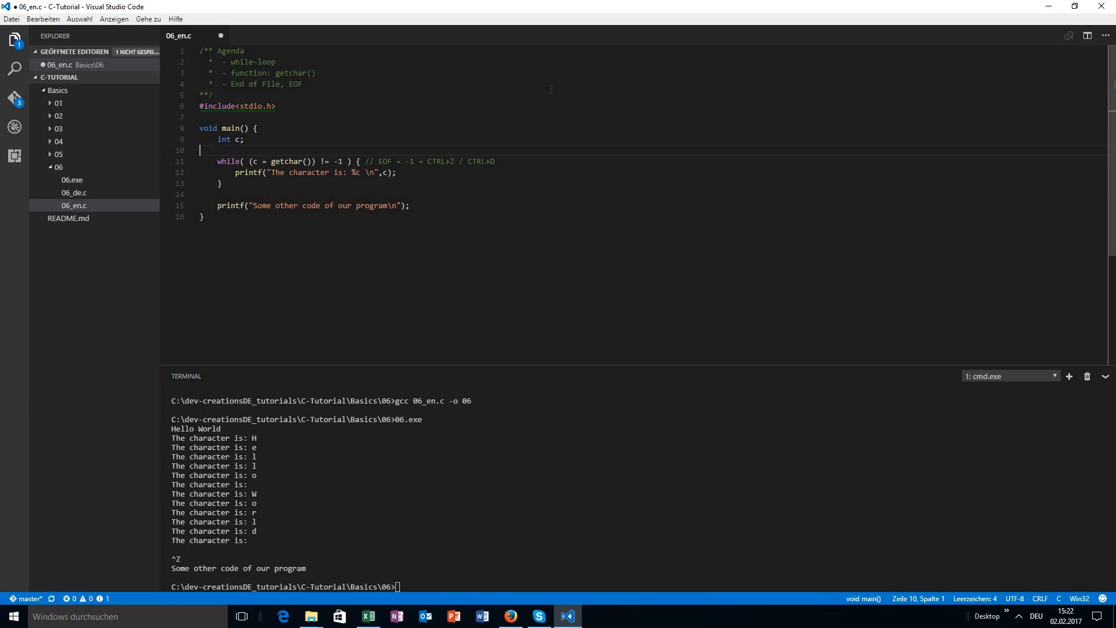
type("// -1")
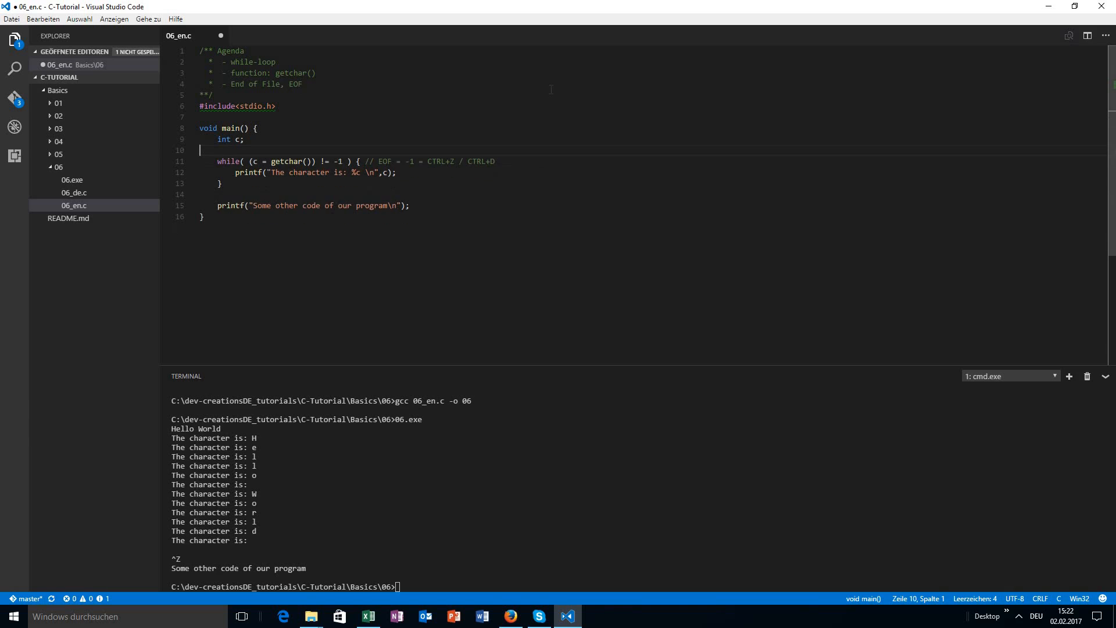
left_click(217, 161)
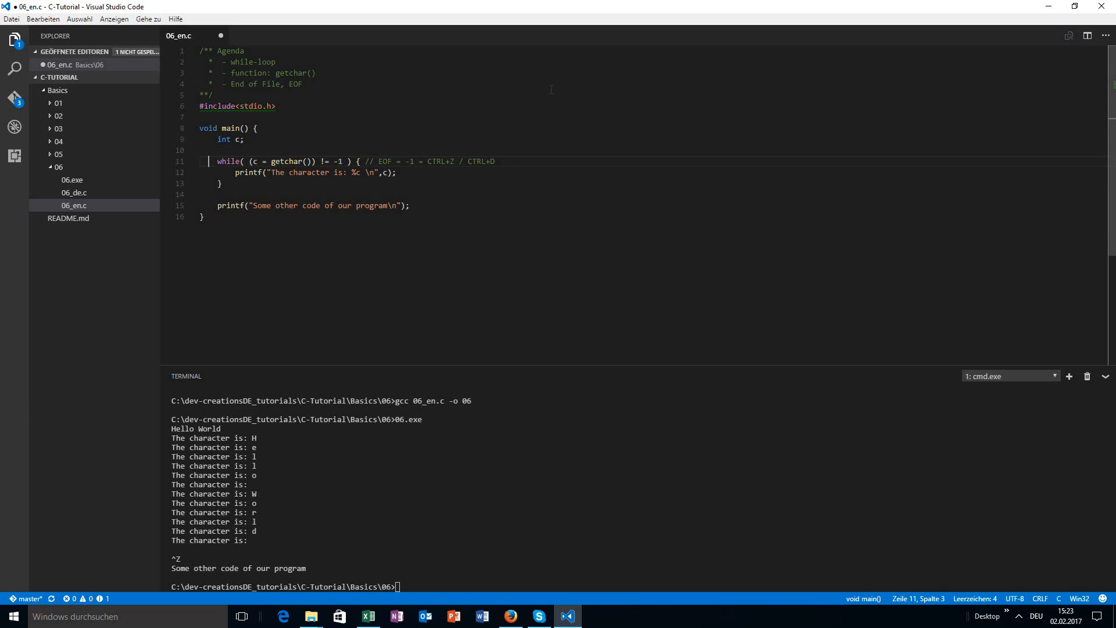
type("EOF")
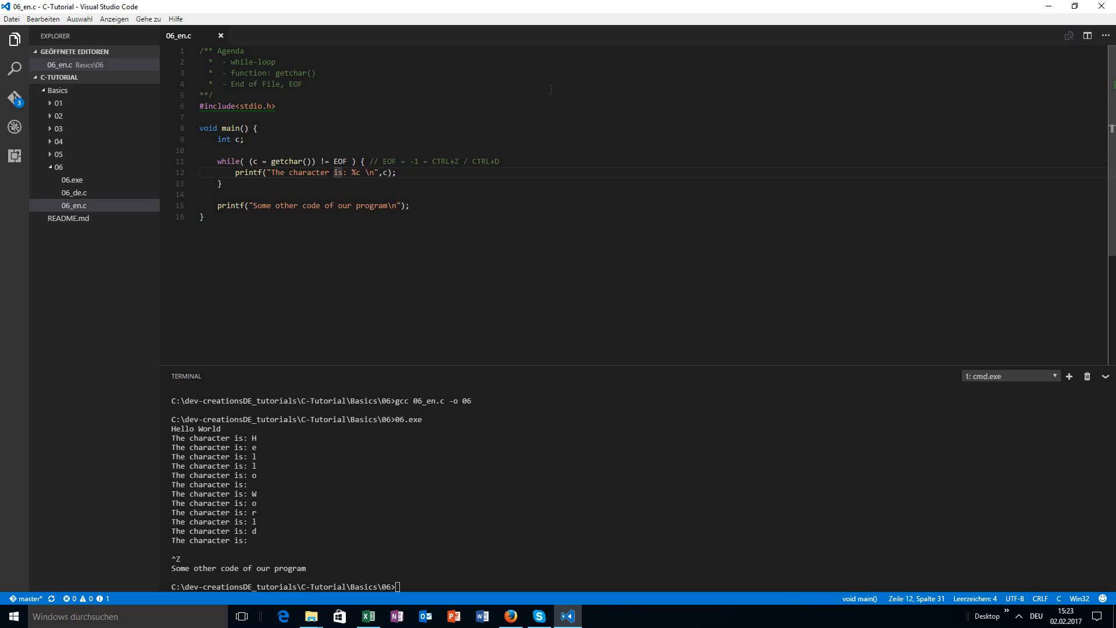
Remove the parentheses around c = getchar() in the while condition
left_click(329, 161)
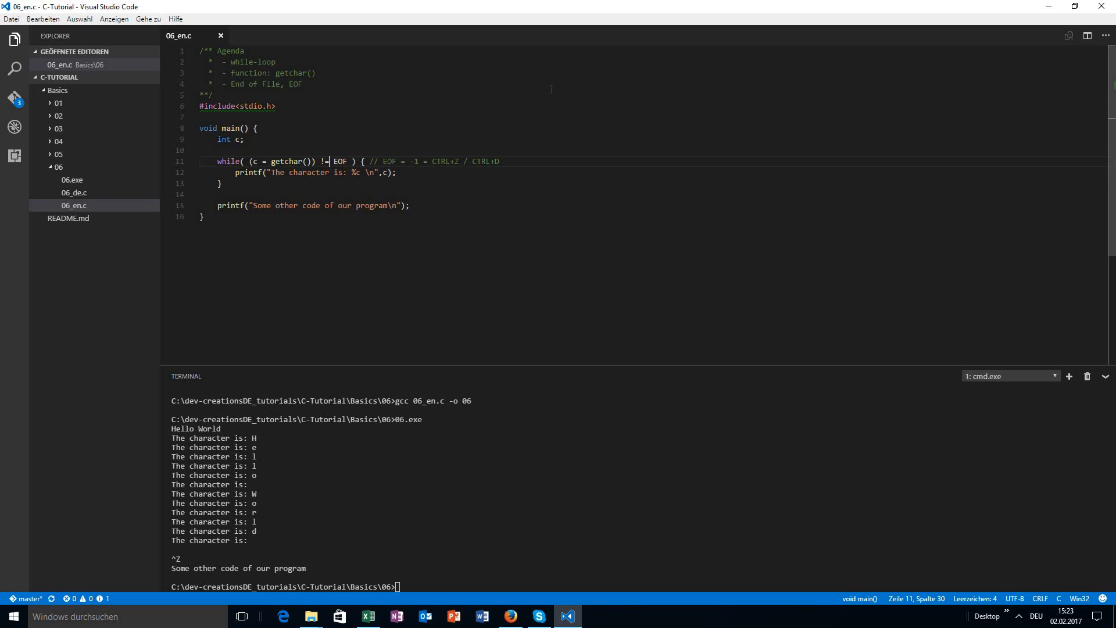
left_click(251, 172)
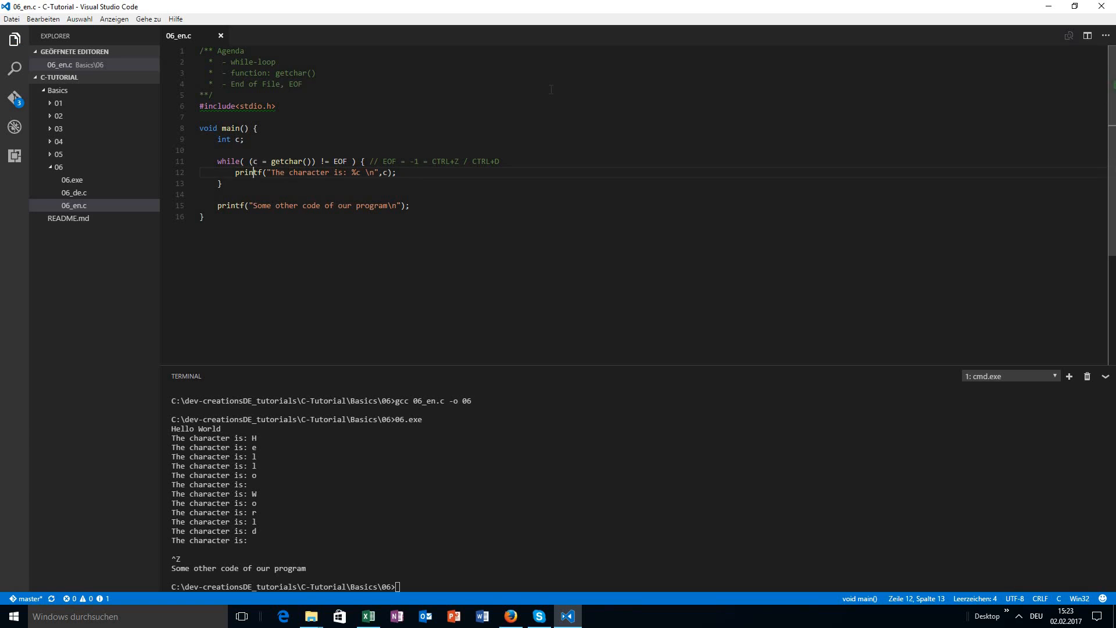
left_click(253, 161)
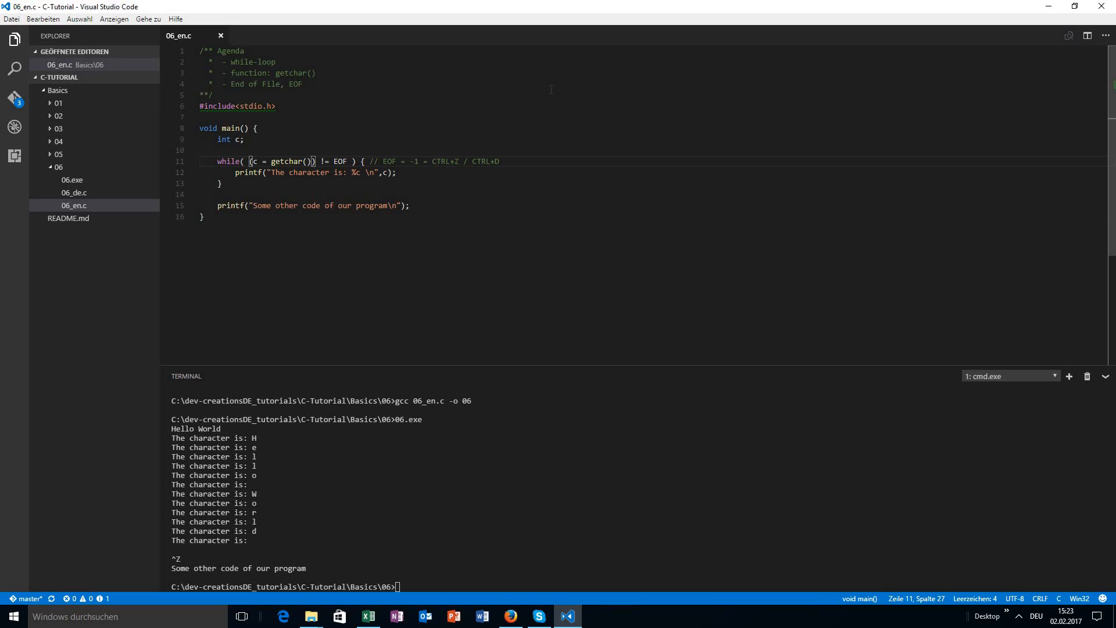
key("Backspace")
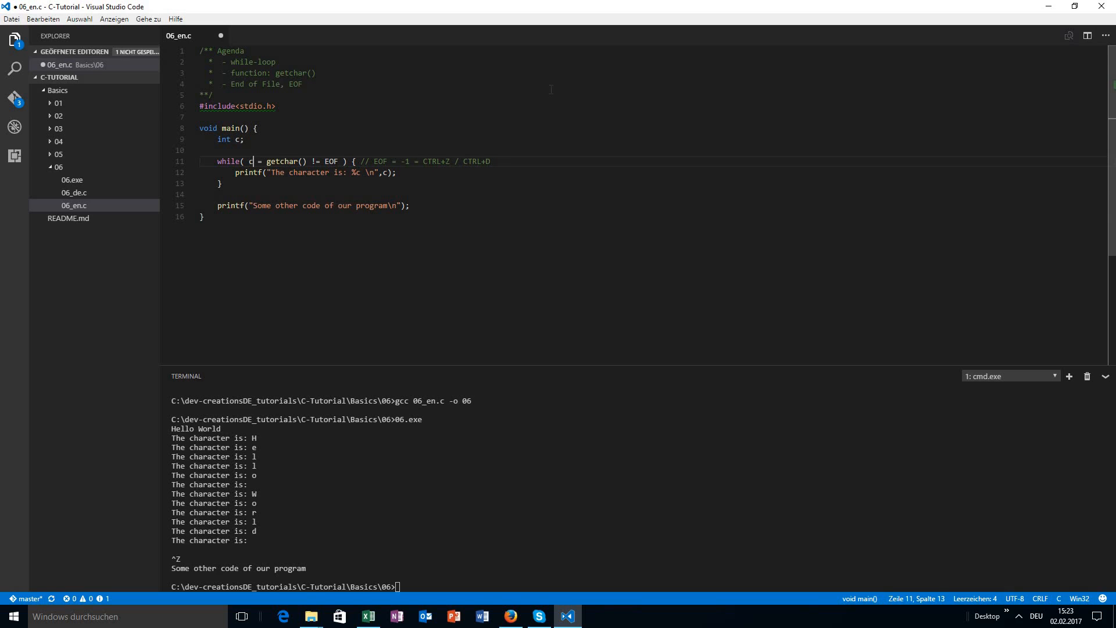
Clear the terminal, recompile with gcc 06_en.c -o 06, and run 06.exe with Hello World
type("cl")
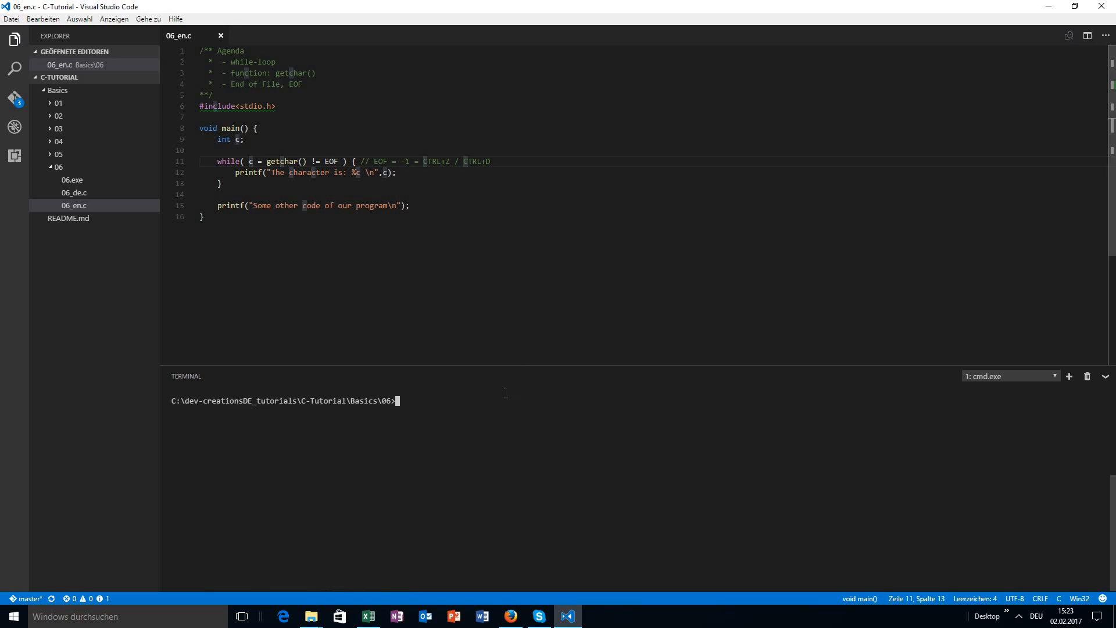
type("gcc 06_en.c -o 06")
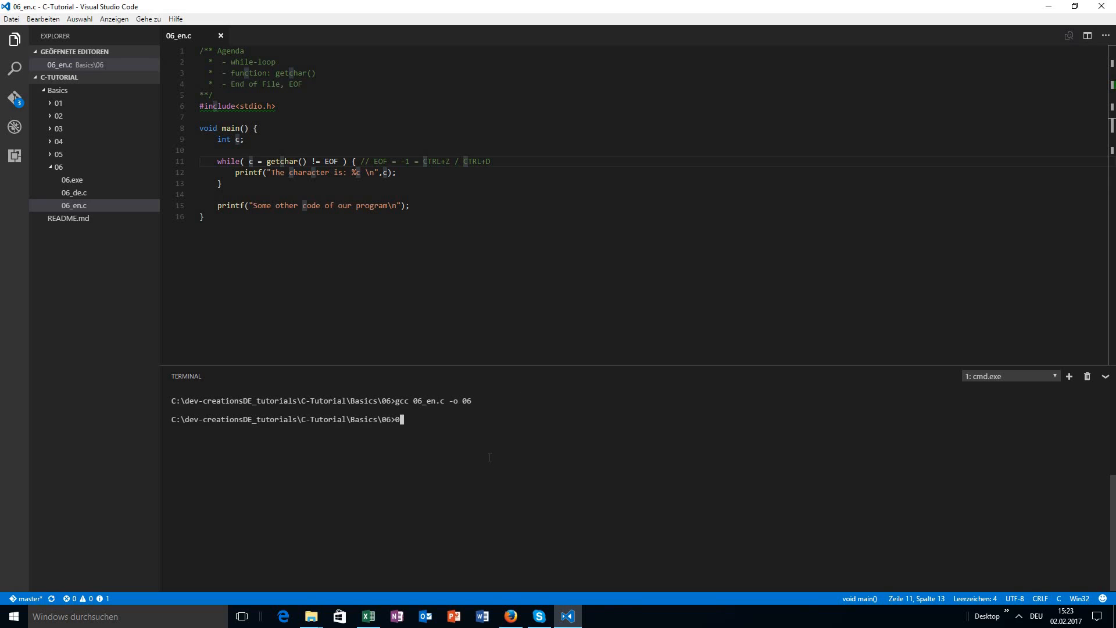
type("gcc 06_en.c -o 06")
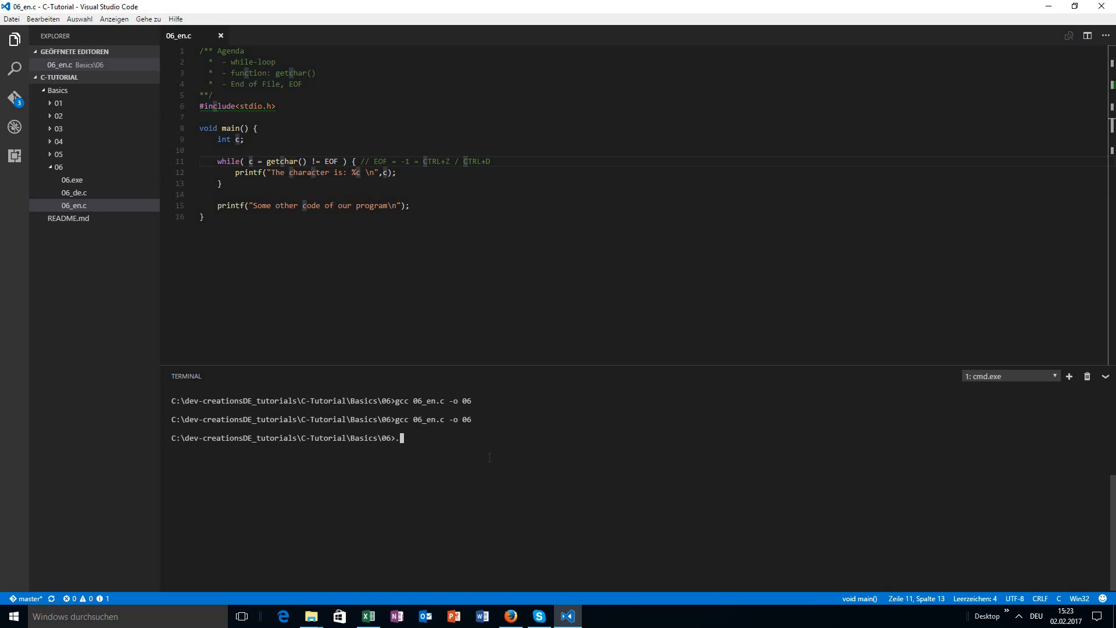
type("06.exe")
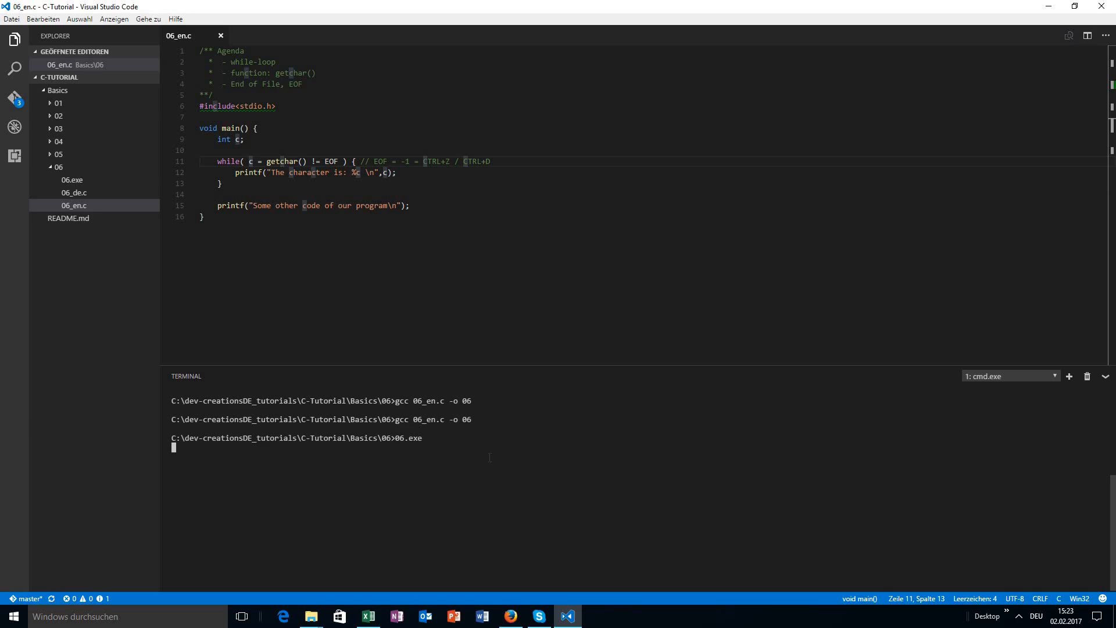
type("Hello World!")
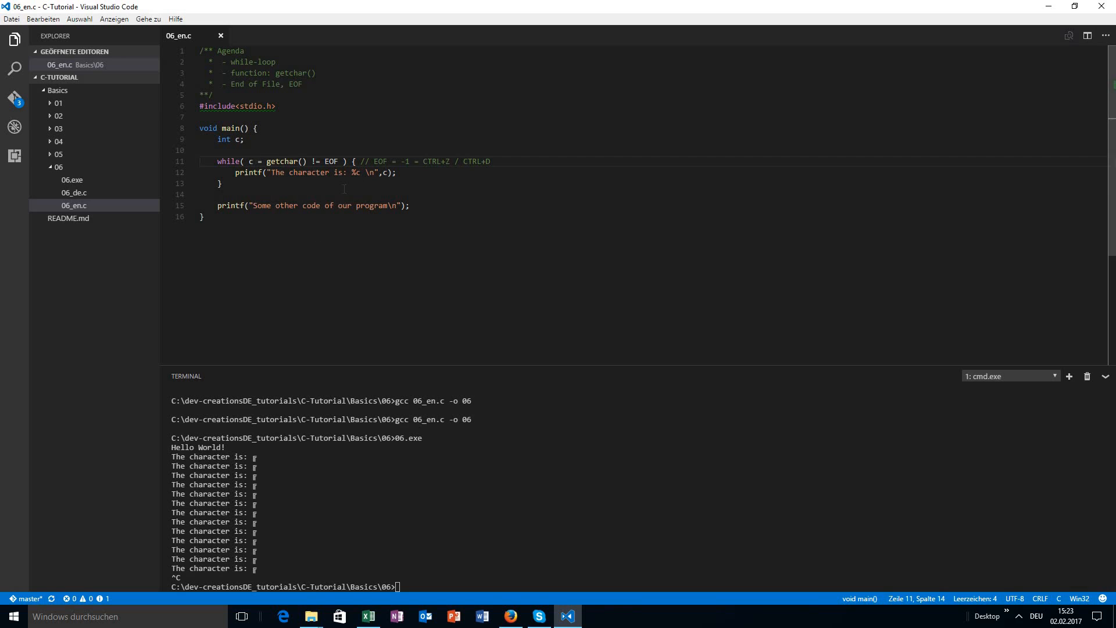
Highlight getchar() != EOF, then insert an opening parenthesis before c
double_click(258, 161)
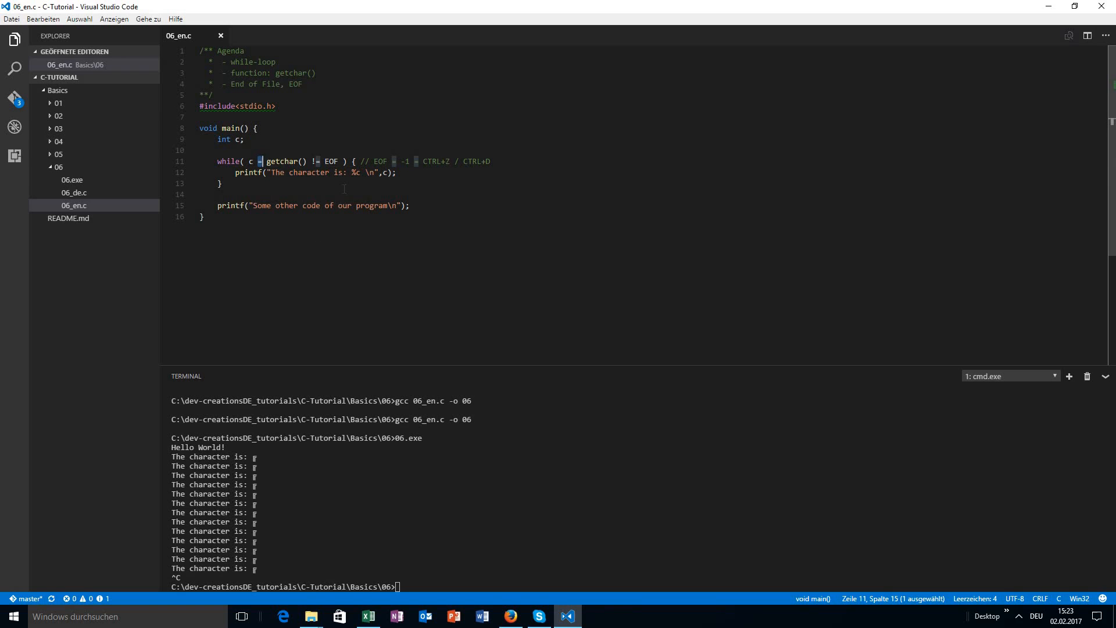
left_click(258, 162)
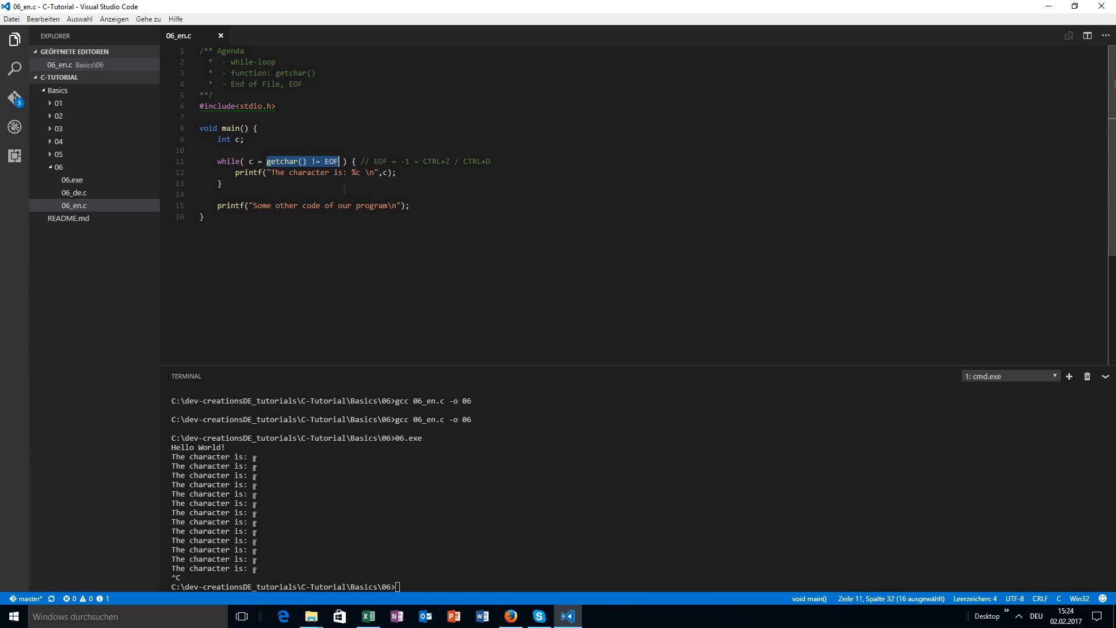
left_click(262, 161)
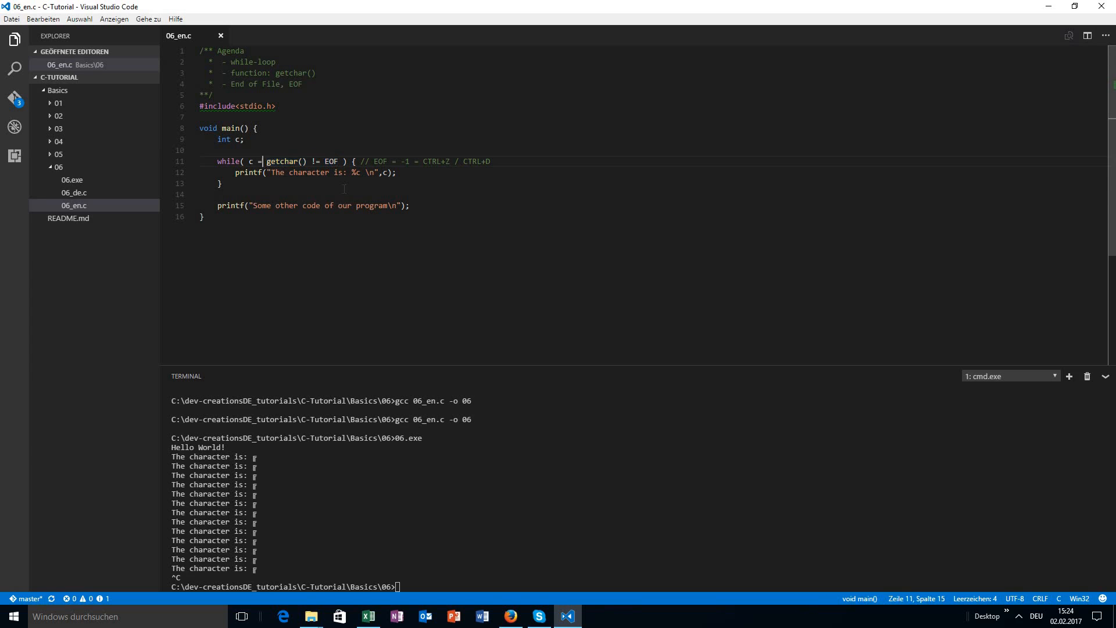
double_click(282, 161)
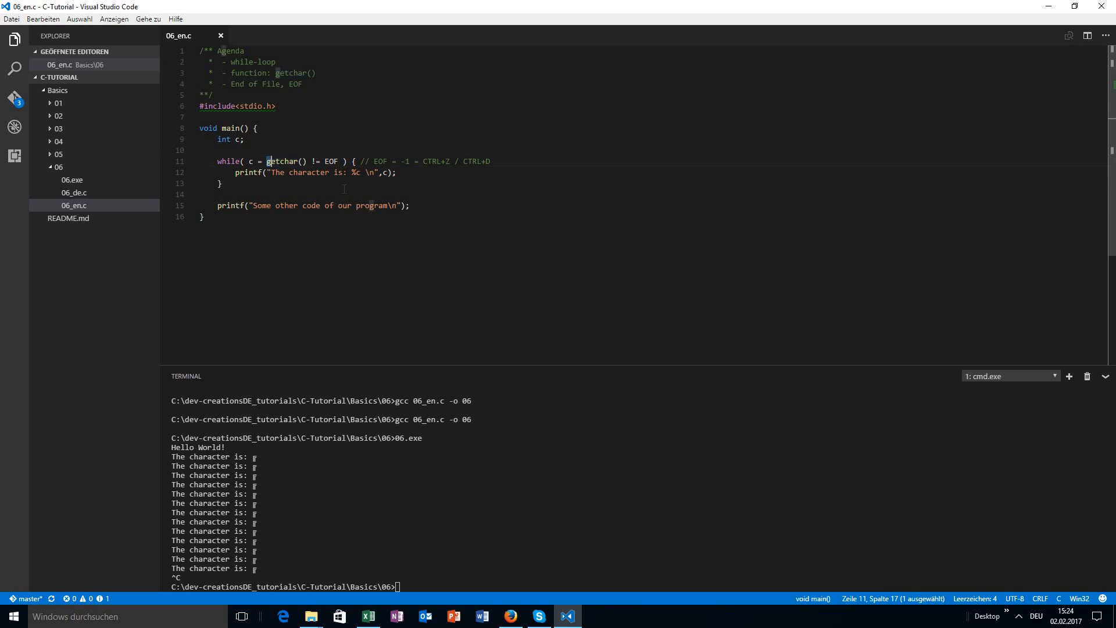
left_click_drag(267, 161, 340, 161)
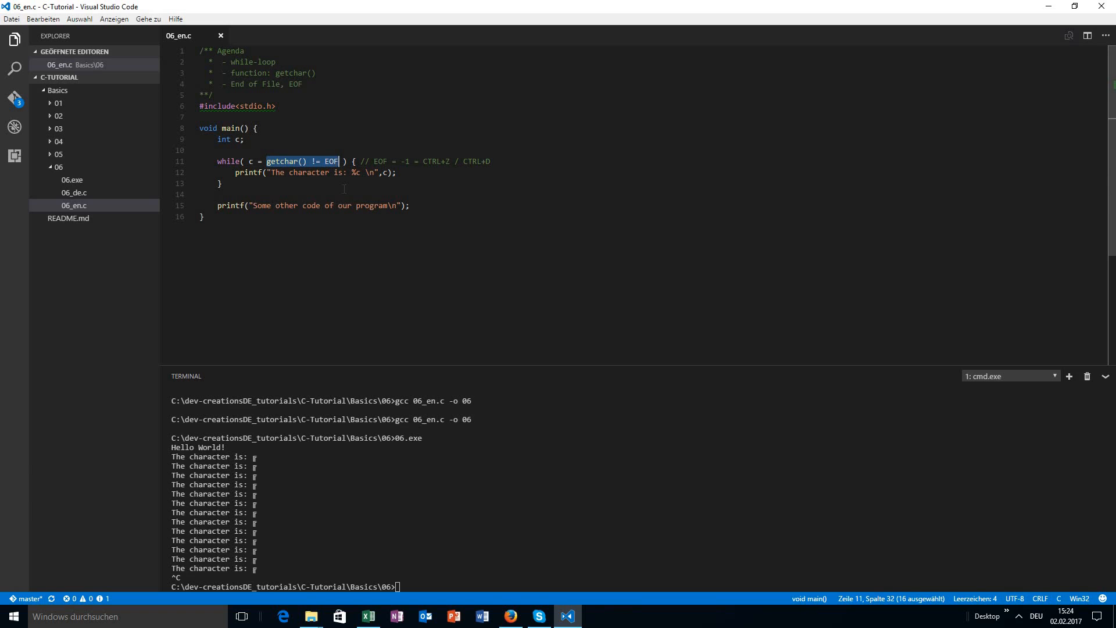
left_click(258, 161)
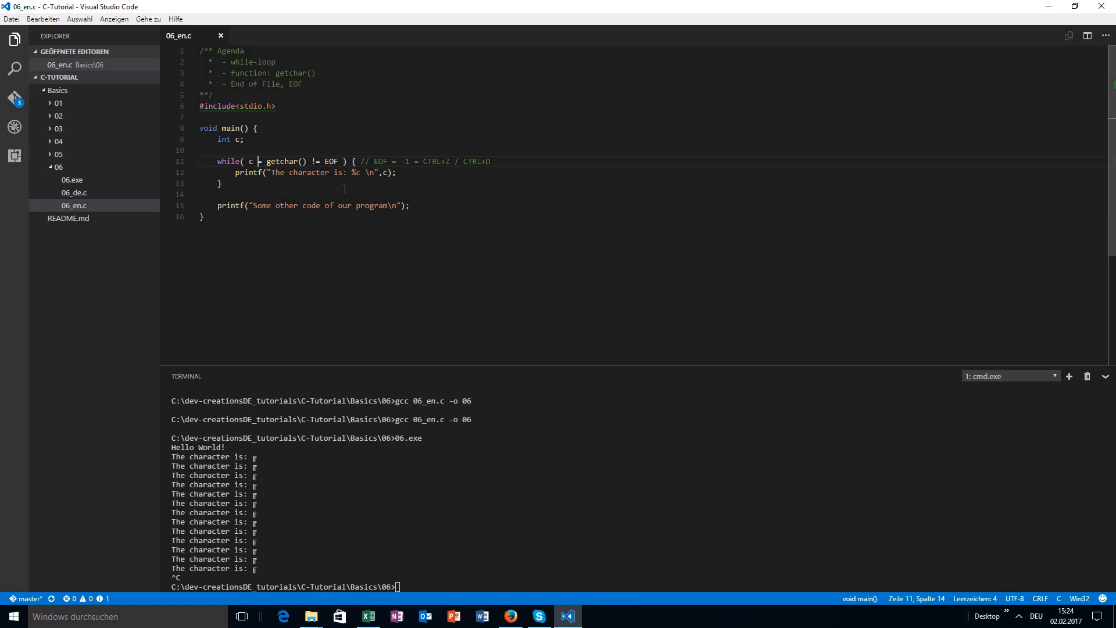
type("(")
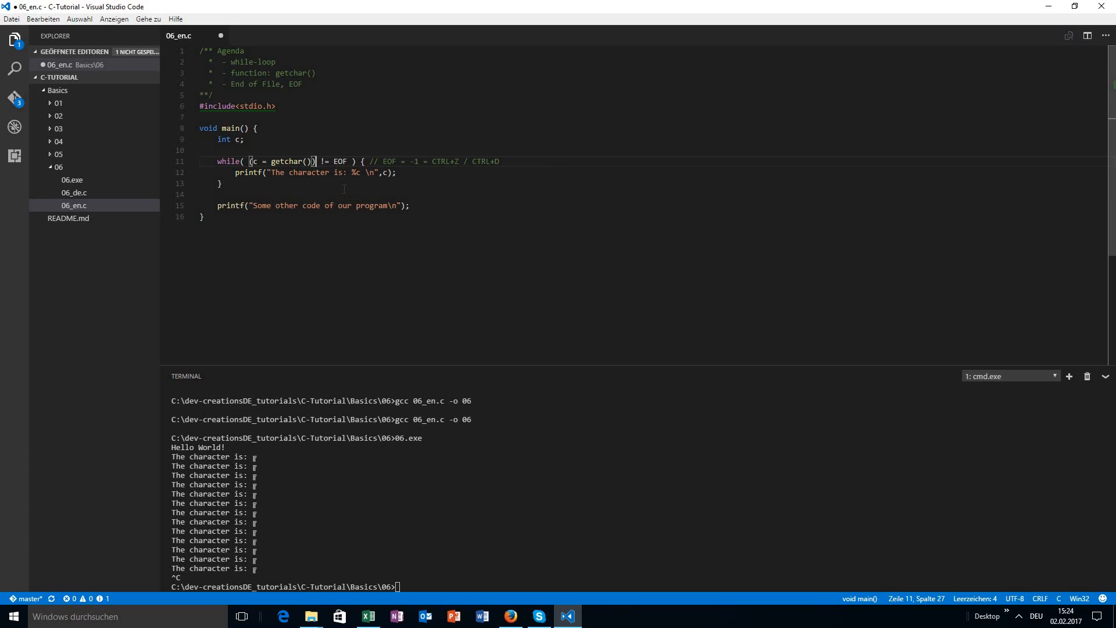
Try replacing the != operator with == in the while condition
left_click(254, 161)
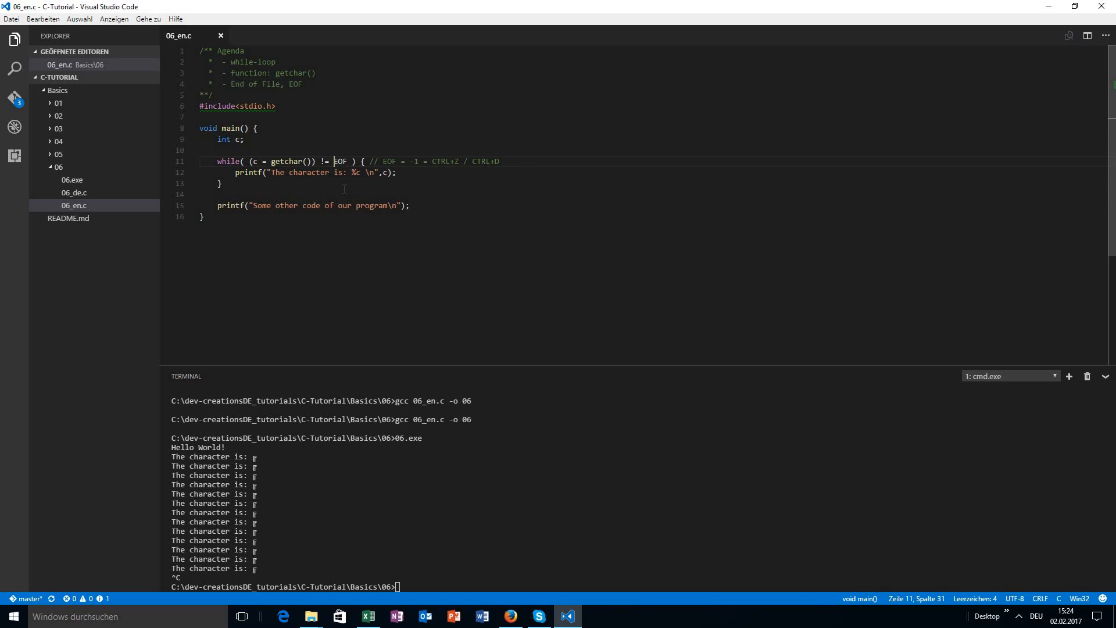
double_click(325, 161)
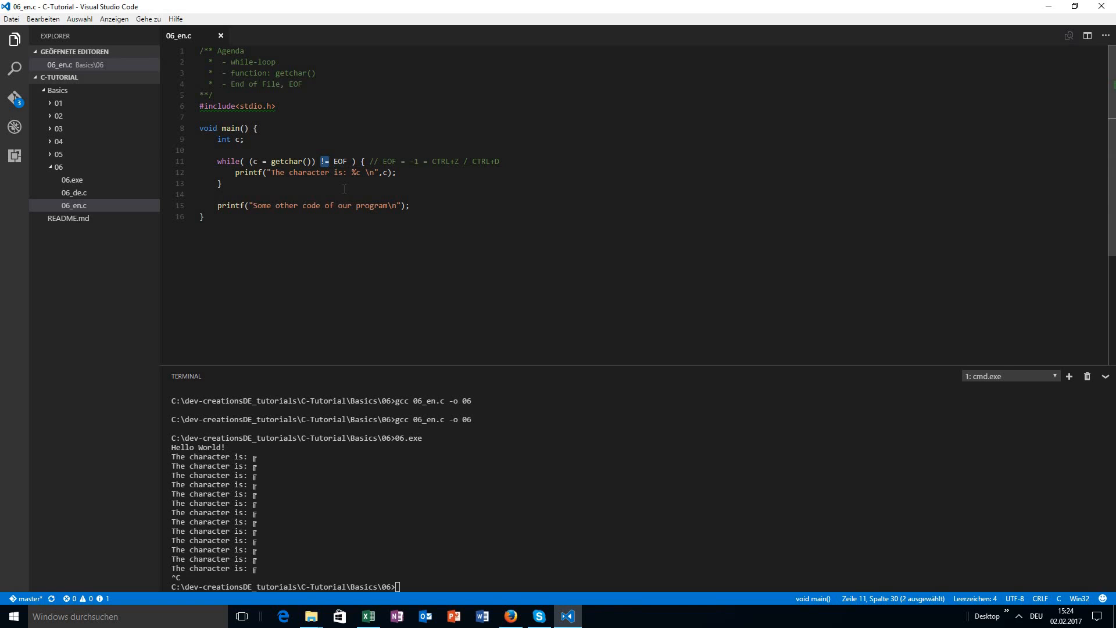
type("==")
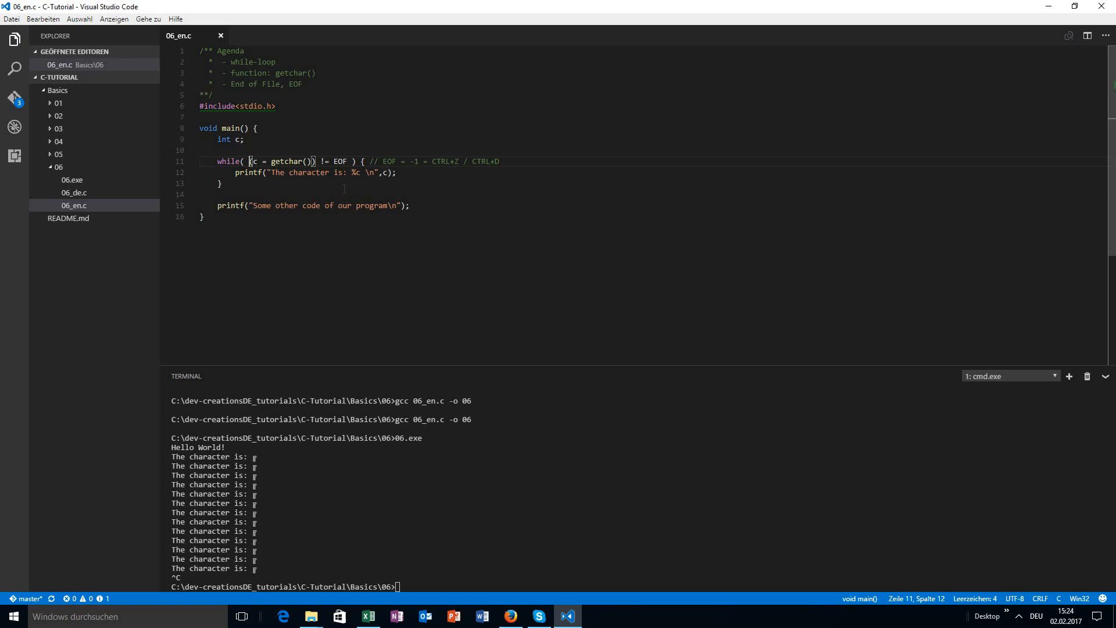
left_click(251, 172)
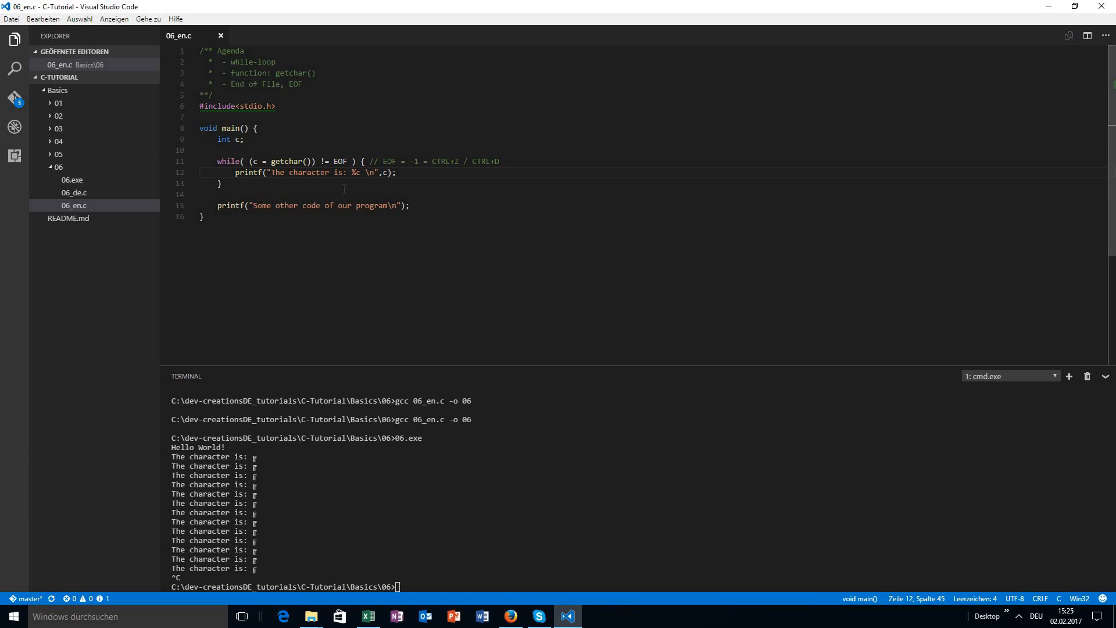
mouse_move(504, 453)
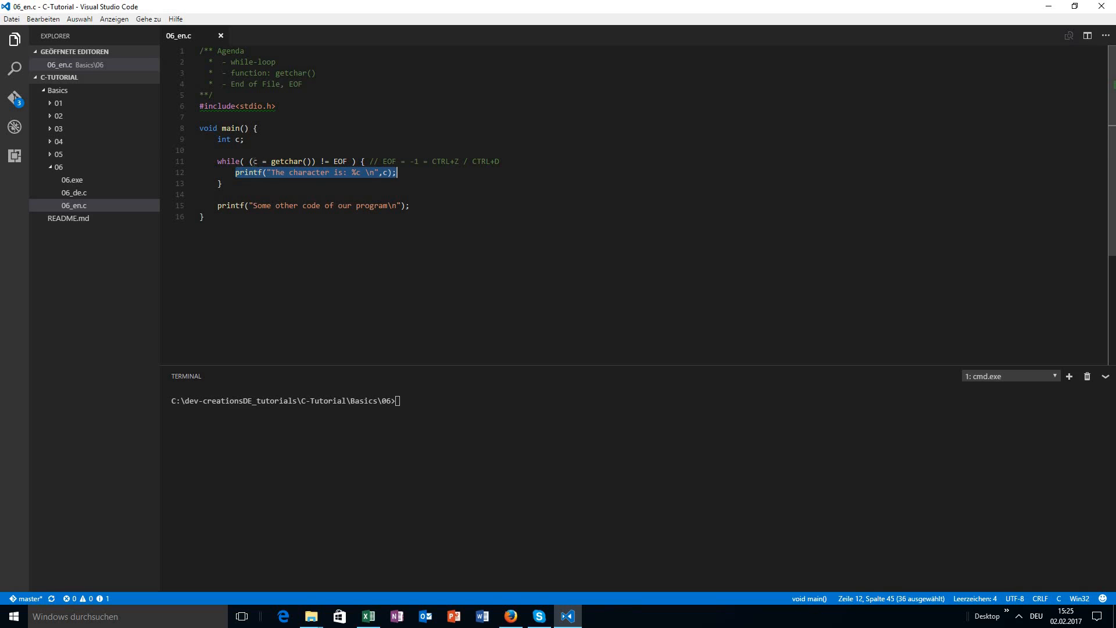
left_click(257, 161)
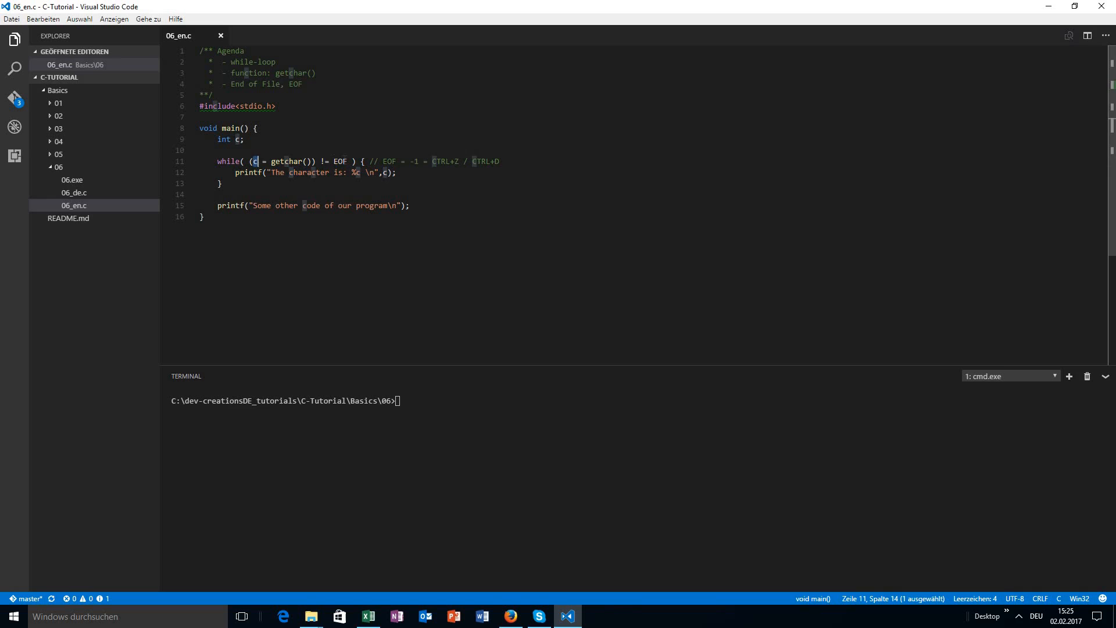
double_click(340, 161)
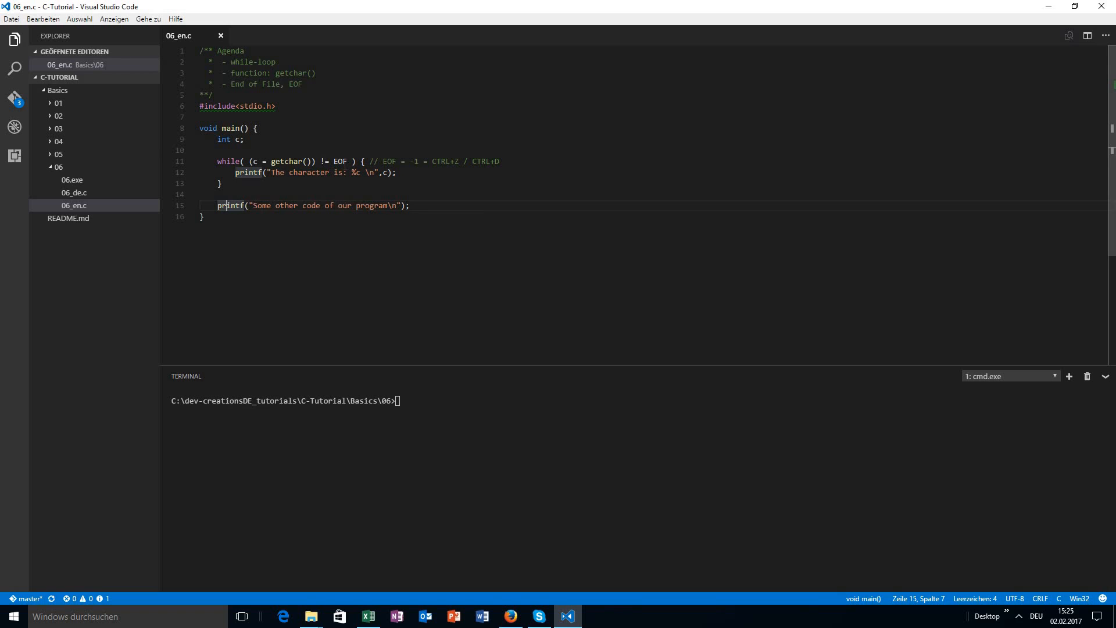
double_click(278, 161)
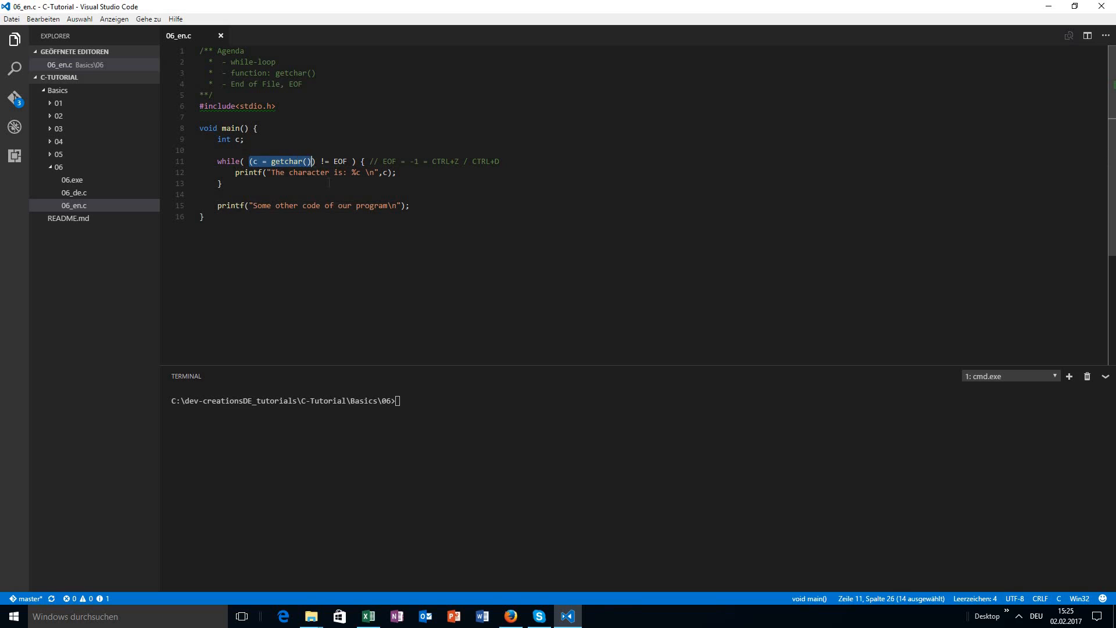
double_click(340, 161)
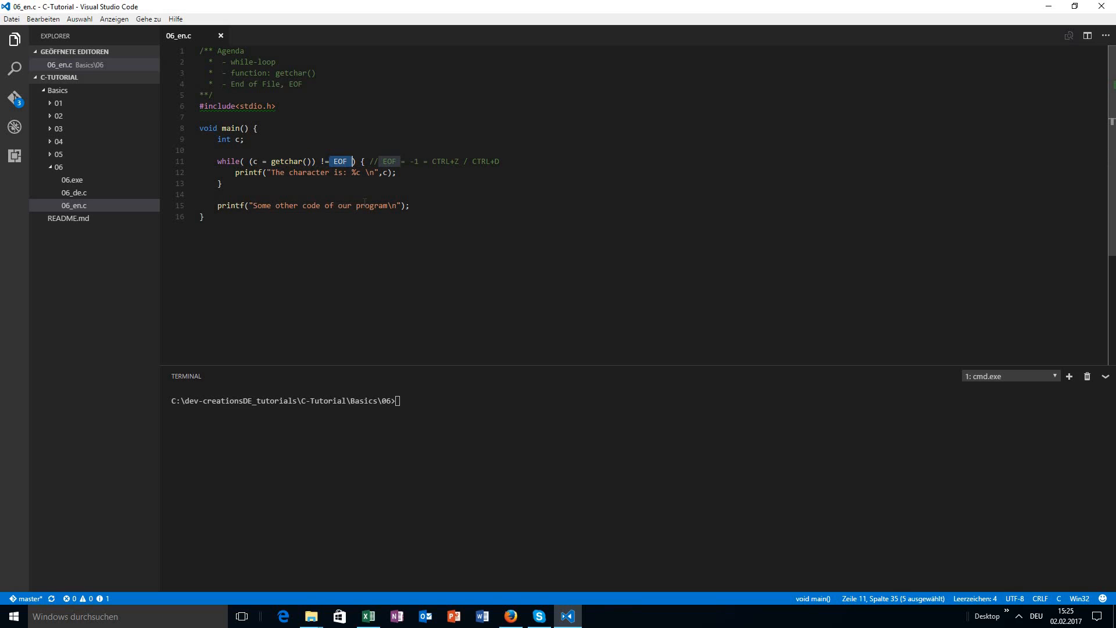
left_click(220, 184)
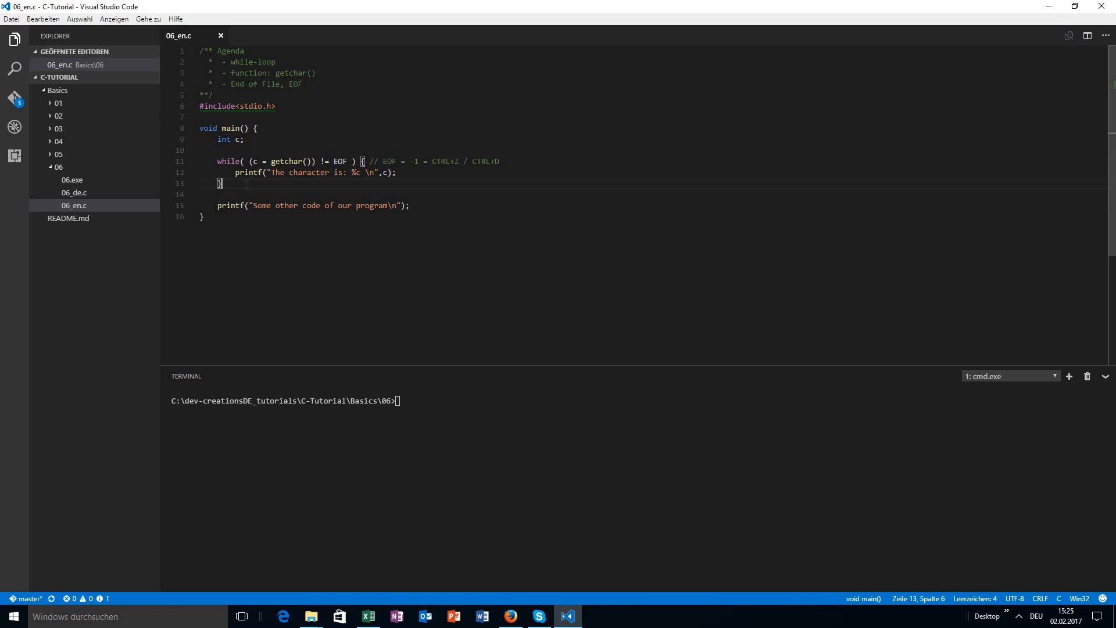